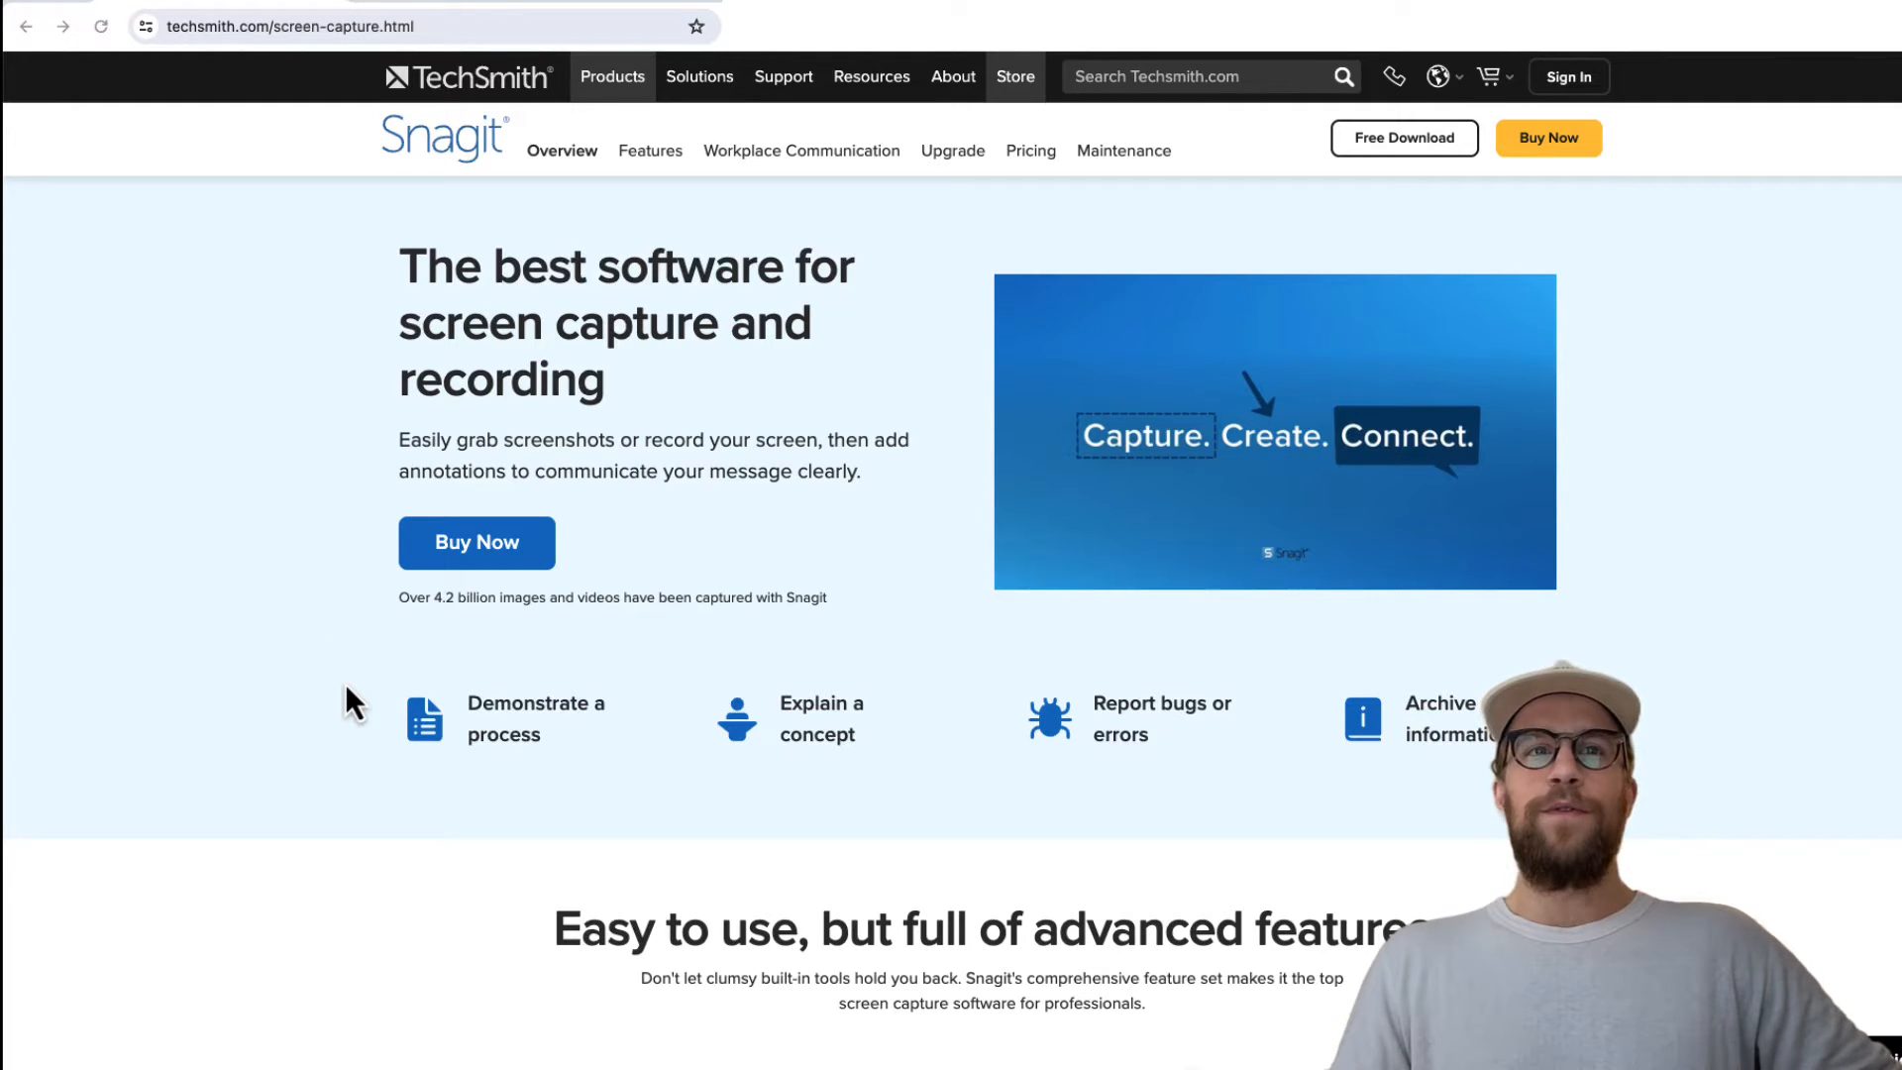
- Scroll the TechSmith page past Library, Smart move and Text recognition to the 'Unleash your creativity' section
scroll("down", 3)
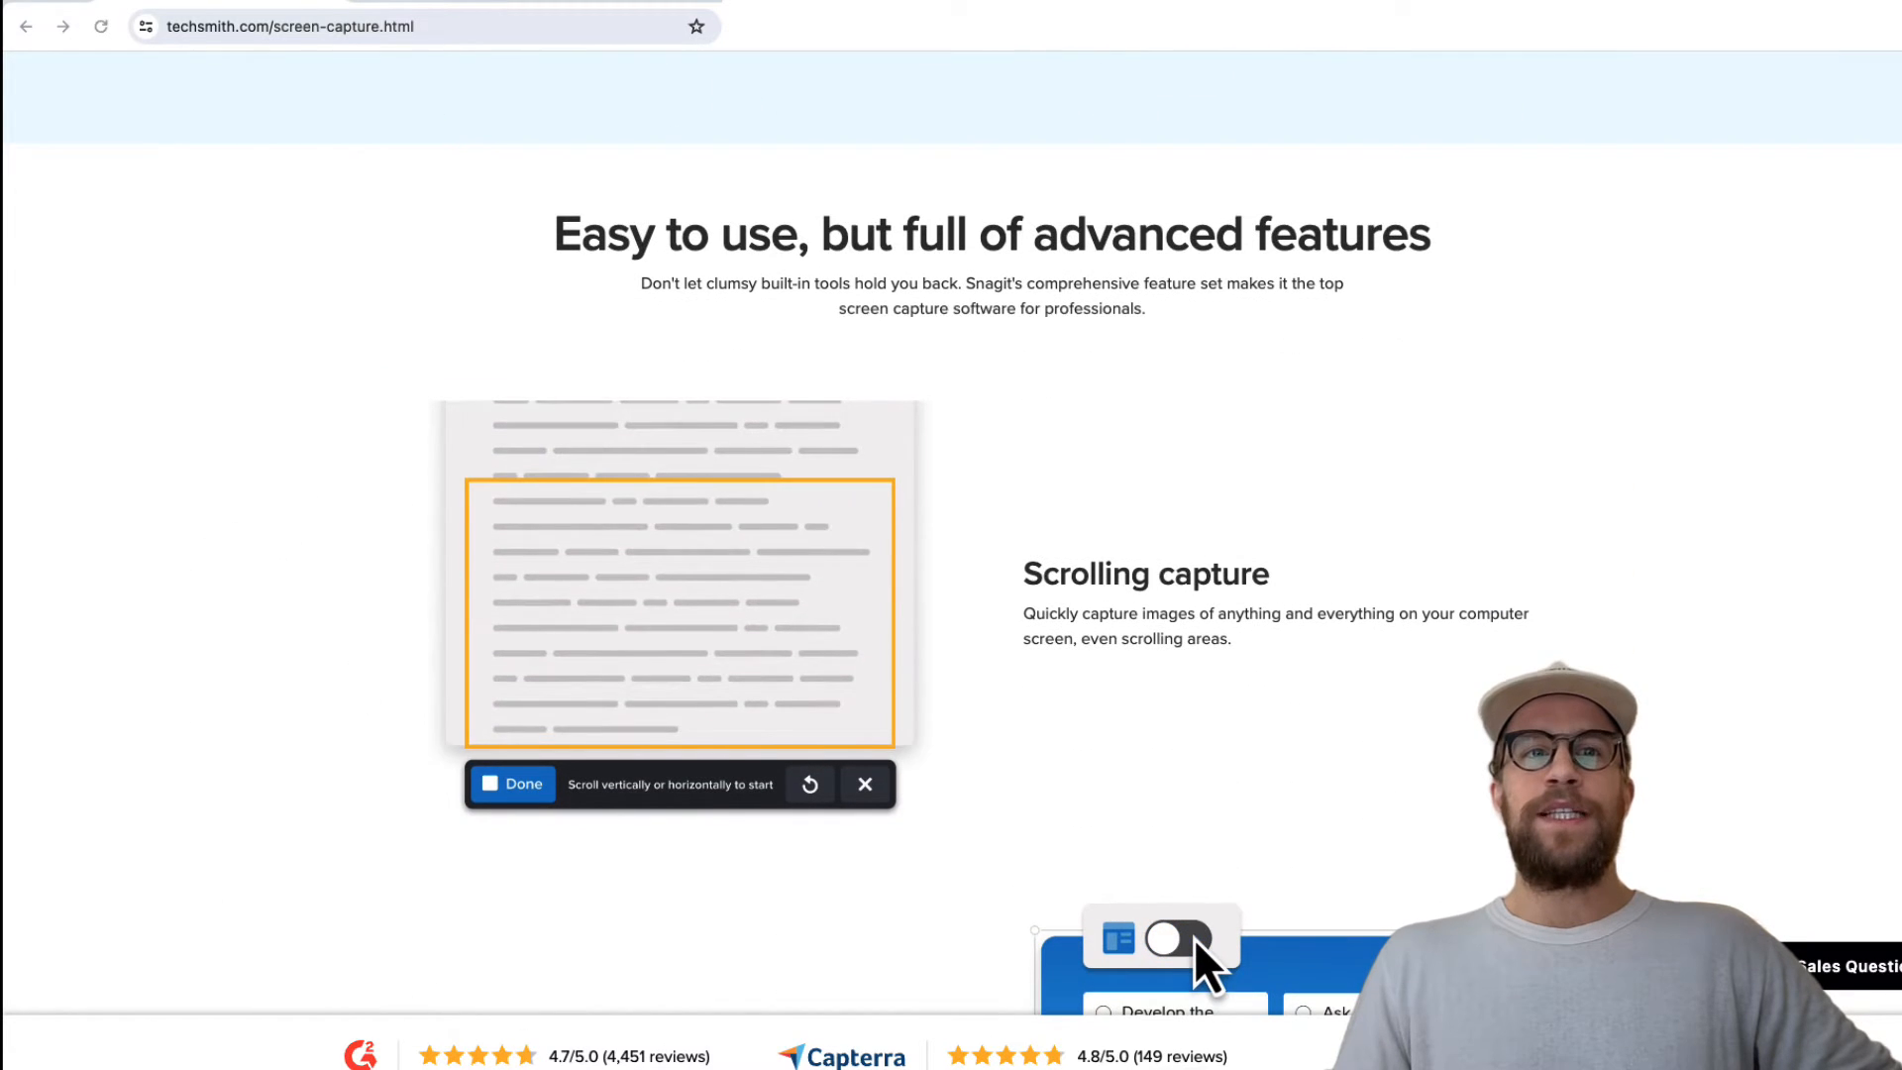
left_click(1161, 940)
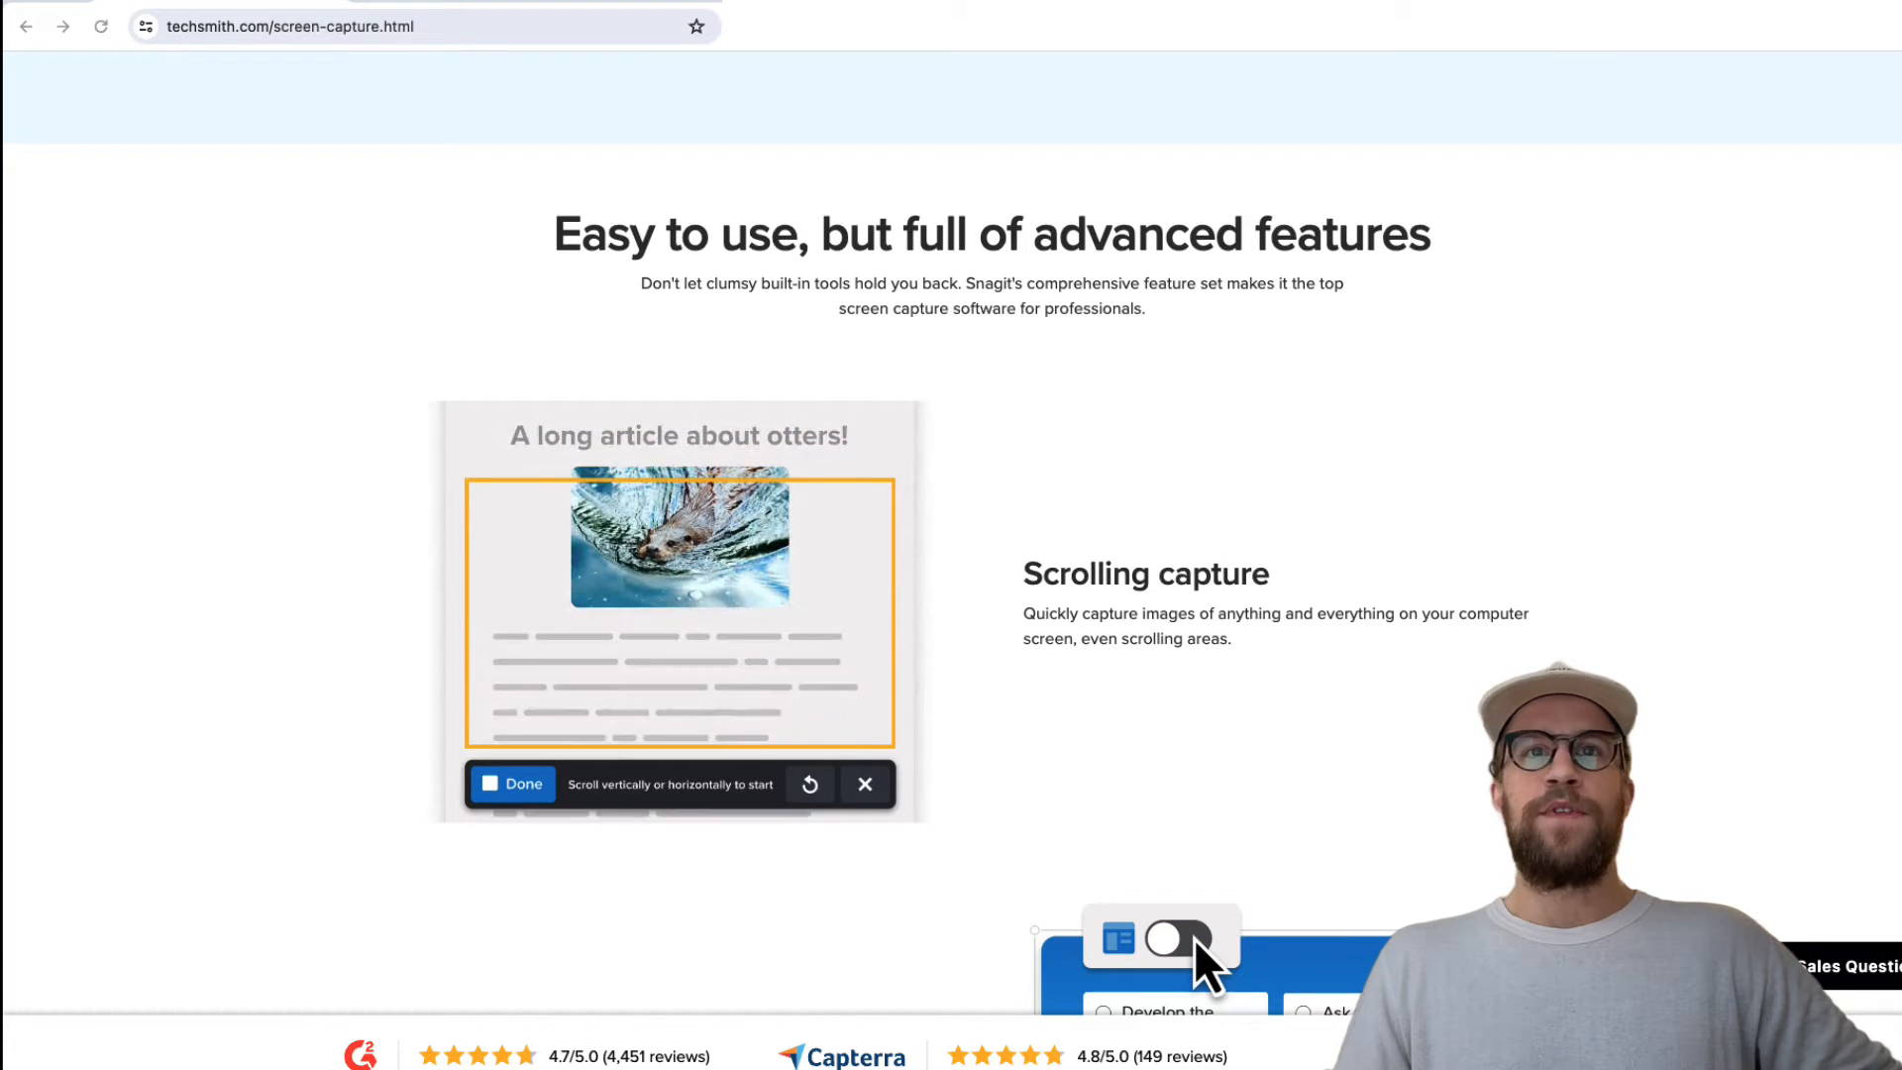
left_click(1161, 940)
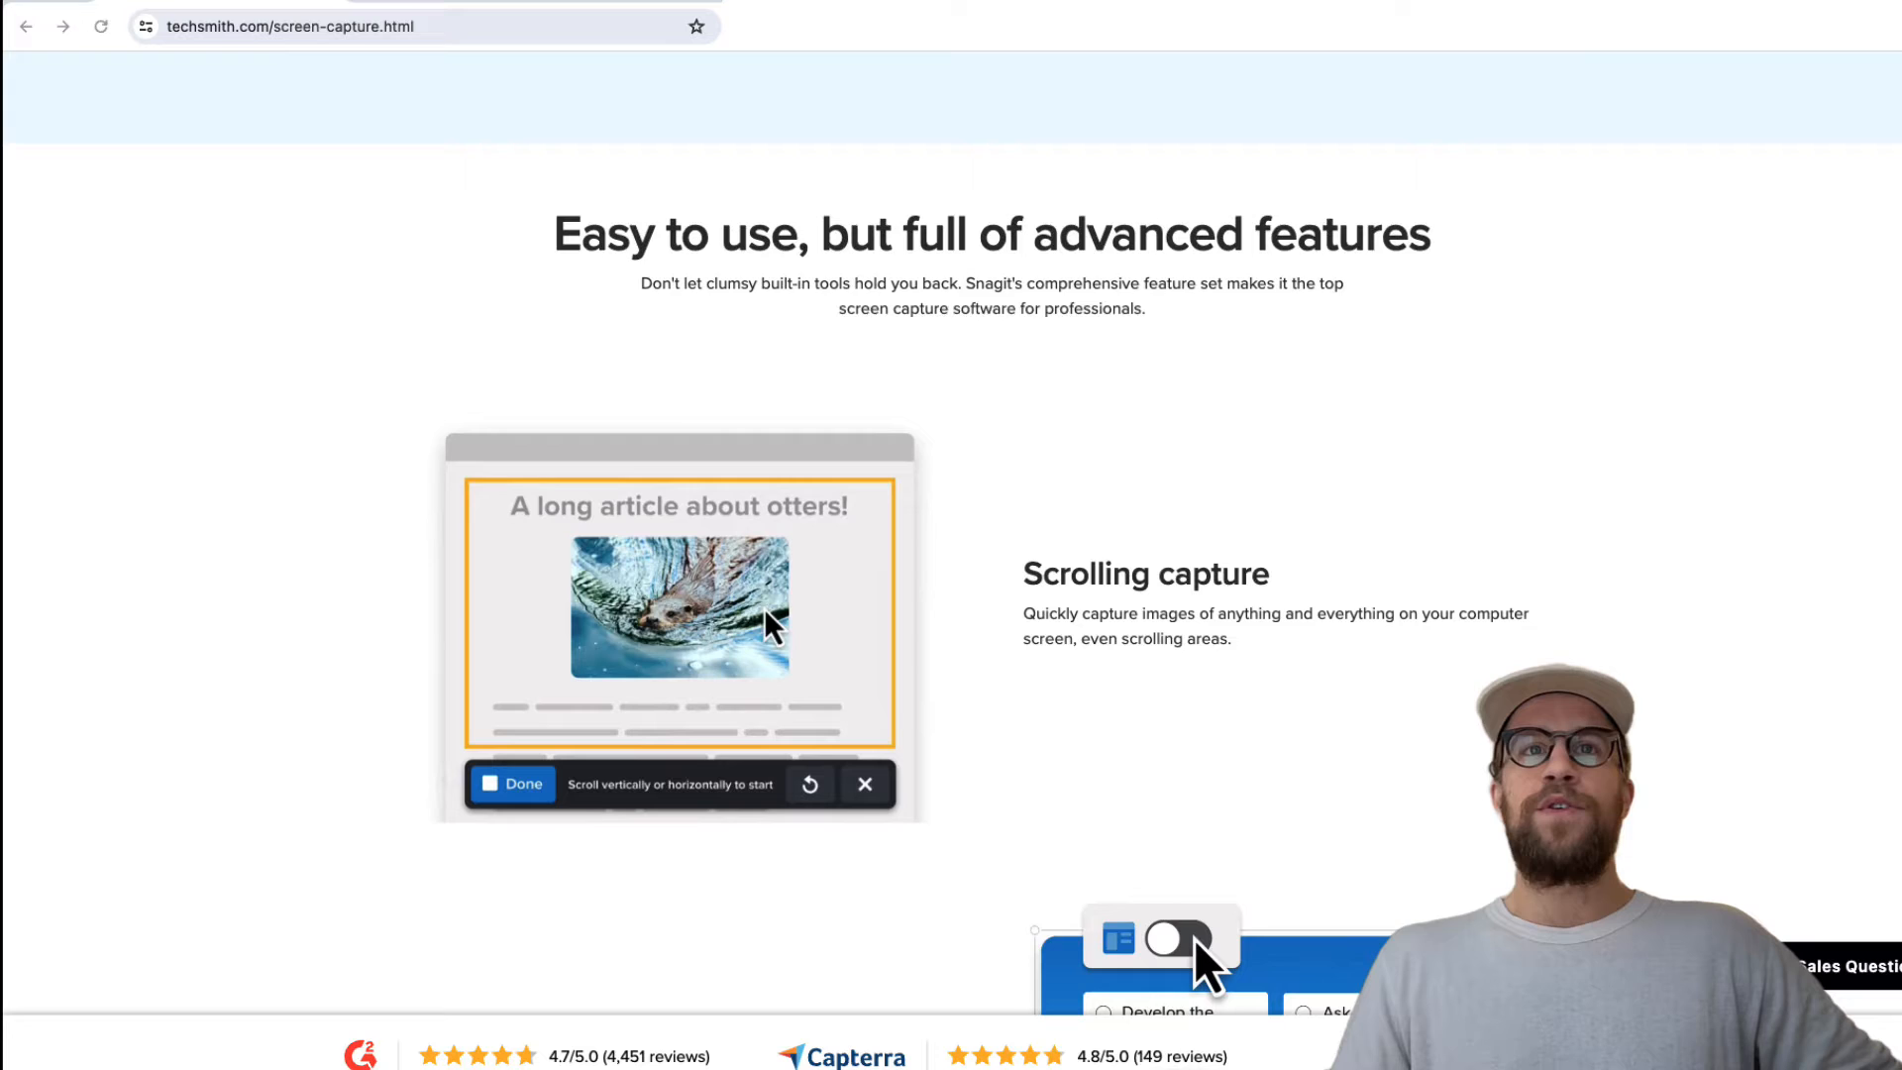
scroll("down", 3)
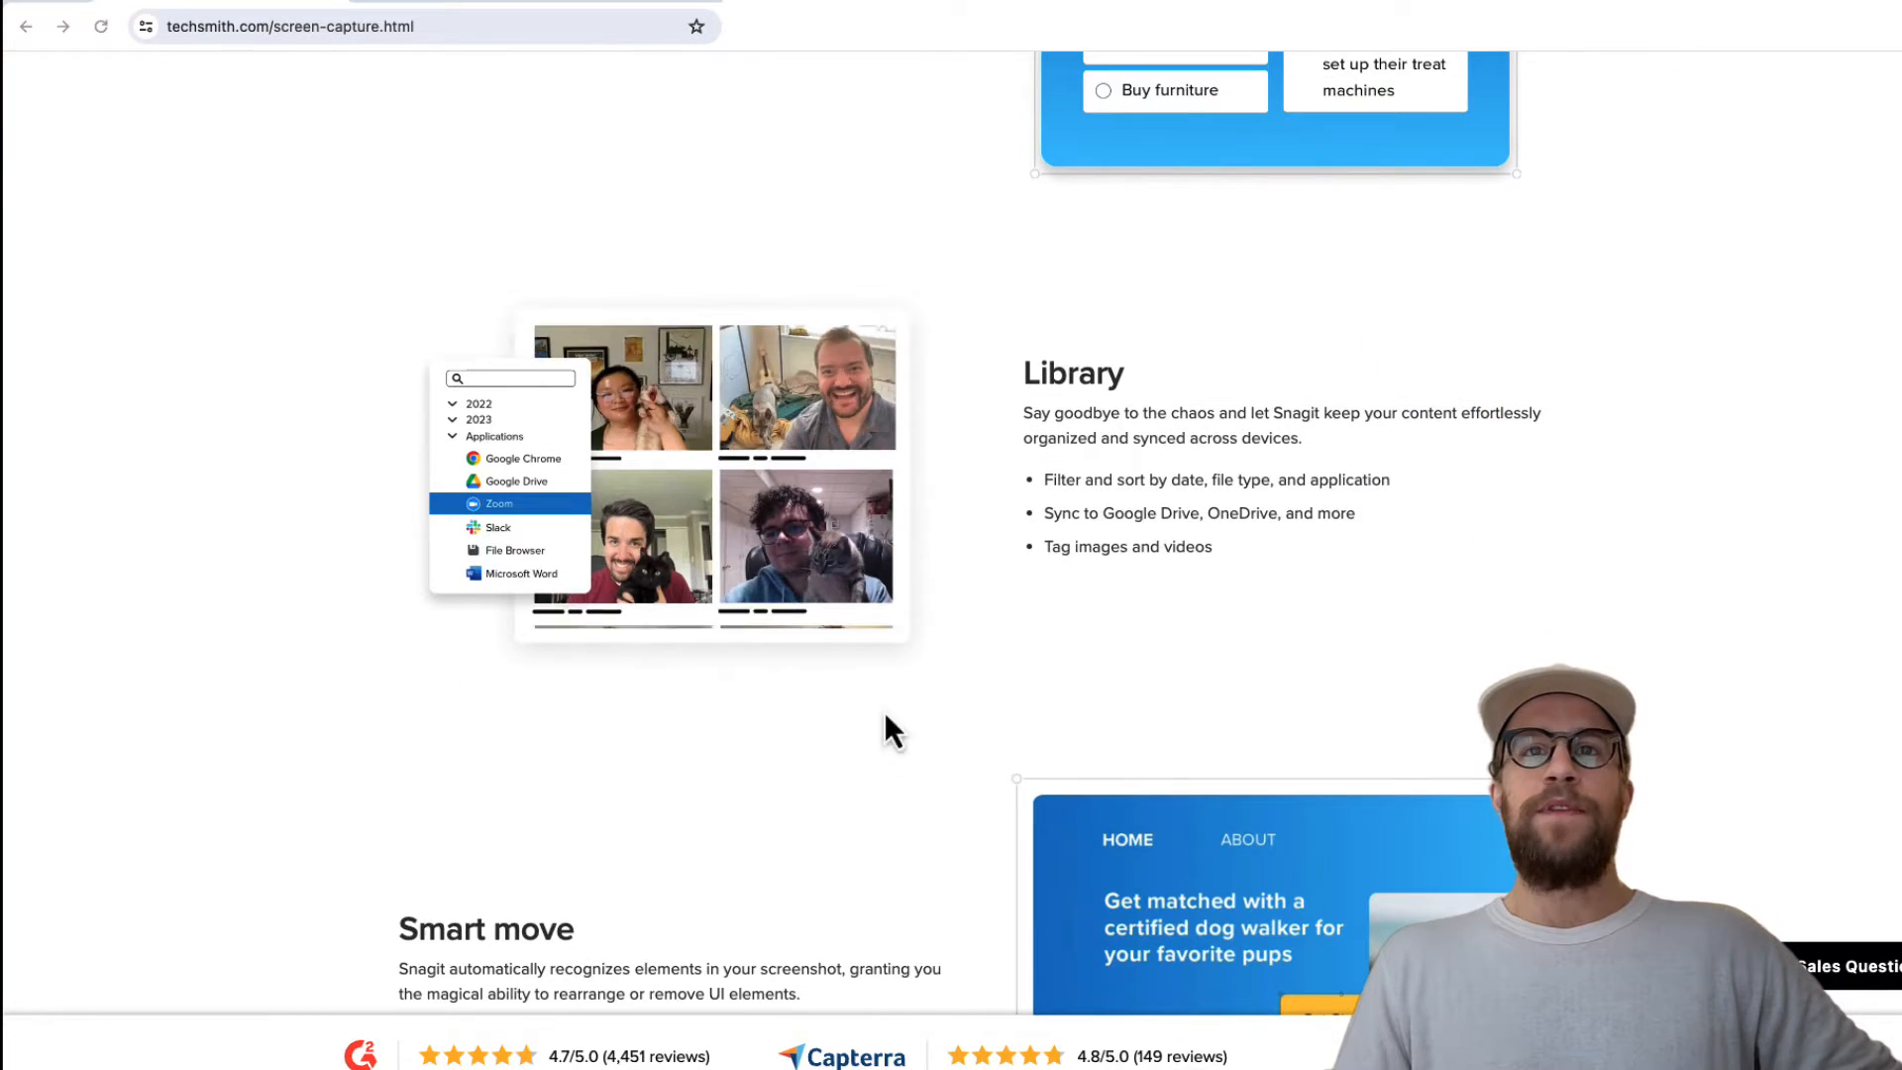
scroll("down", 3)
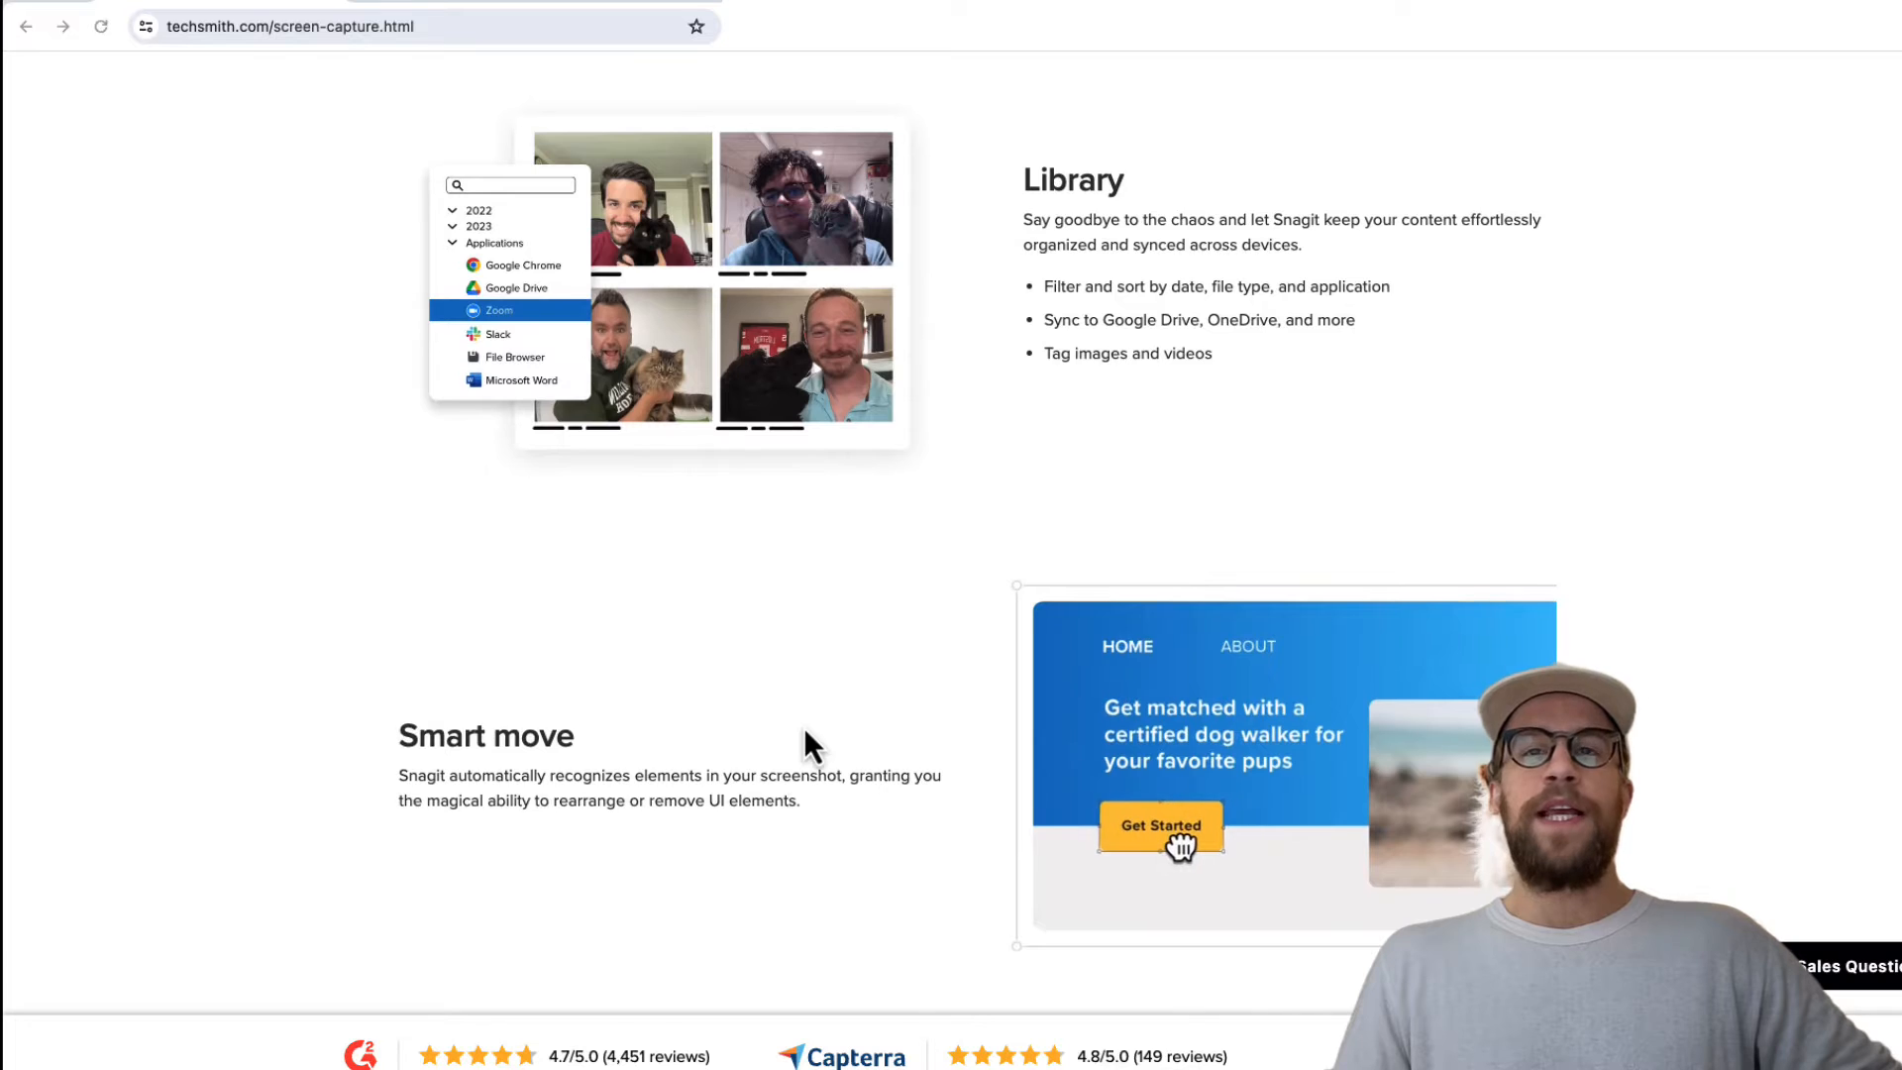
scroll("down", 3)
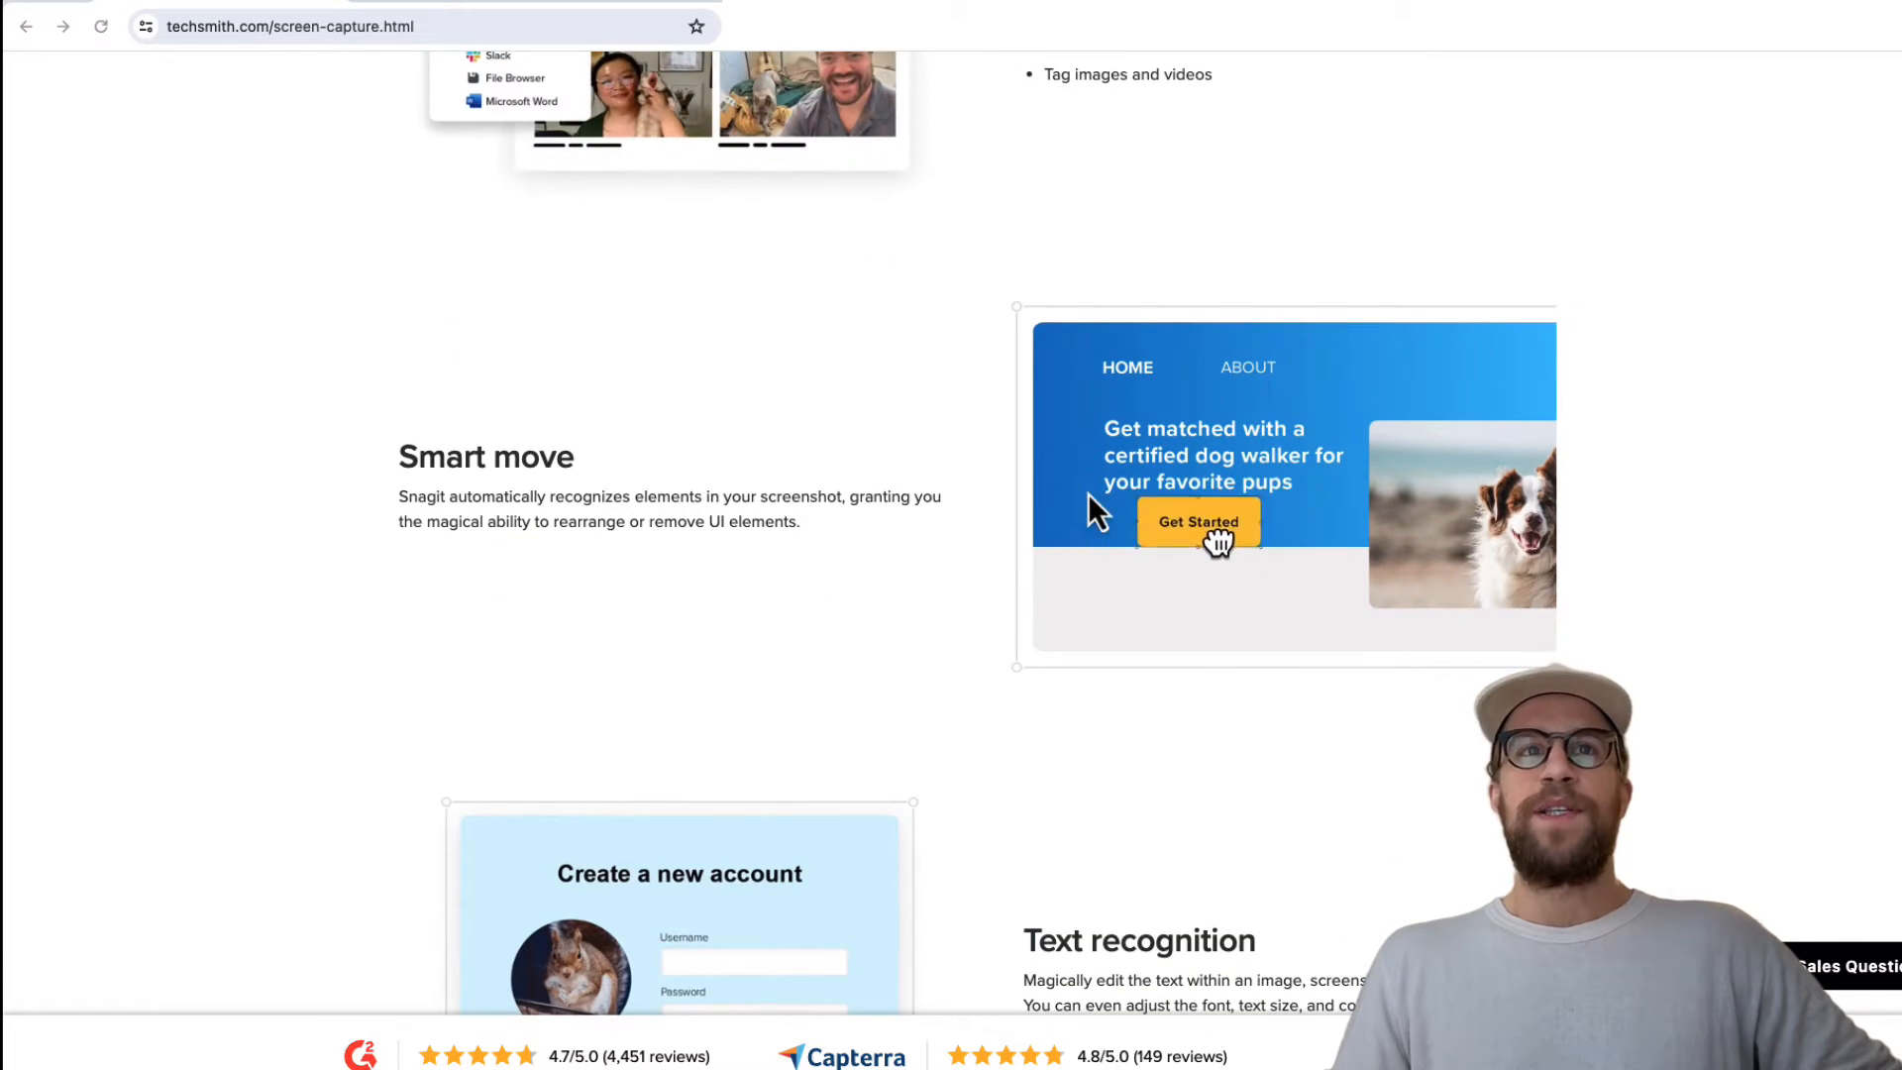
scroll("down", 3)
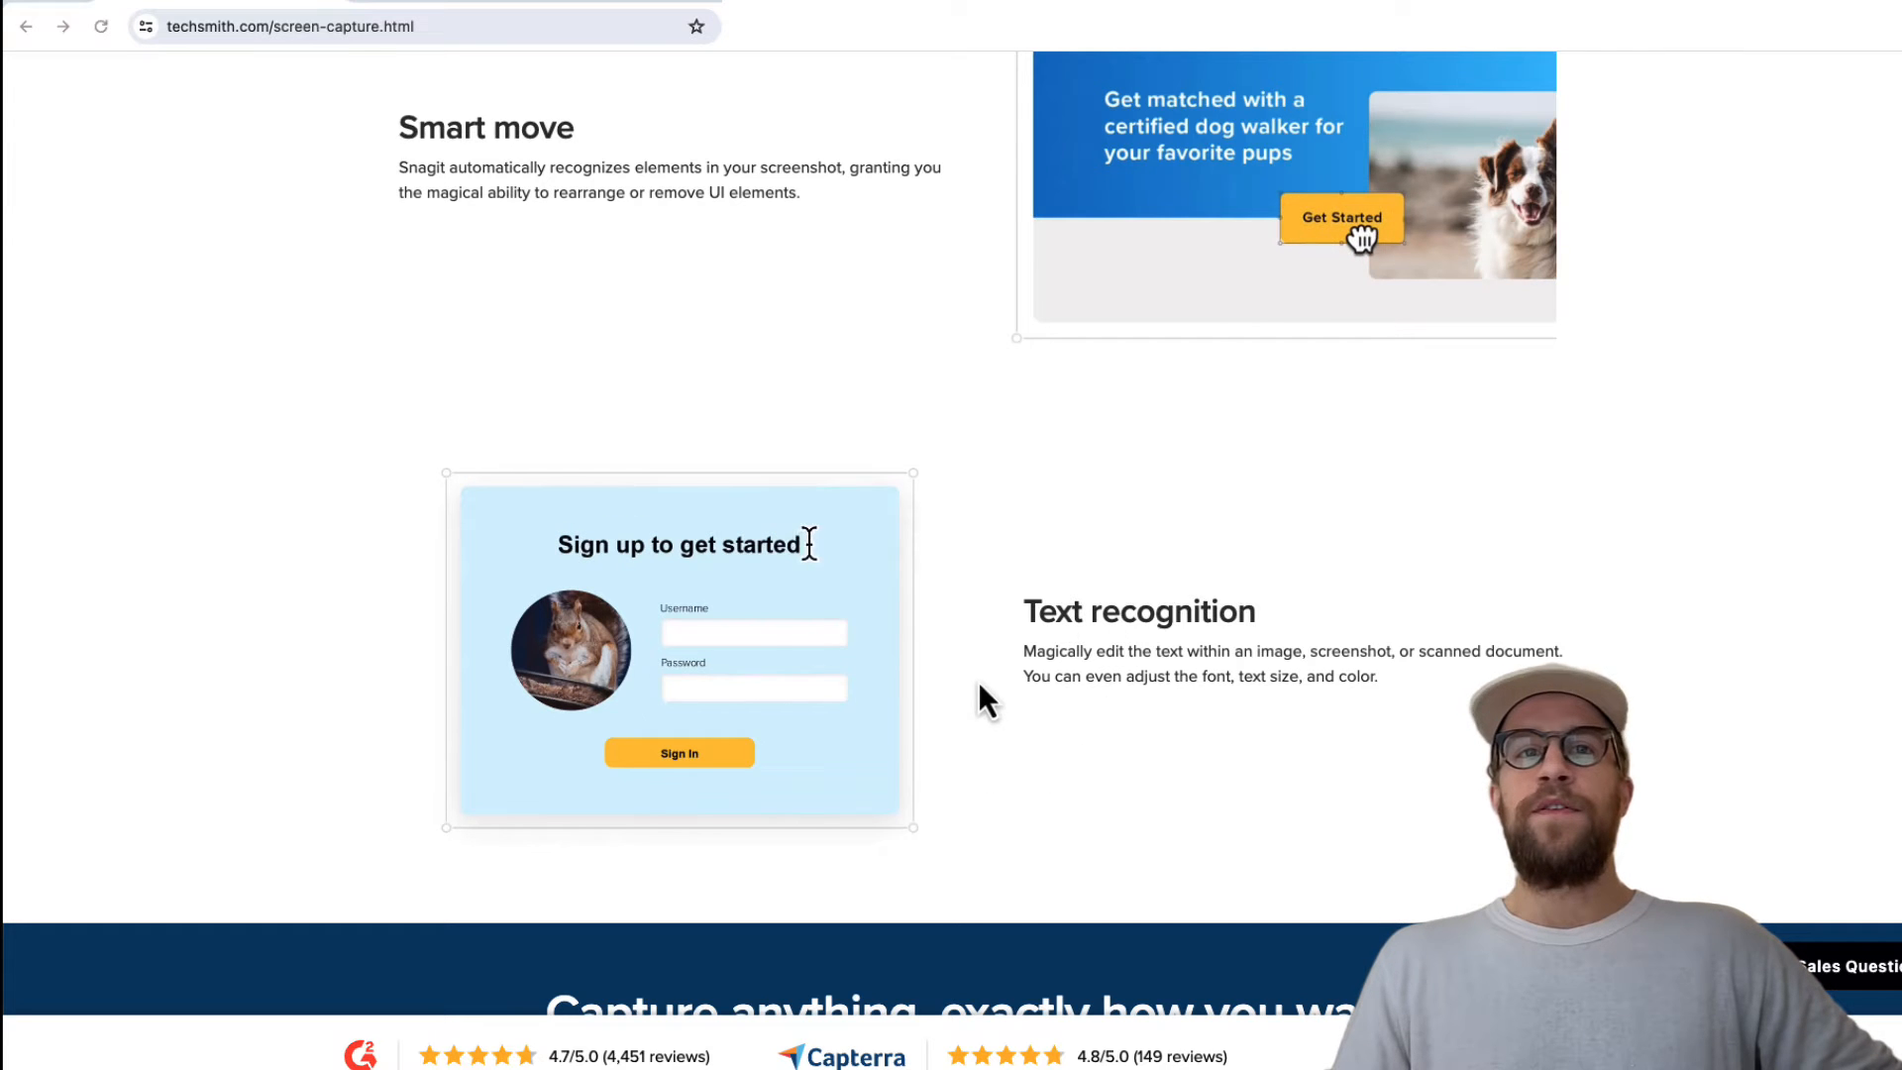
scroll("down", 3)
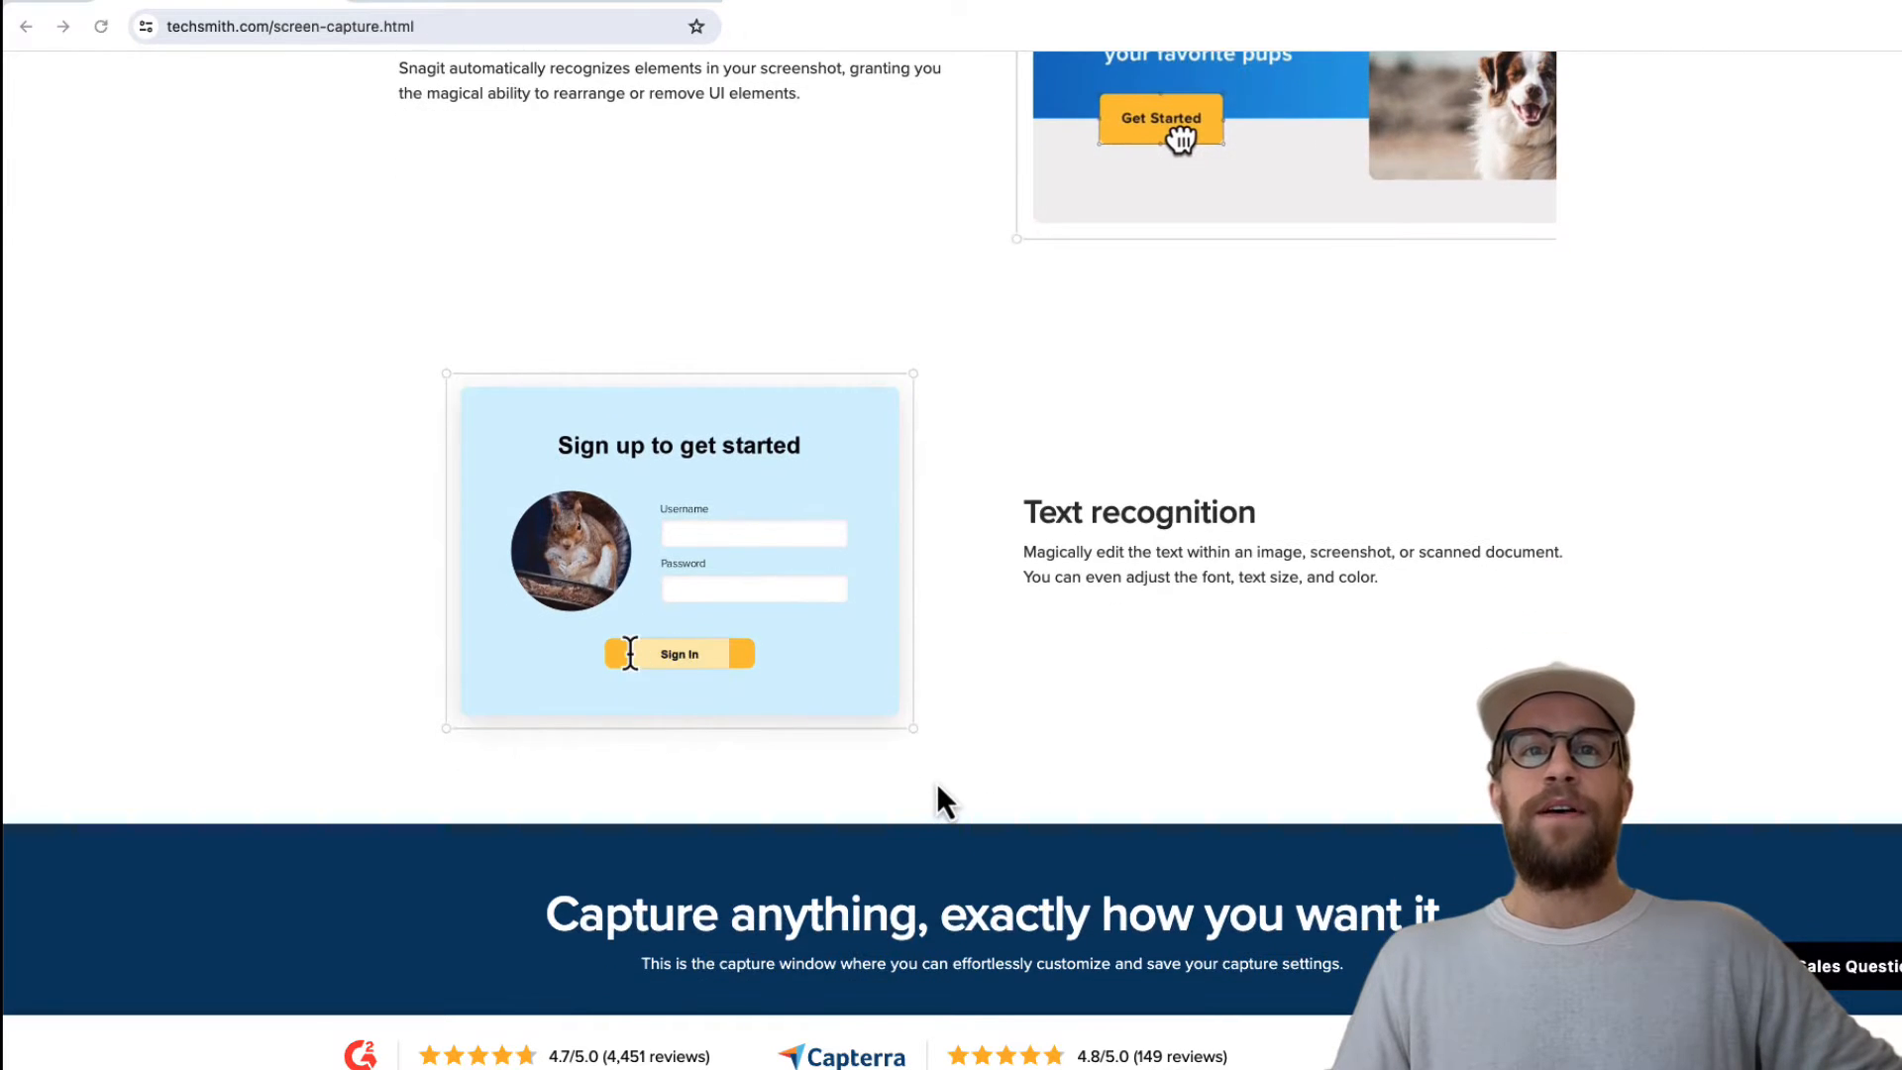
scroll("down", 3)
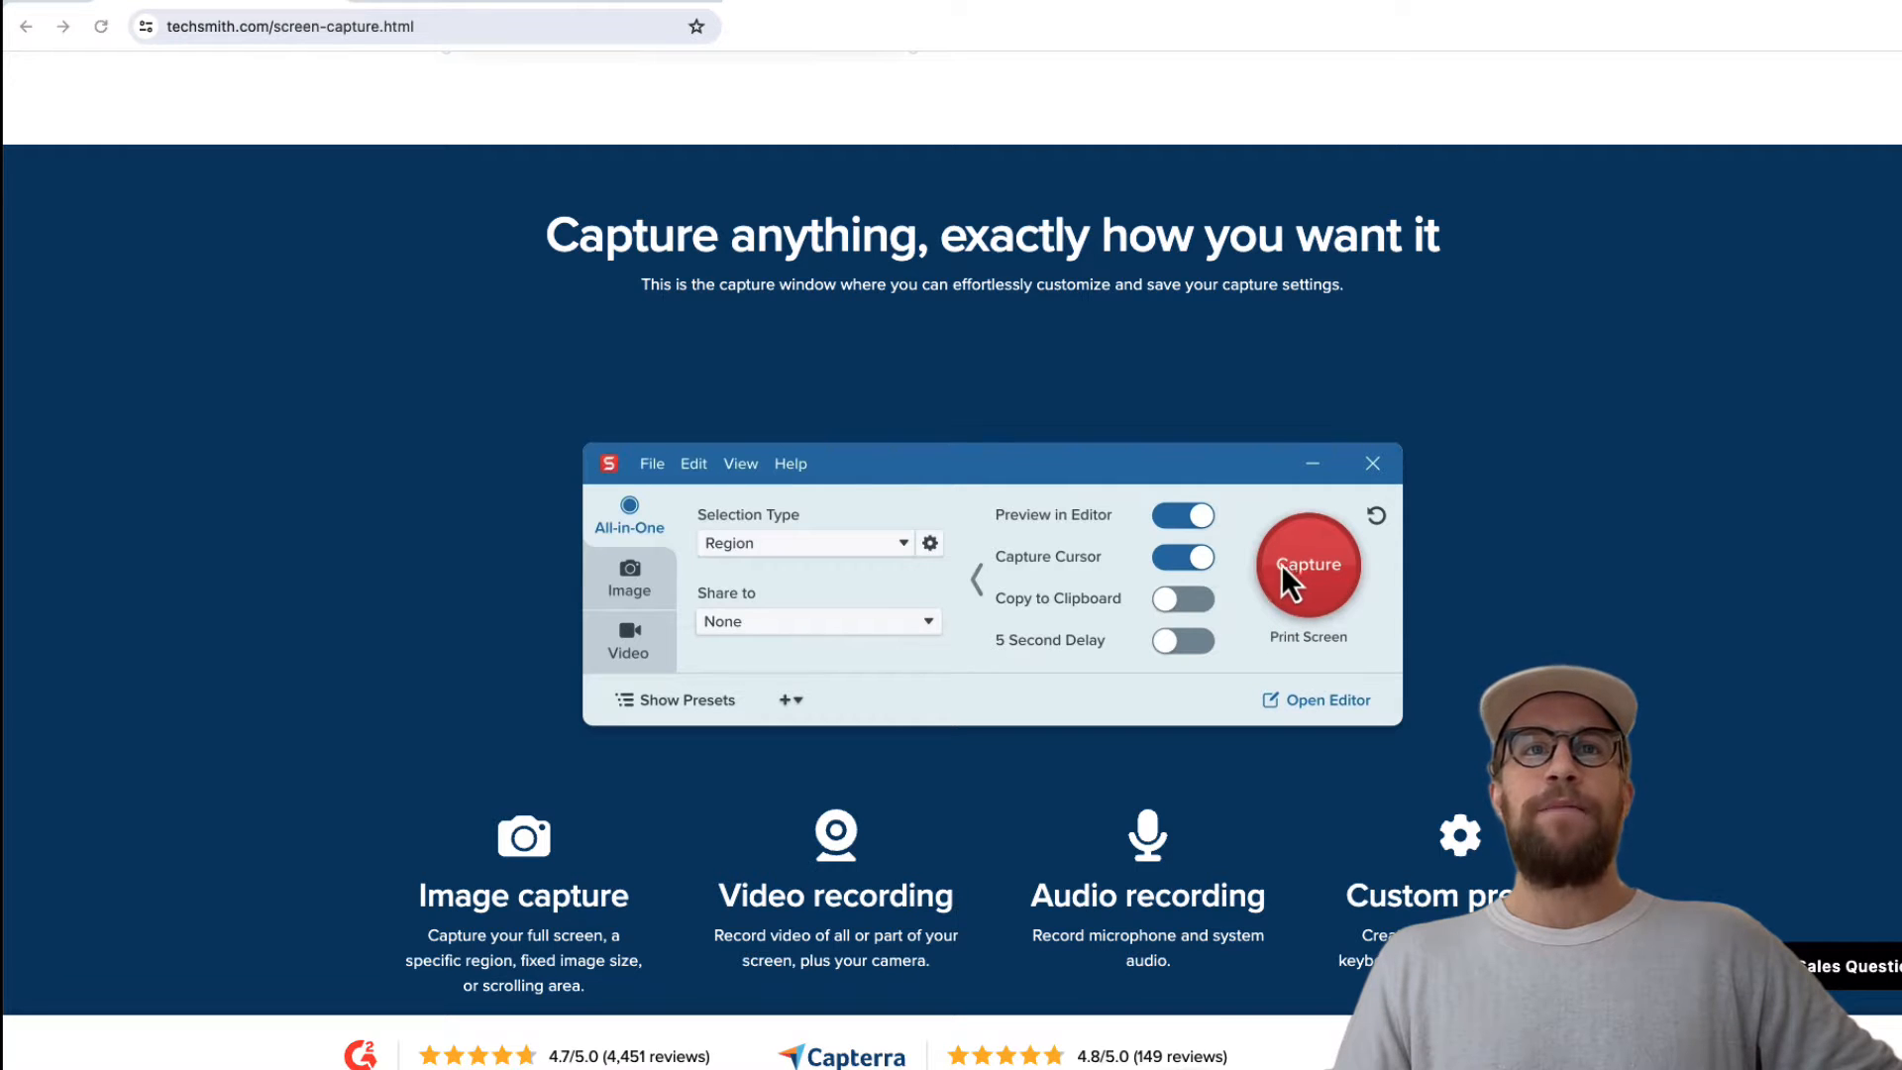
scroll("down", 3)
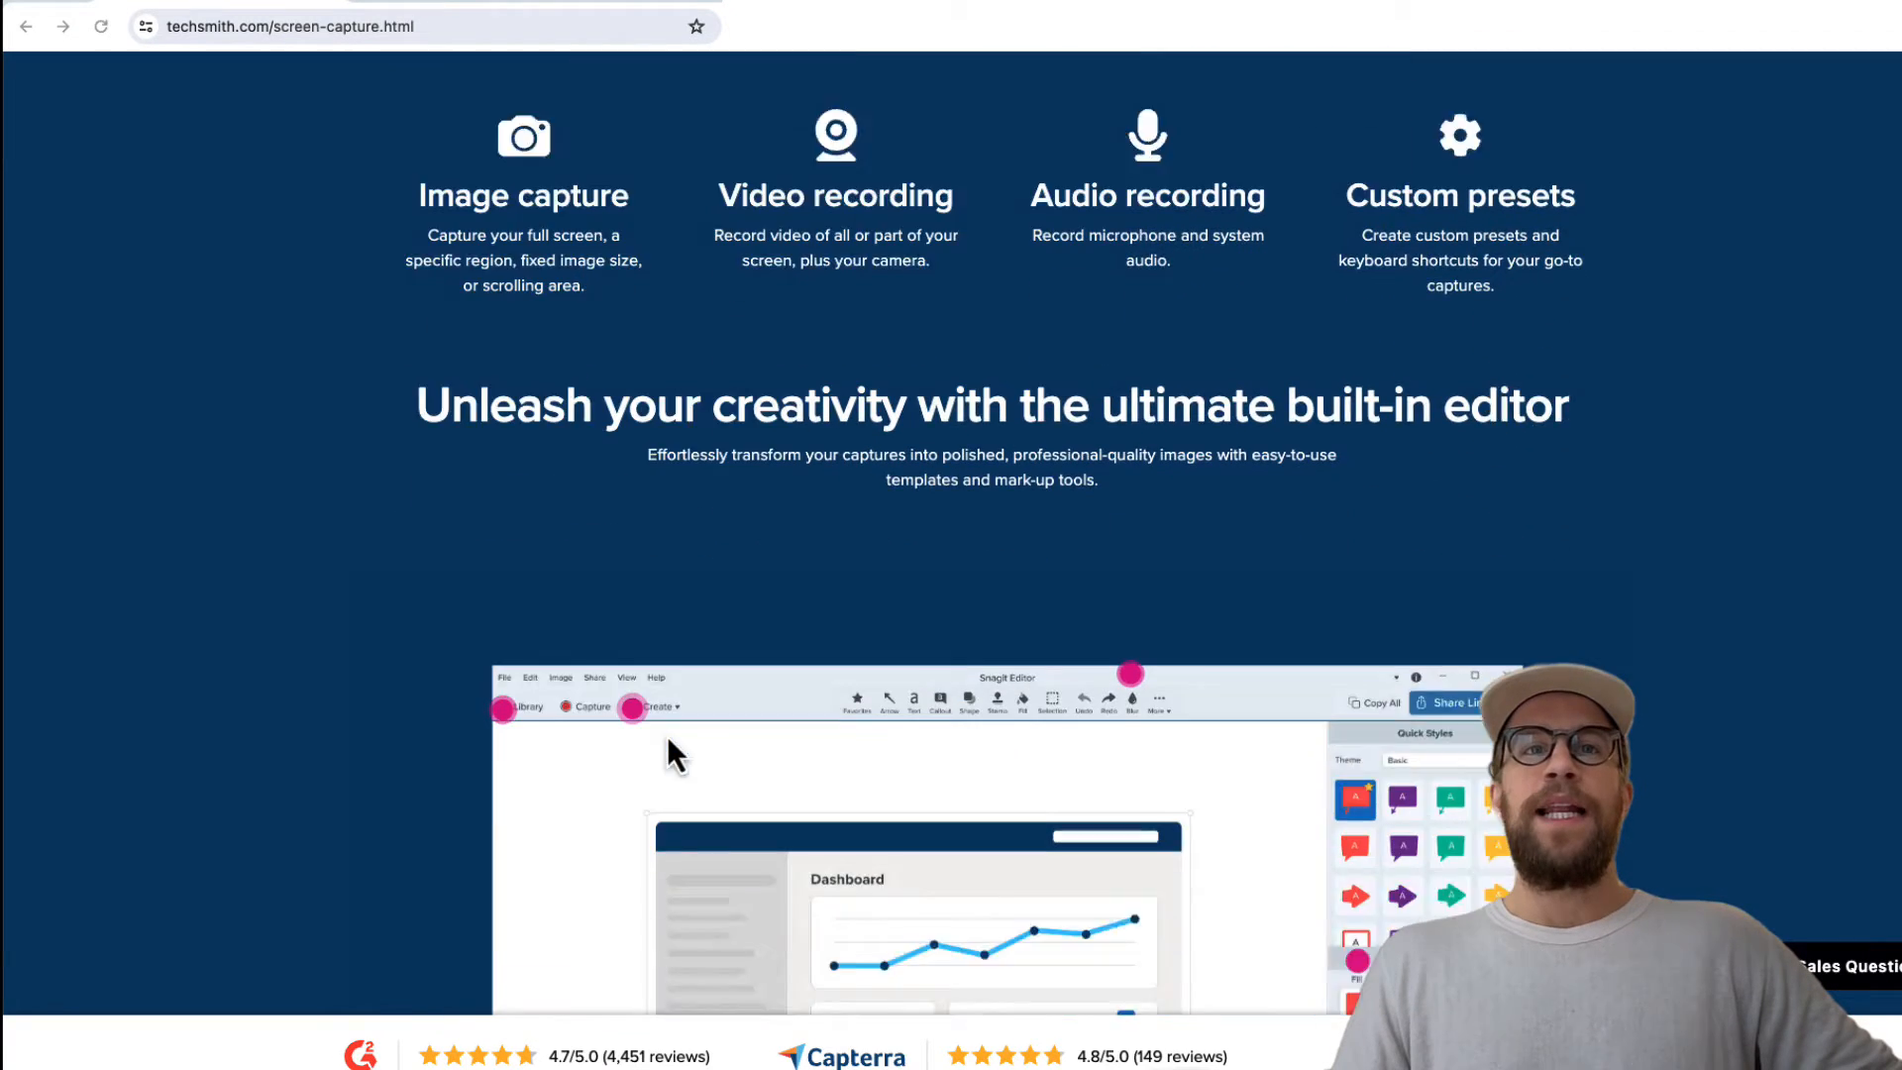
scroll("down", 3)
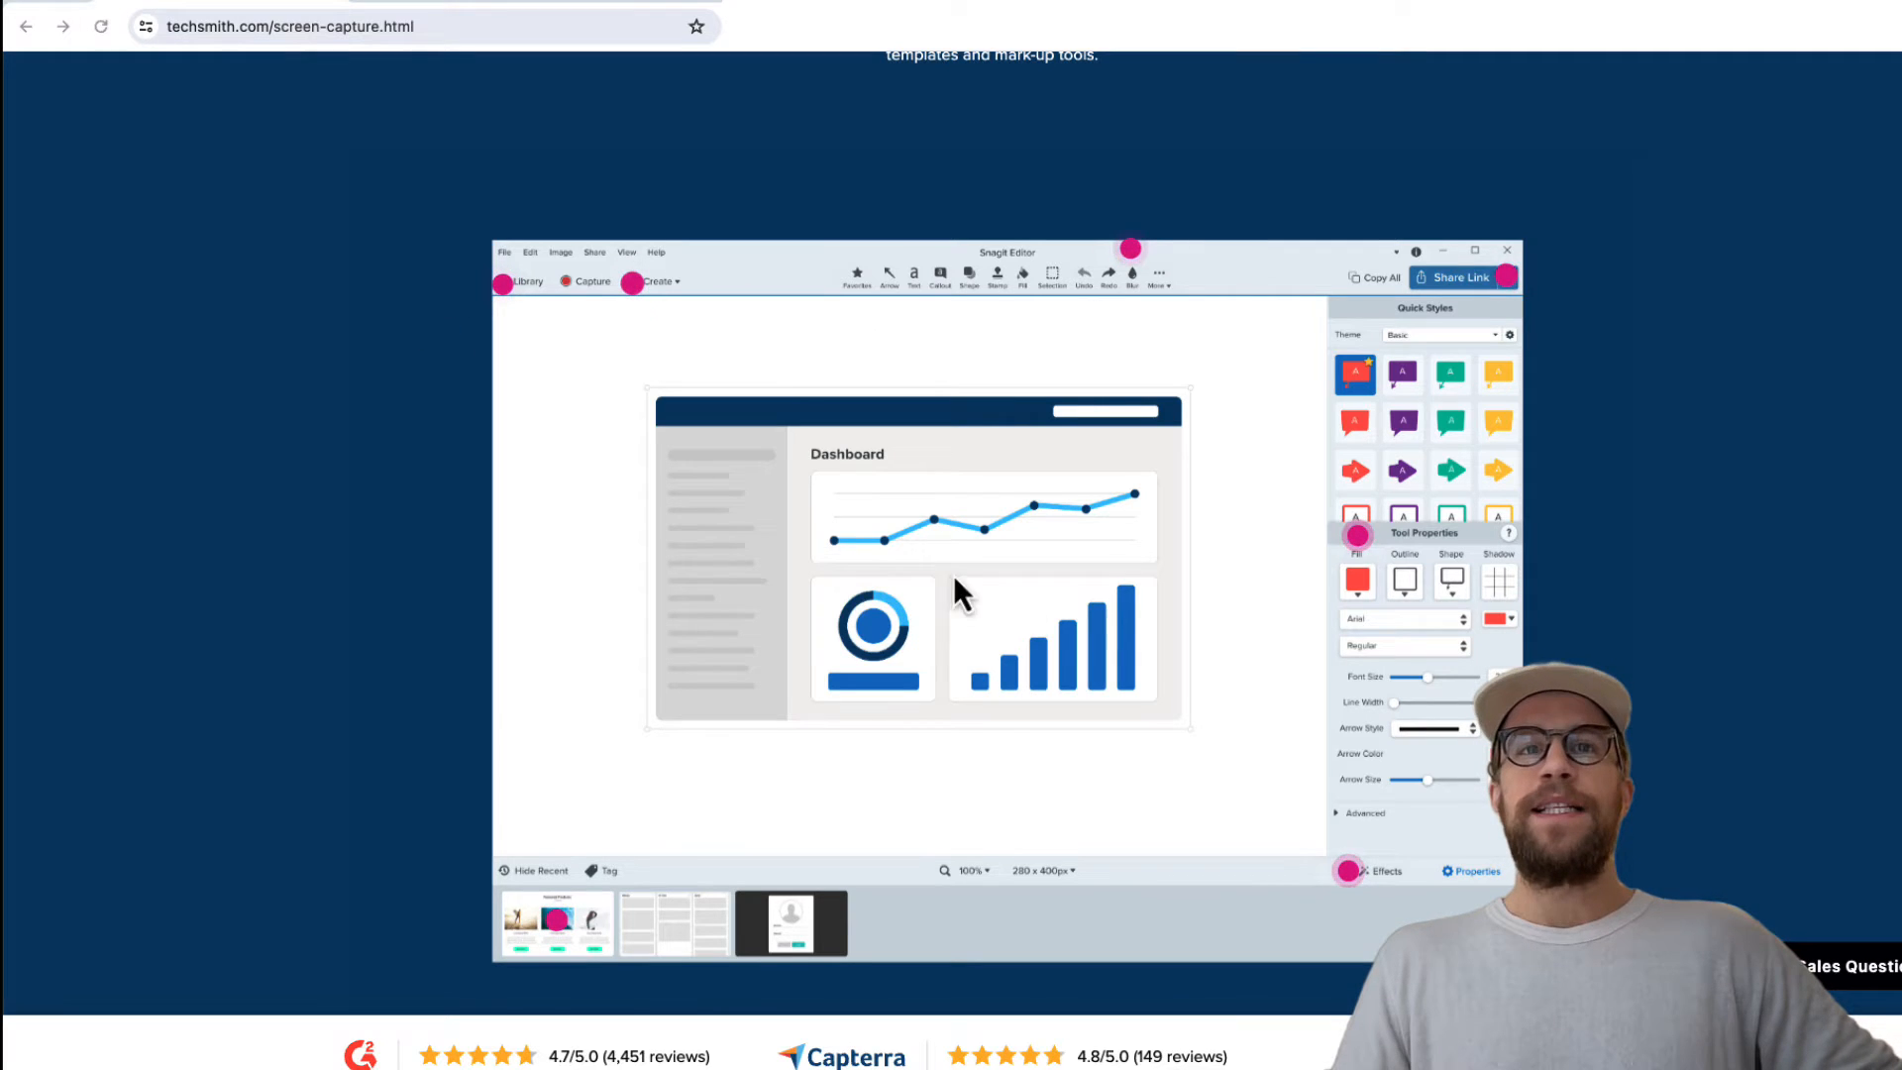
mouse_move(789, 491)
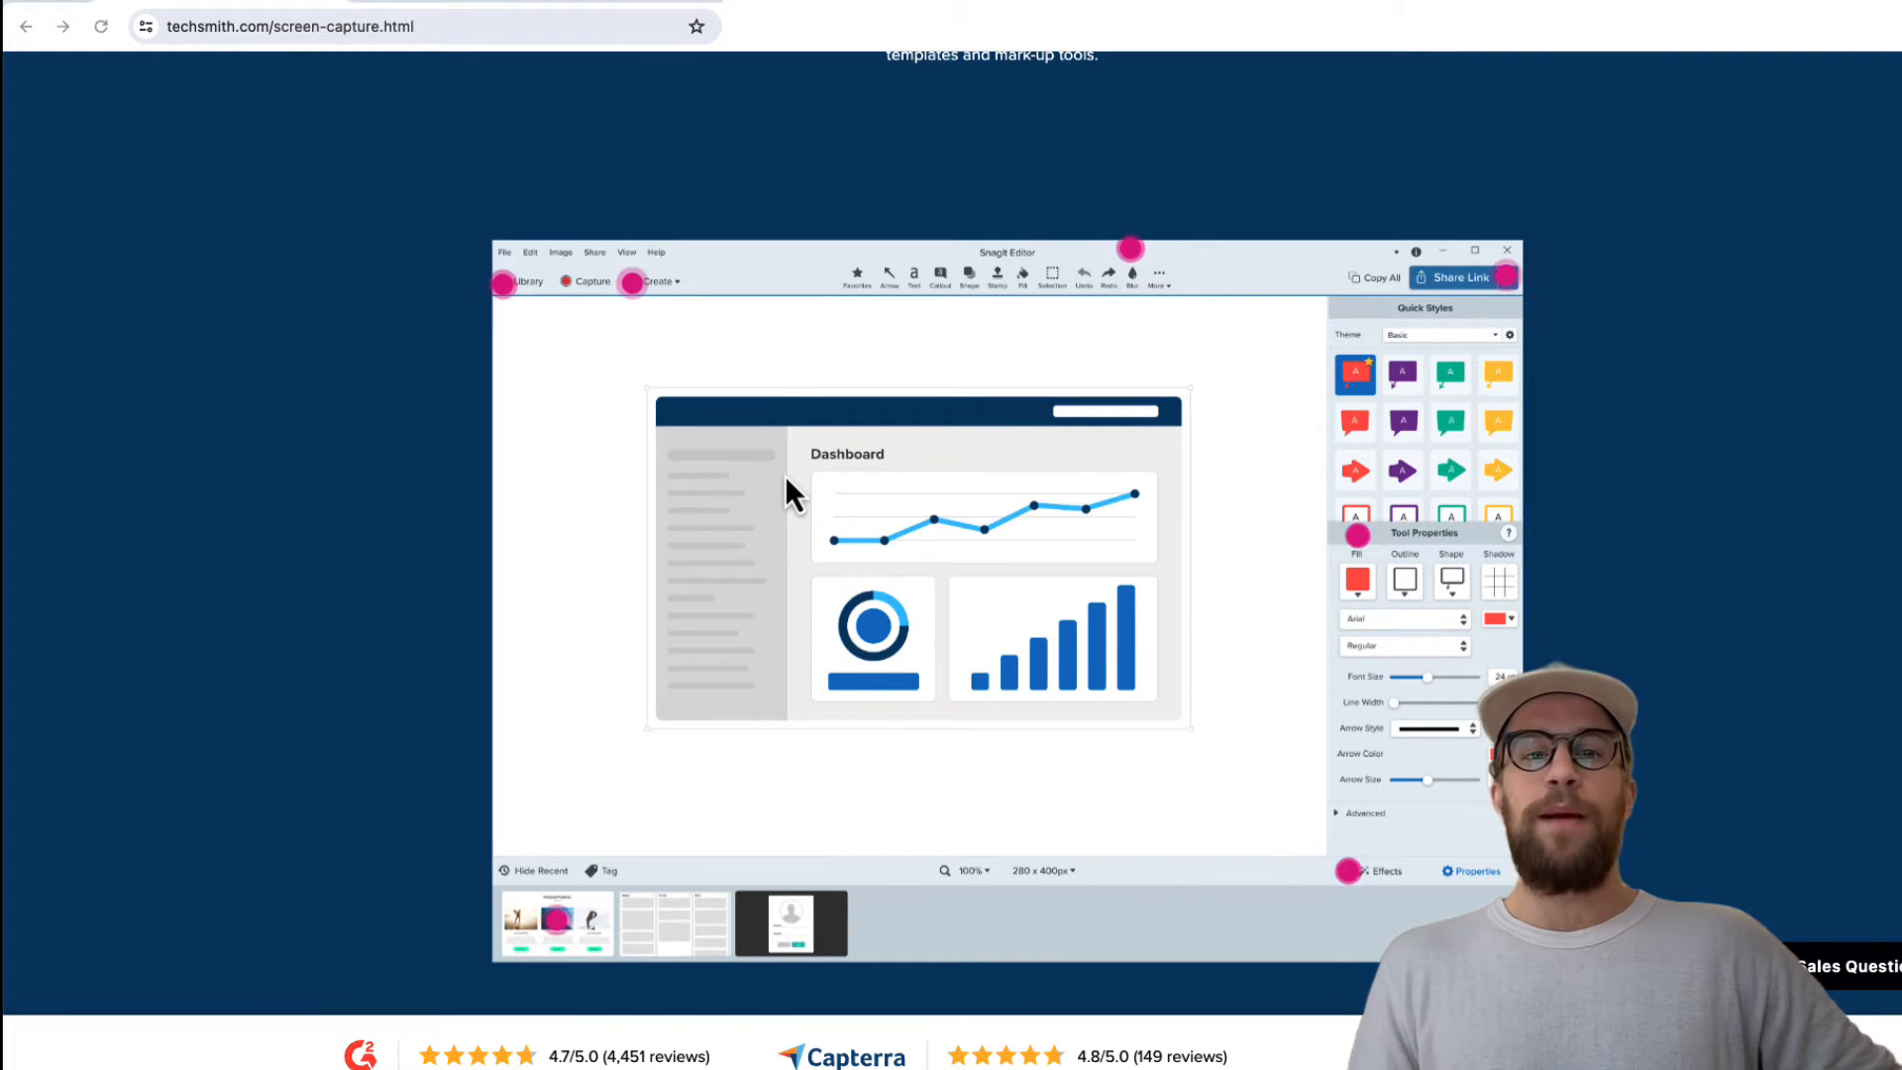
mouse_move(510, 194)
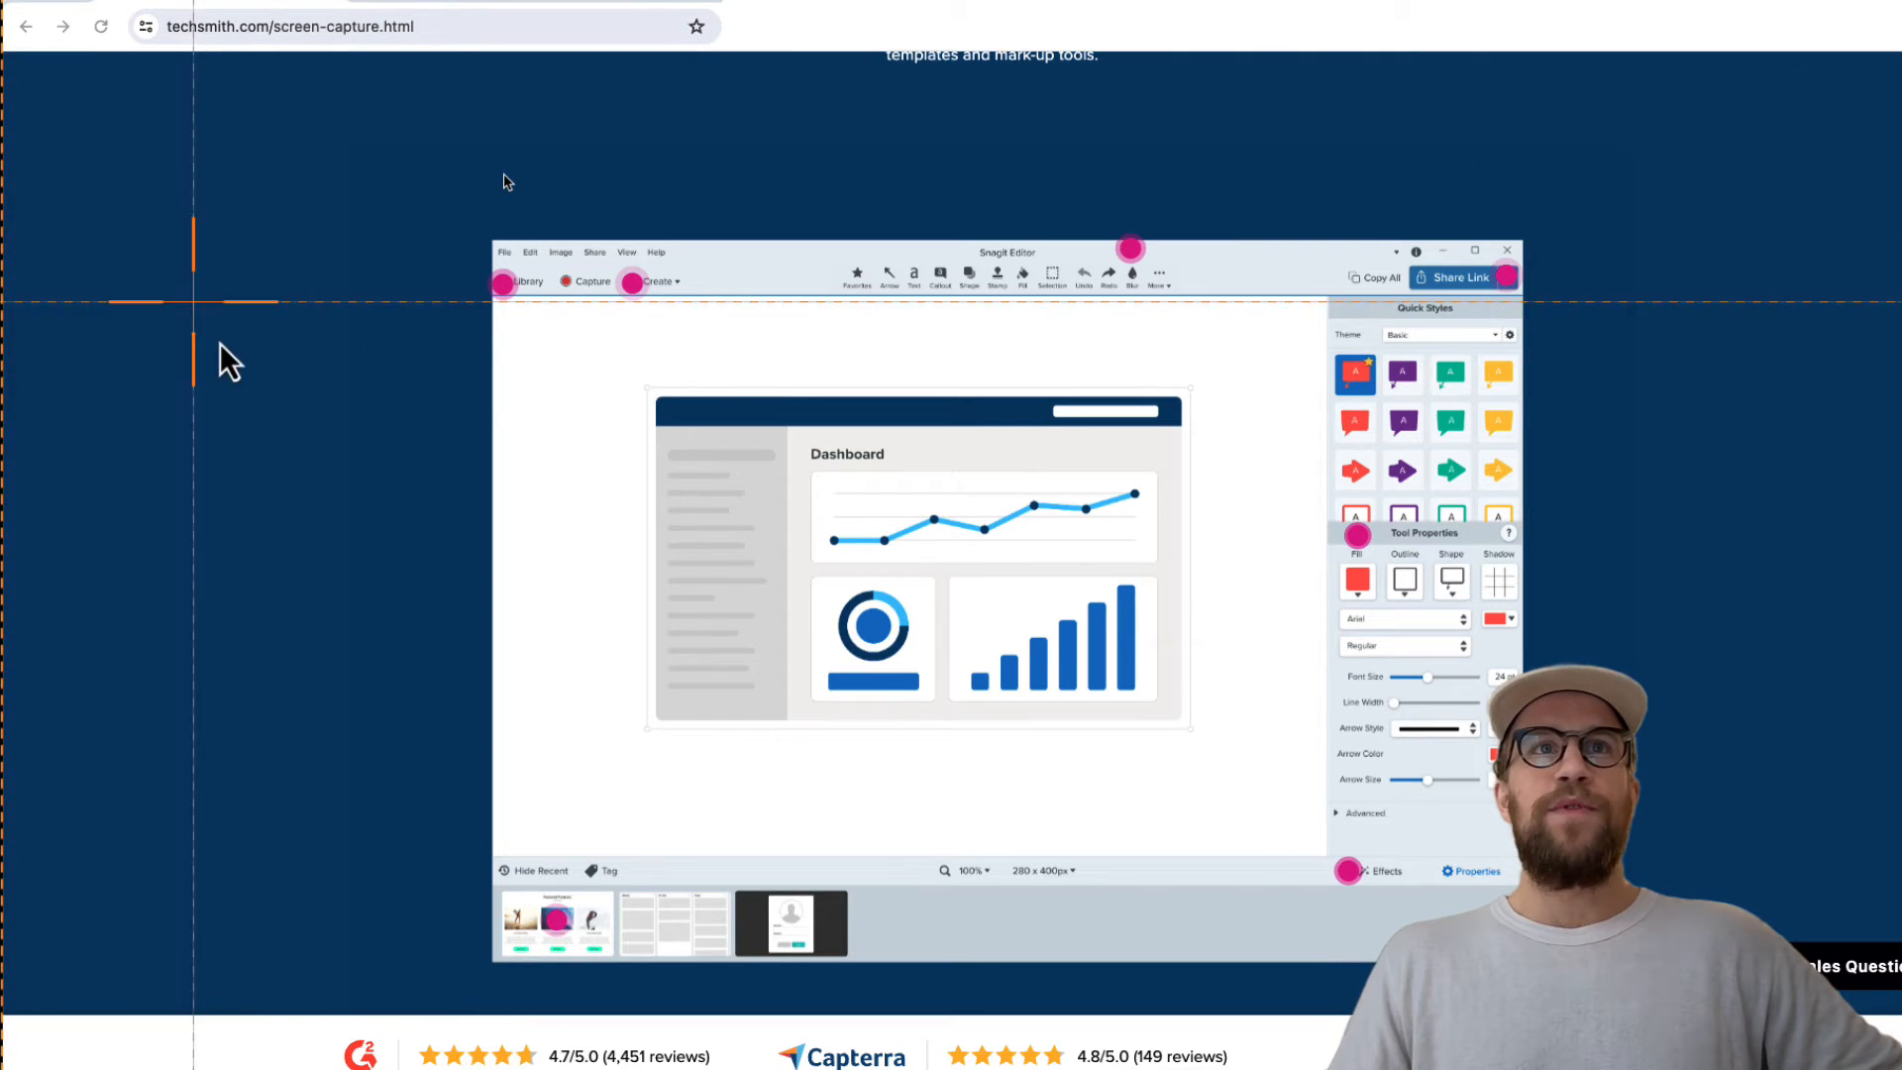
mouse_move(418, 158)
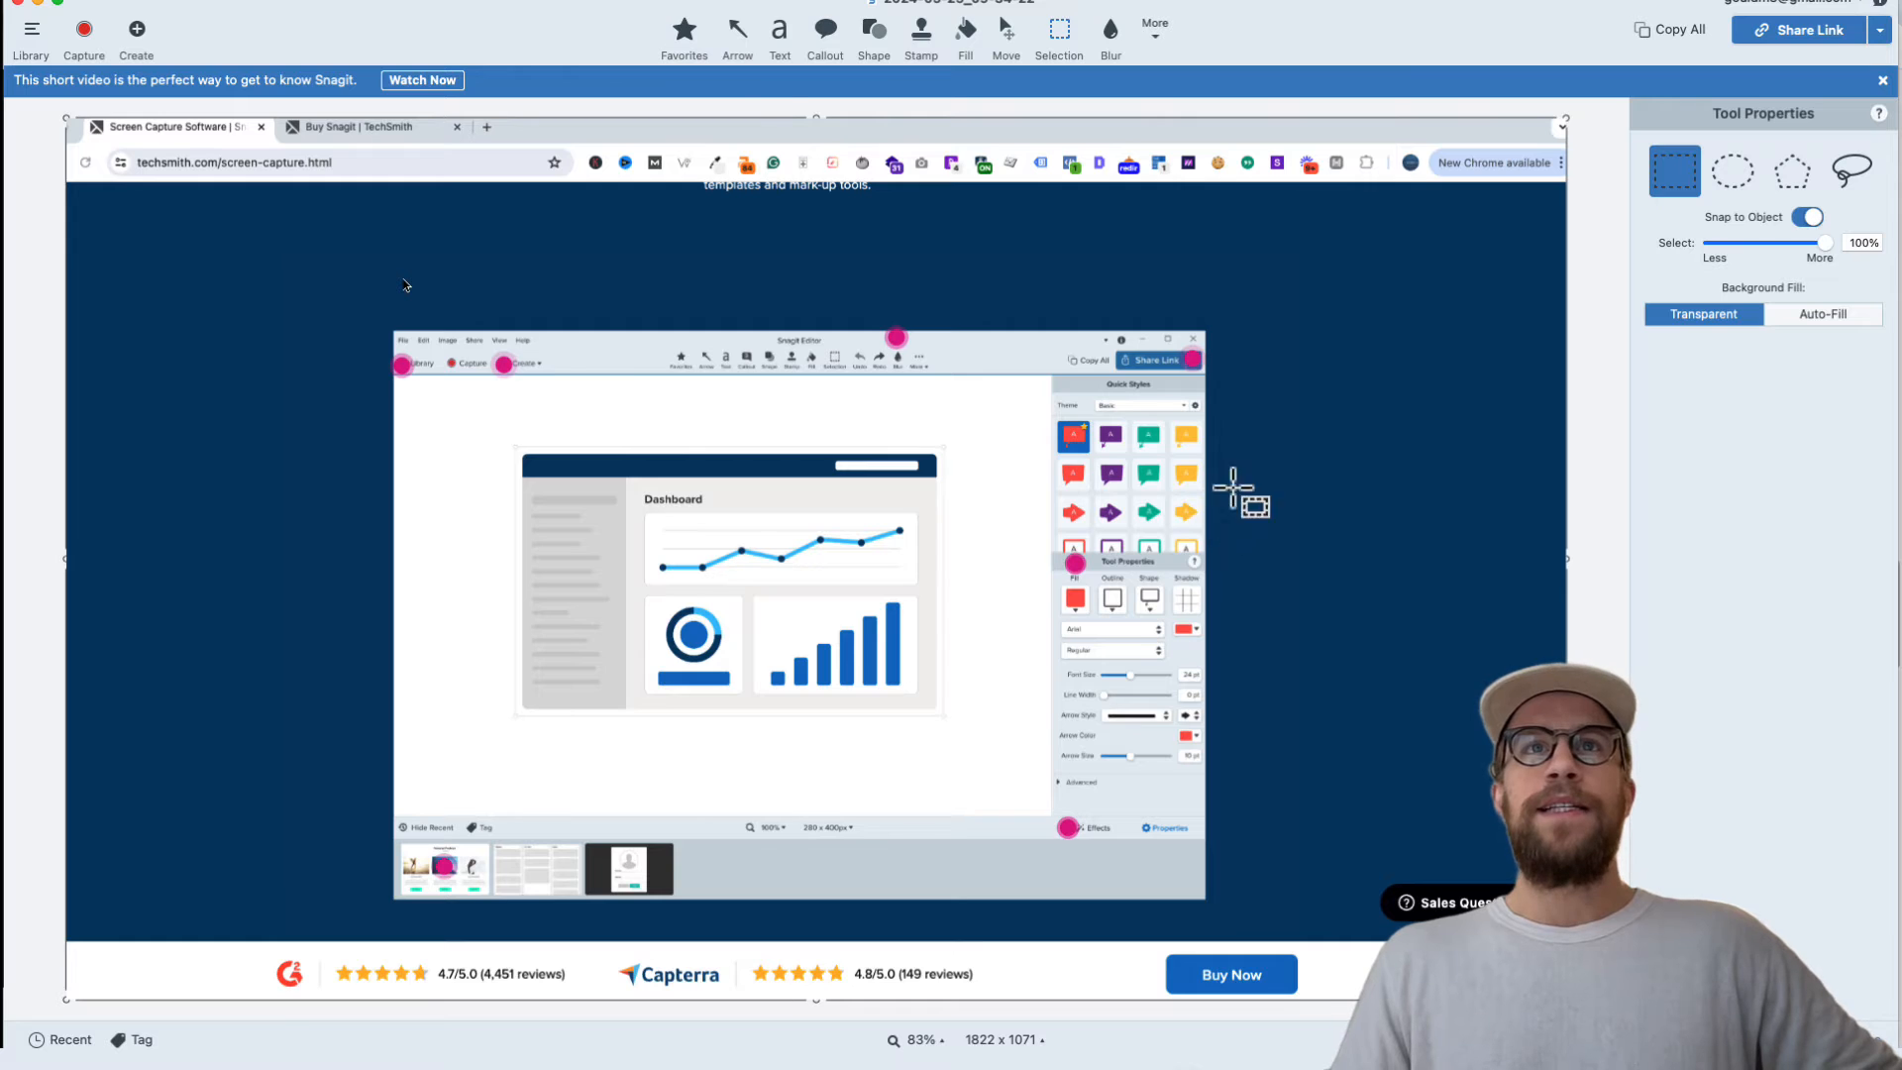
mouse_move(767, 91)
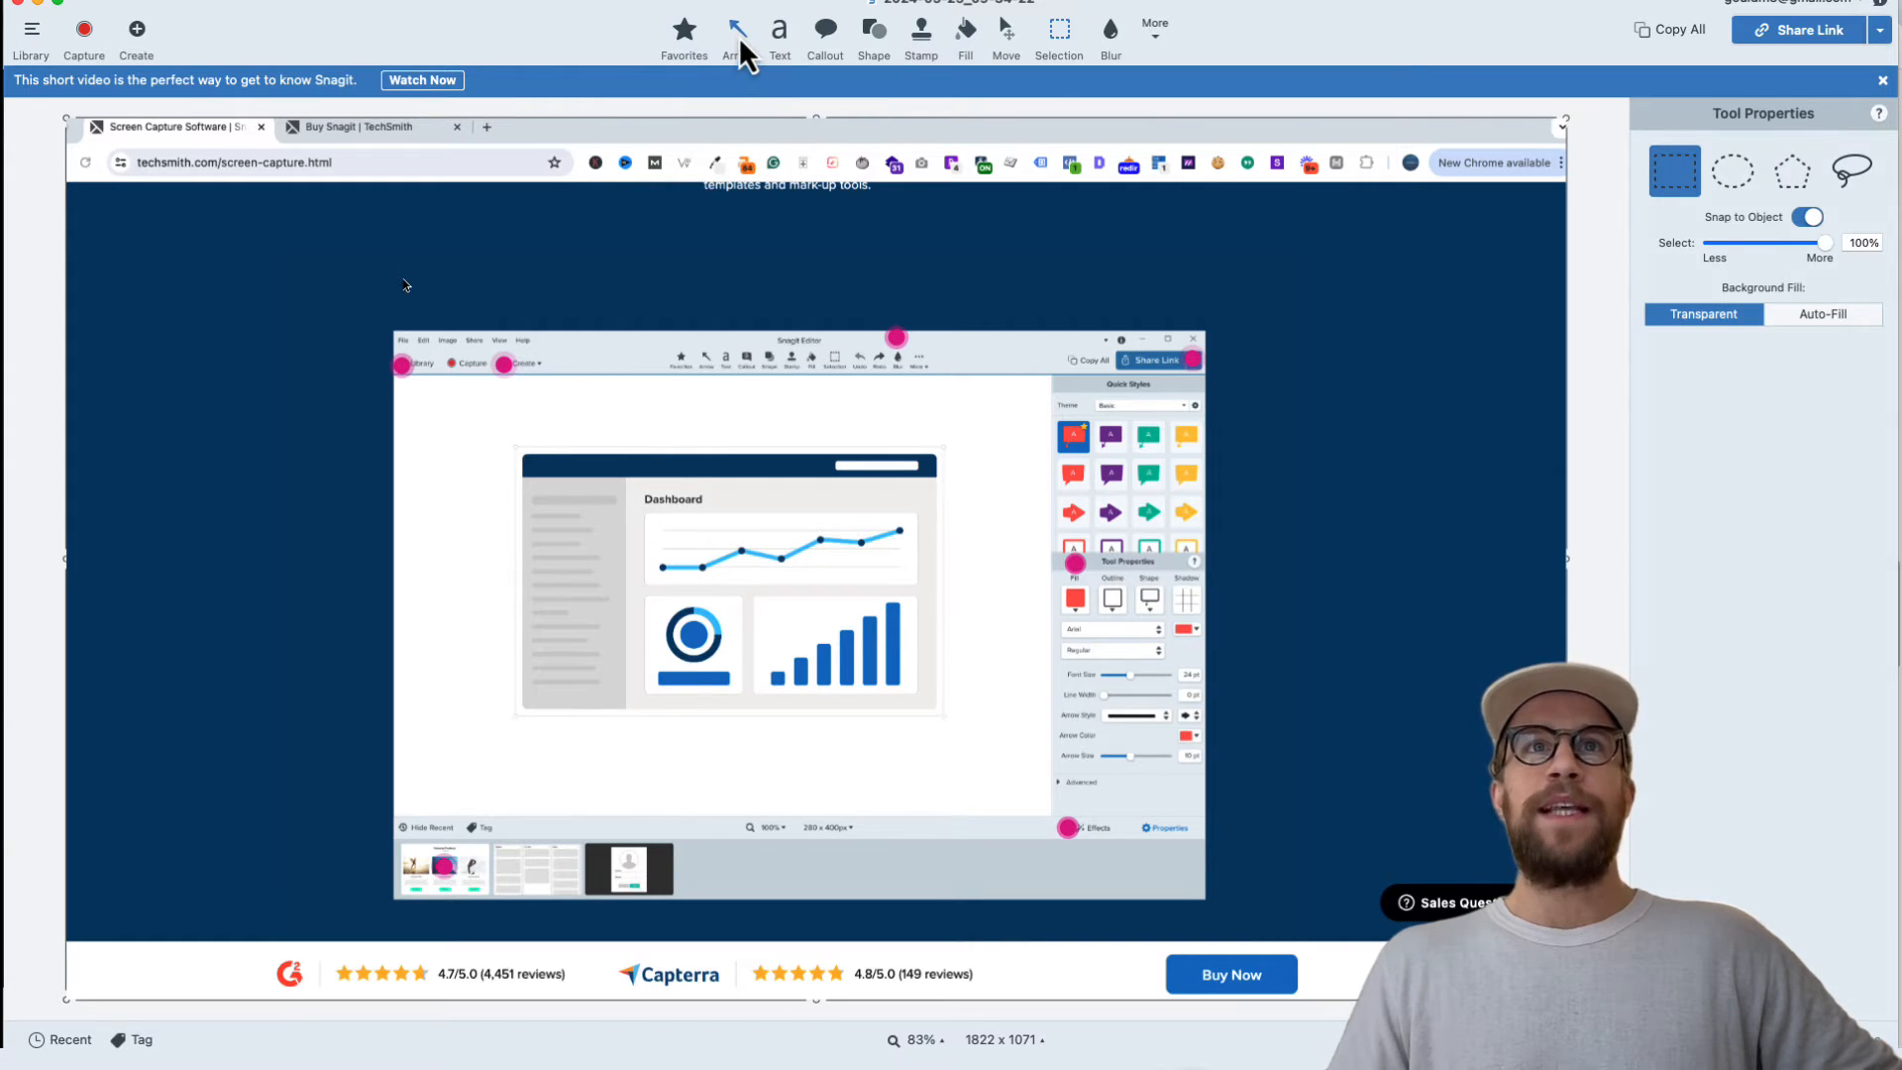
- Draw an arrow toward the inner editor's top-left corner and add the text 'Callout'
left_click(736, 29)
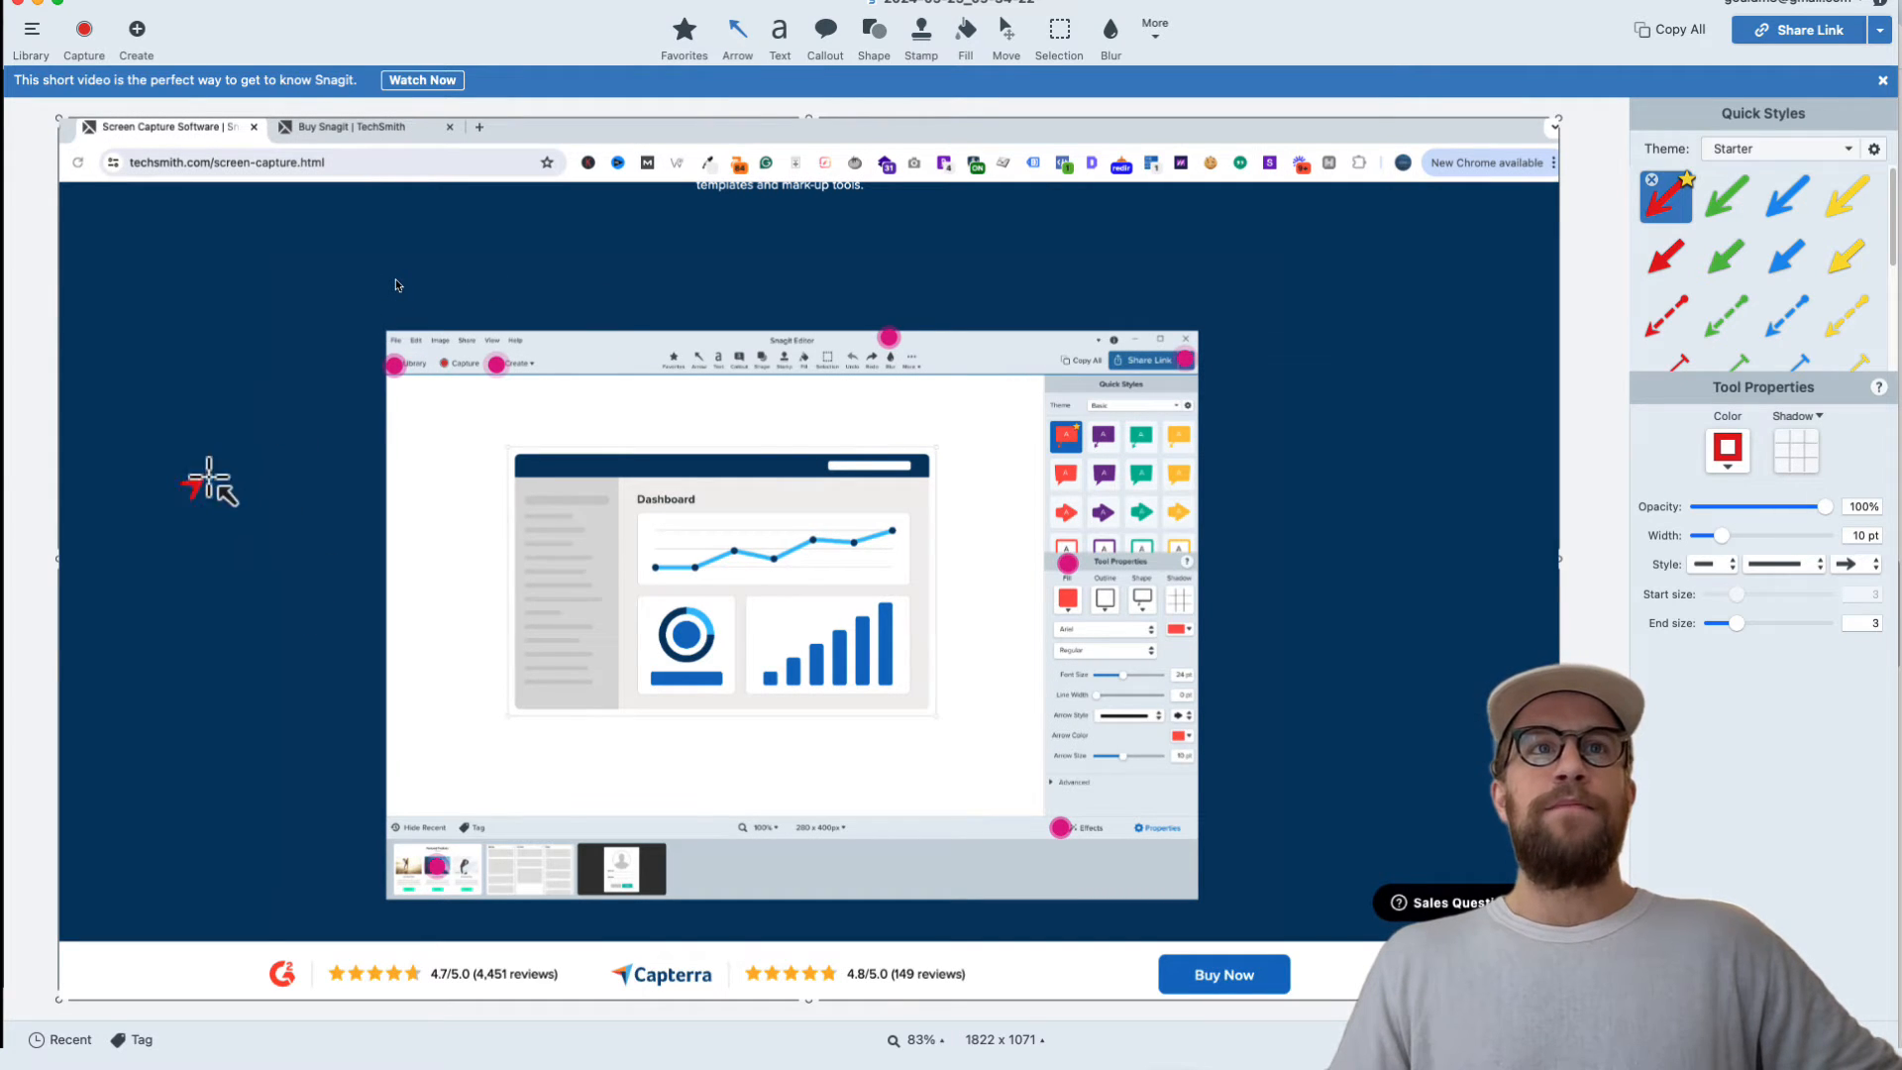
left_click_drag(196, 497, 373, 385)
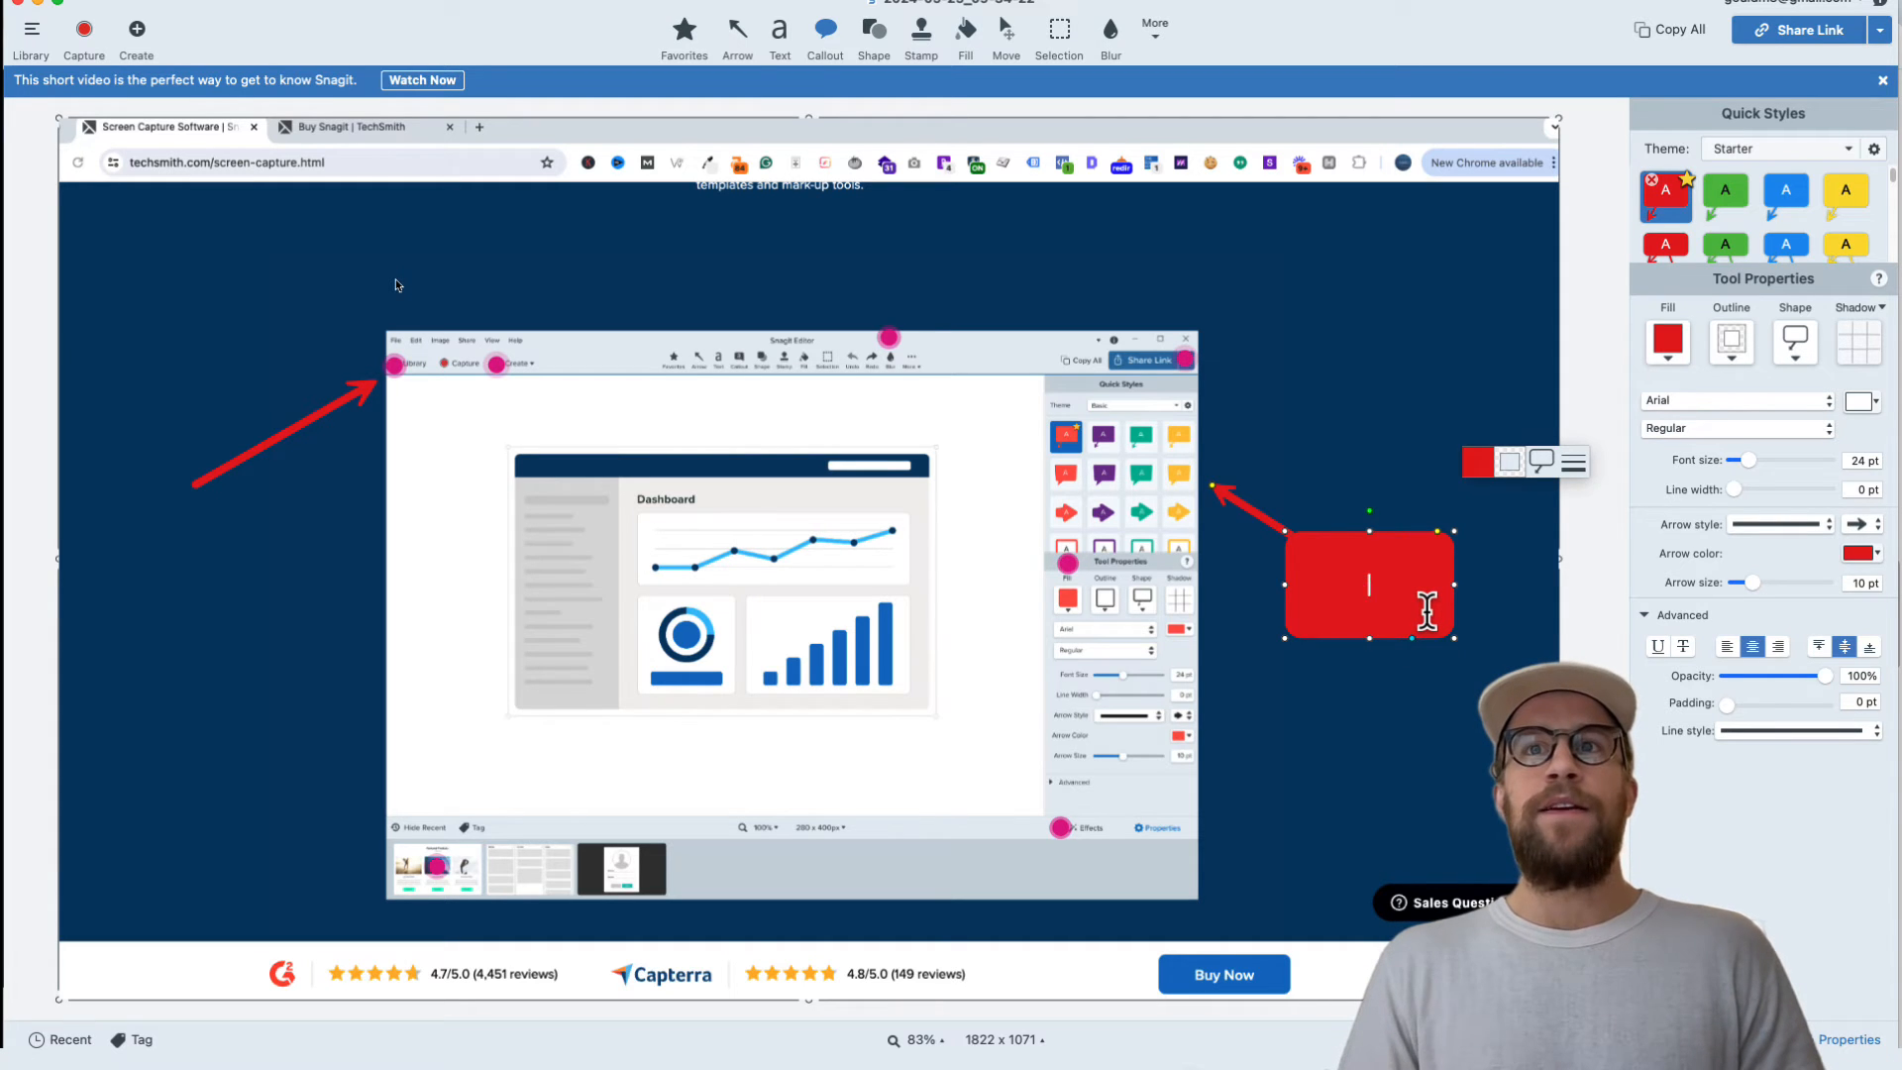
type("Callout")
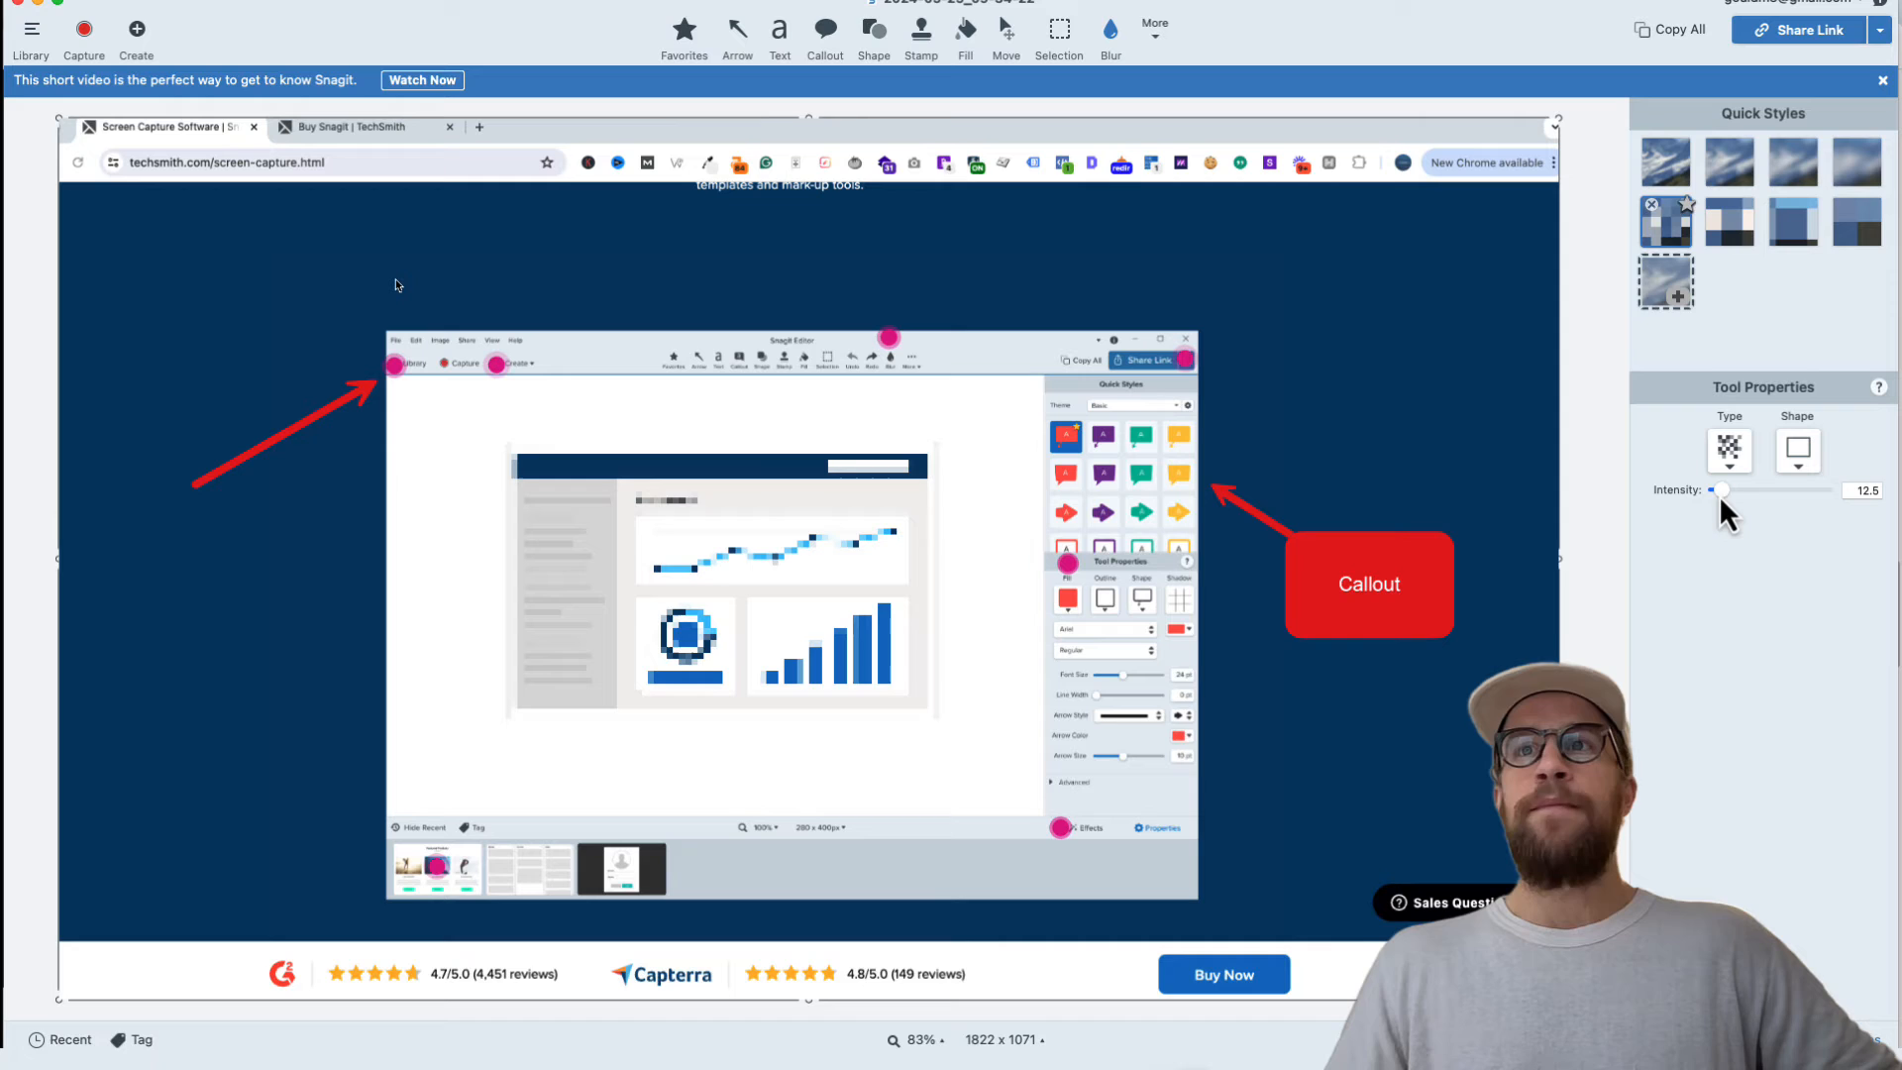
- Pixelate the dashboard illustration and set the pixelation intensity to about 100
left_click_drag(1717, 490, 1825, 490)
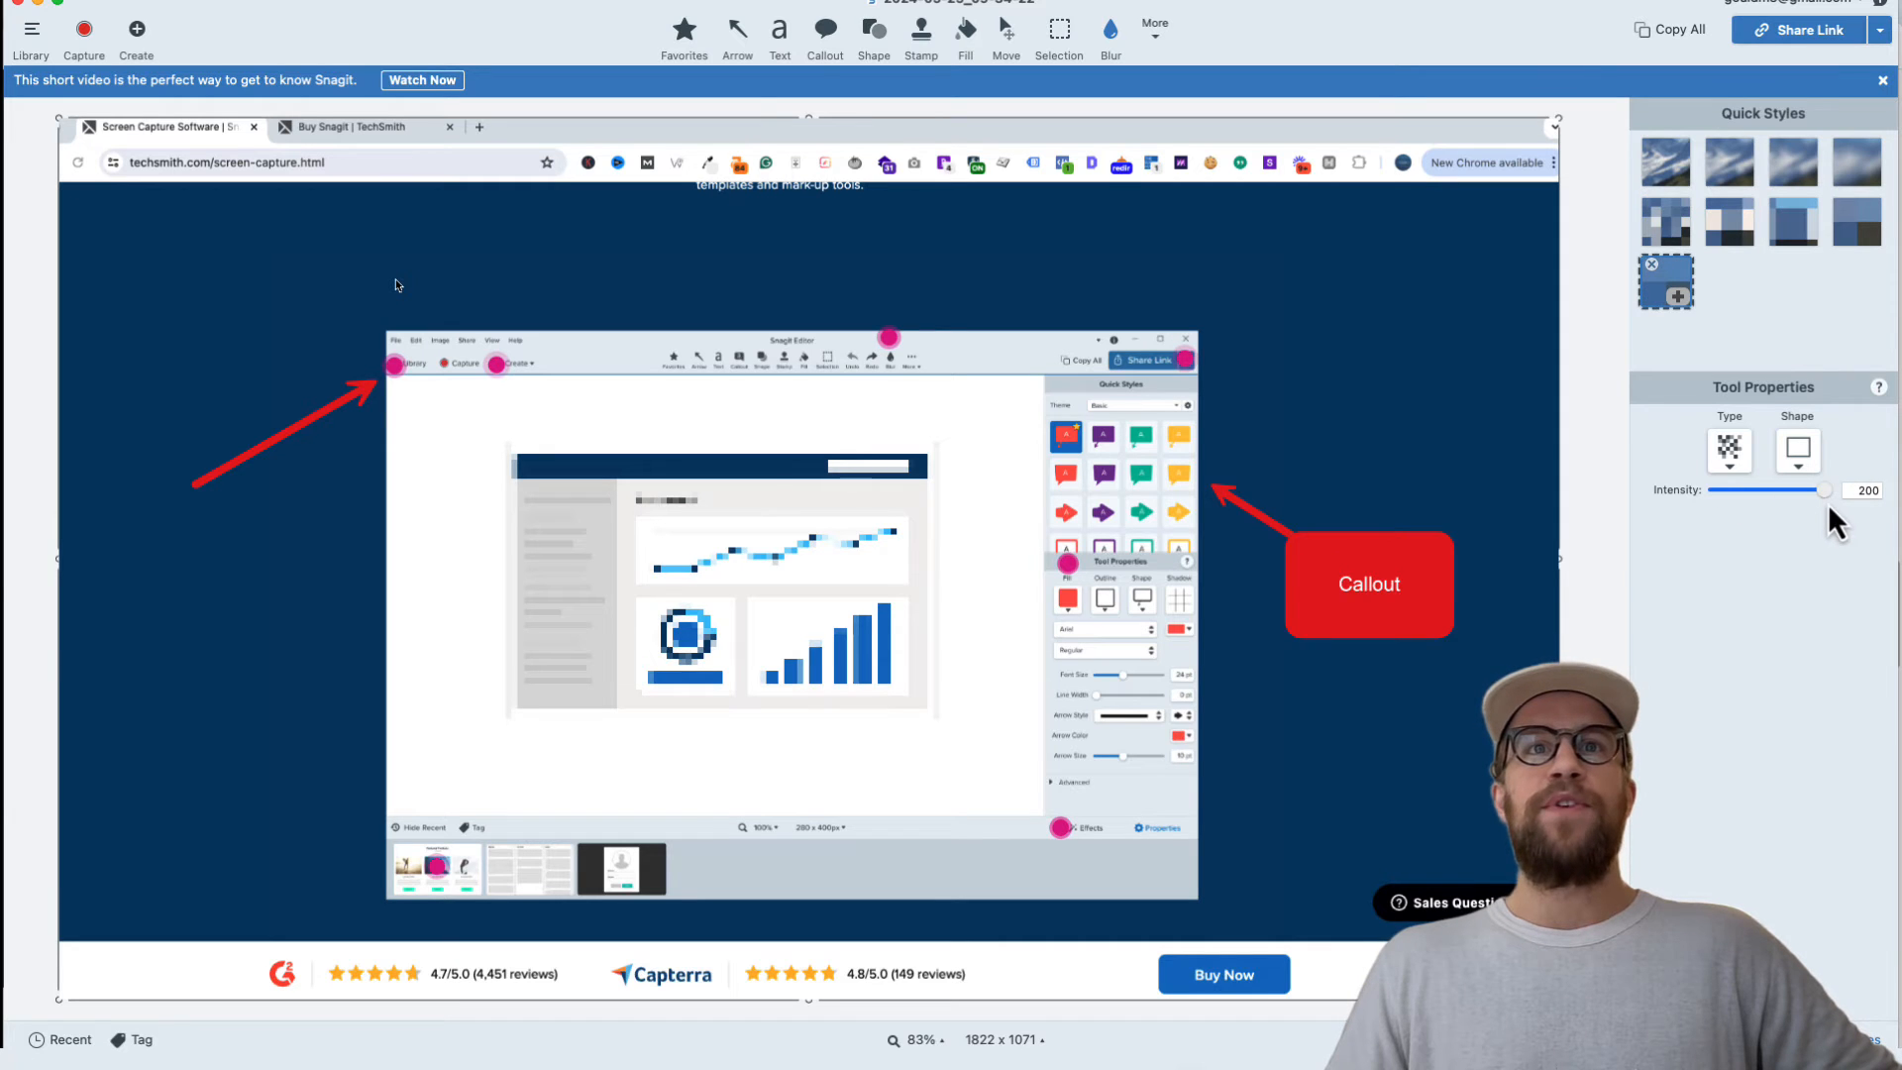
left_click_drag(1819, 490, 1729, 490)
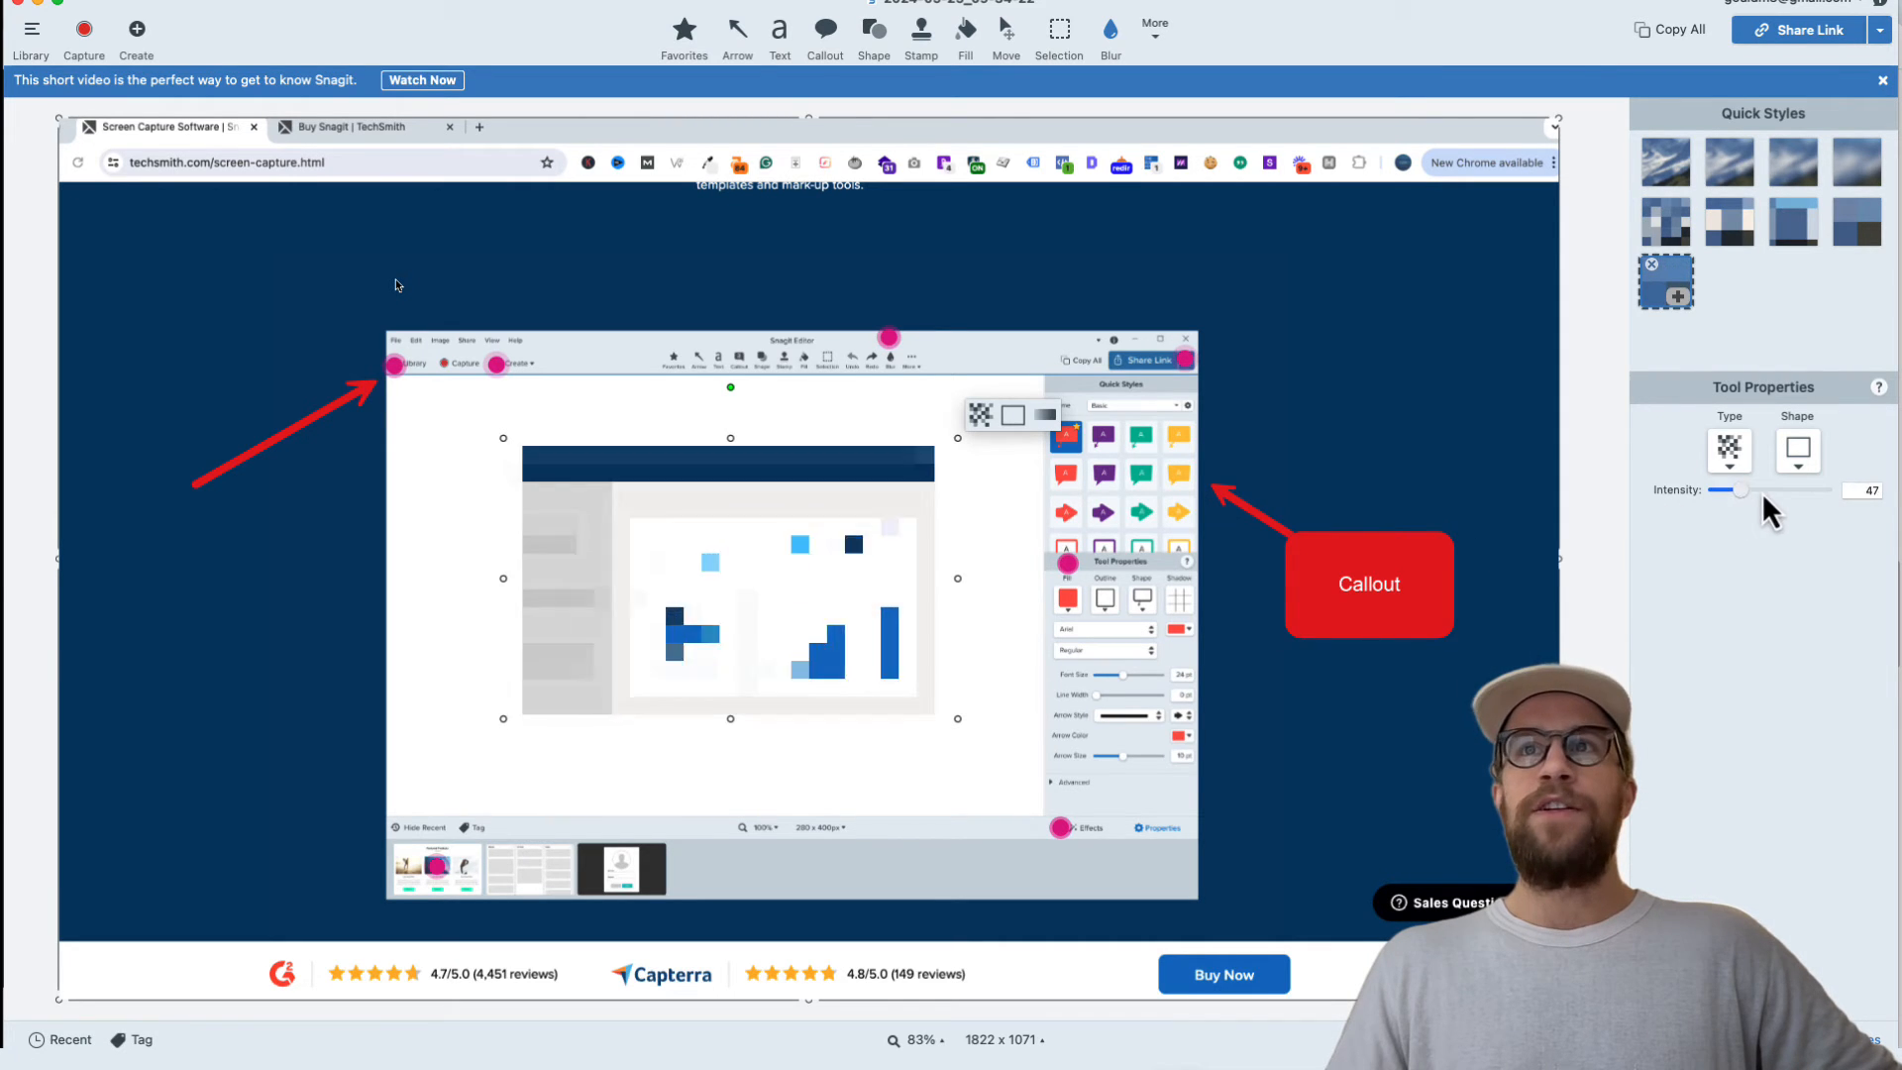
left_click_drag(1717, 490, 1771, 491)
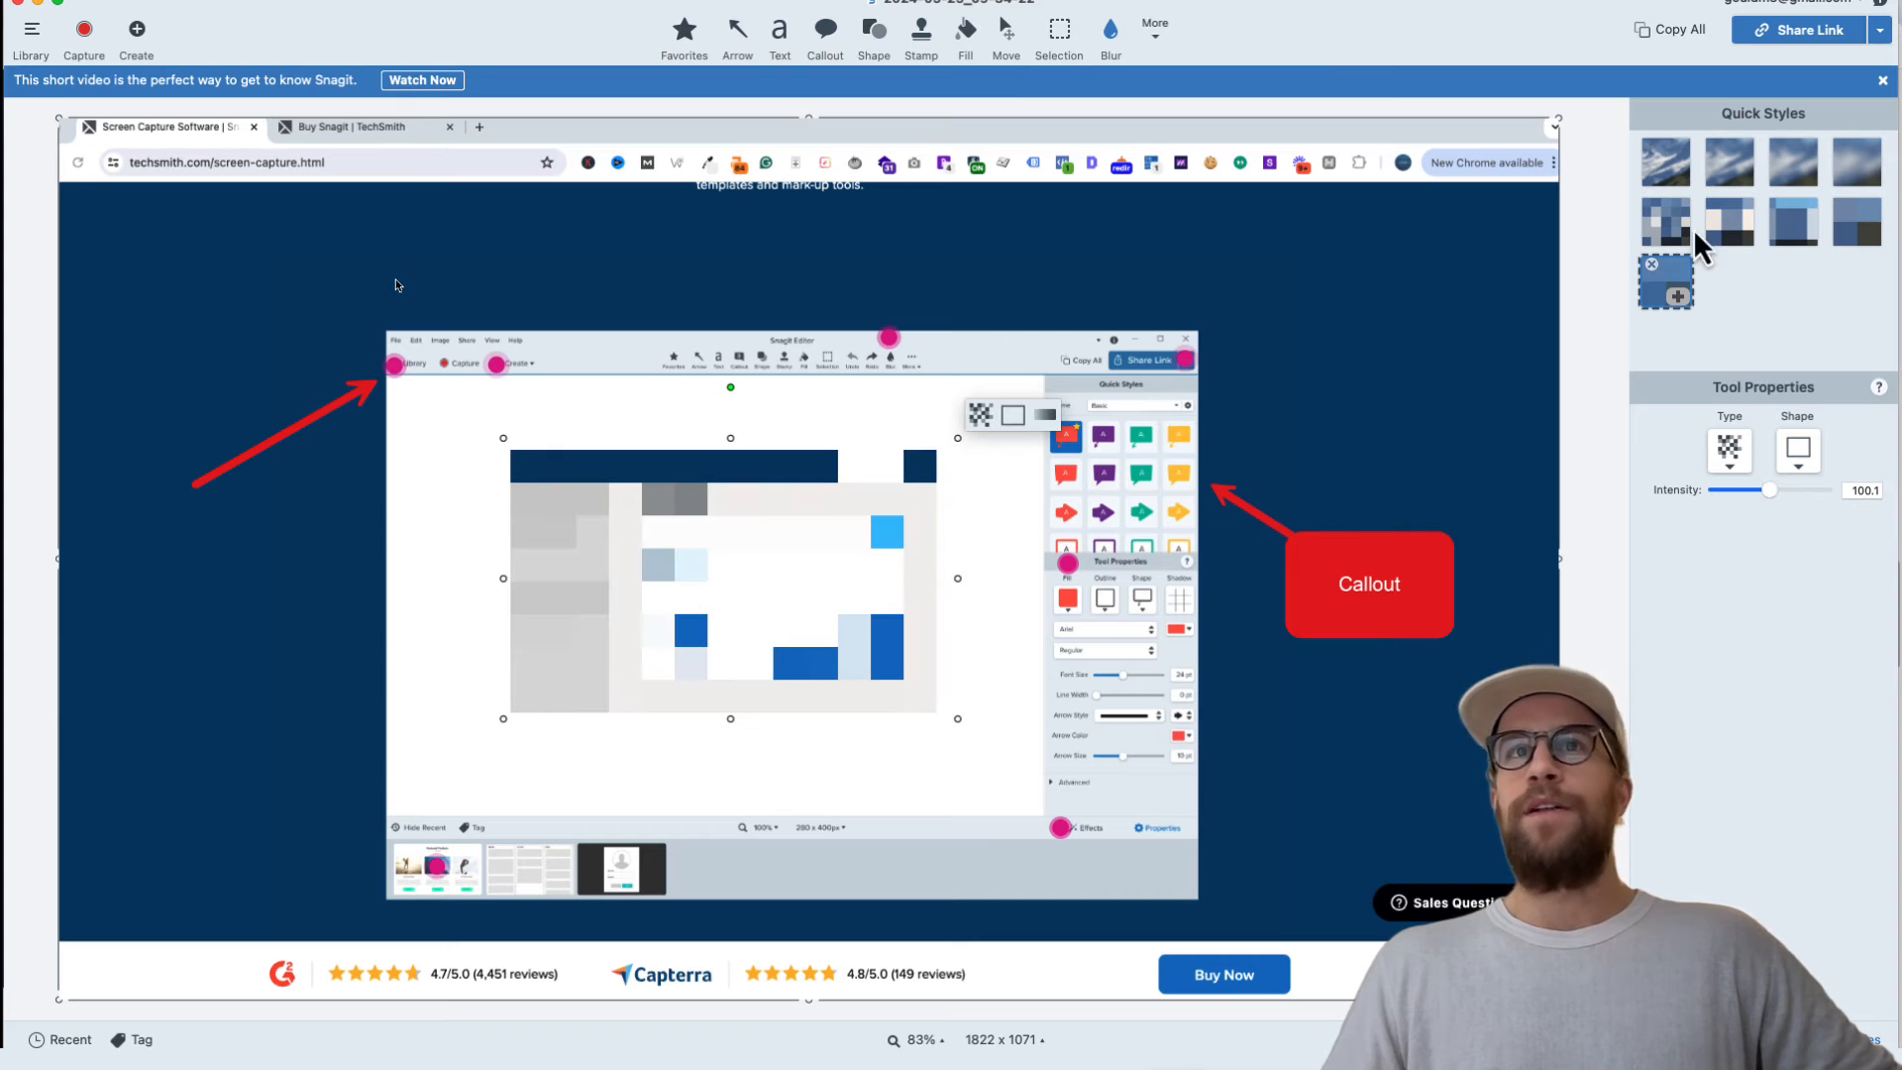
mouse_move(1162, 58)
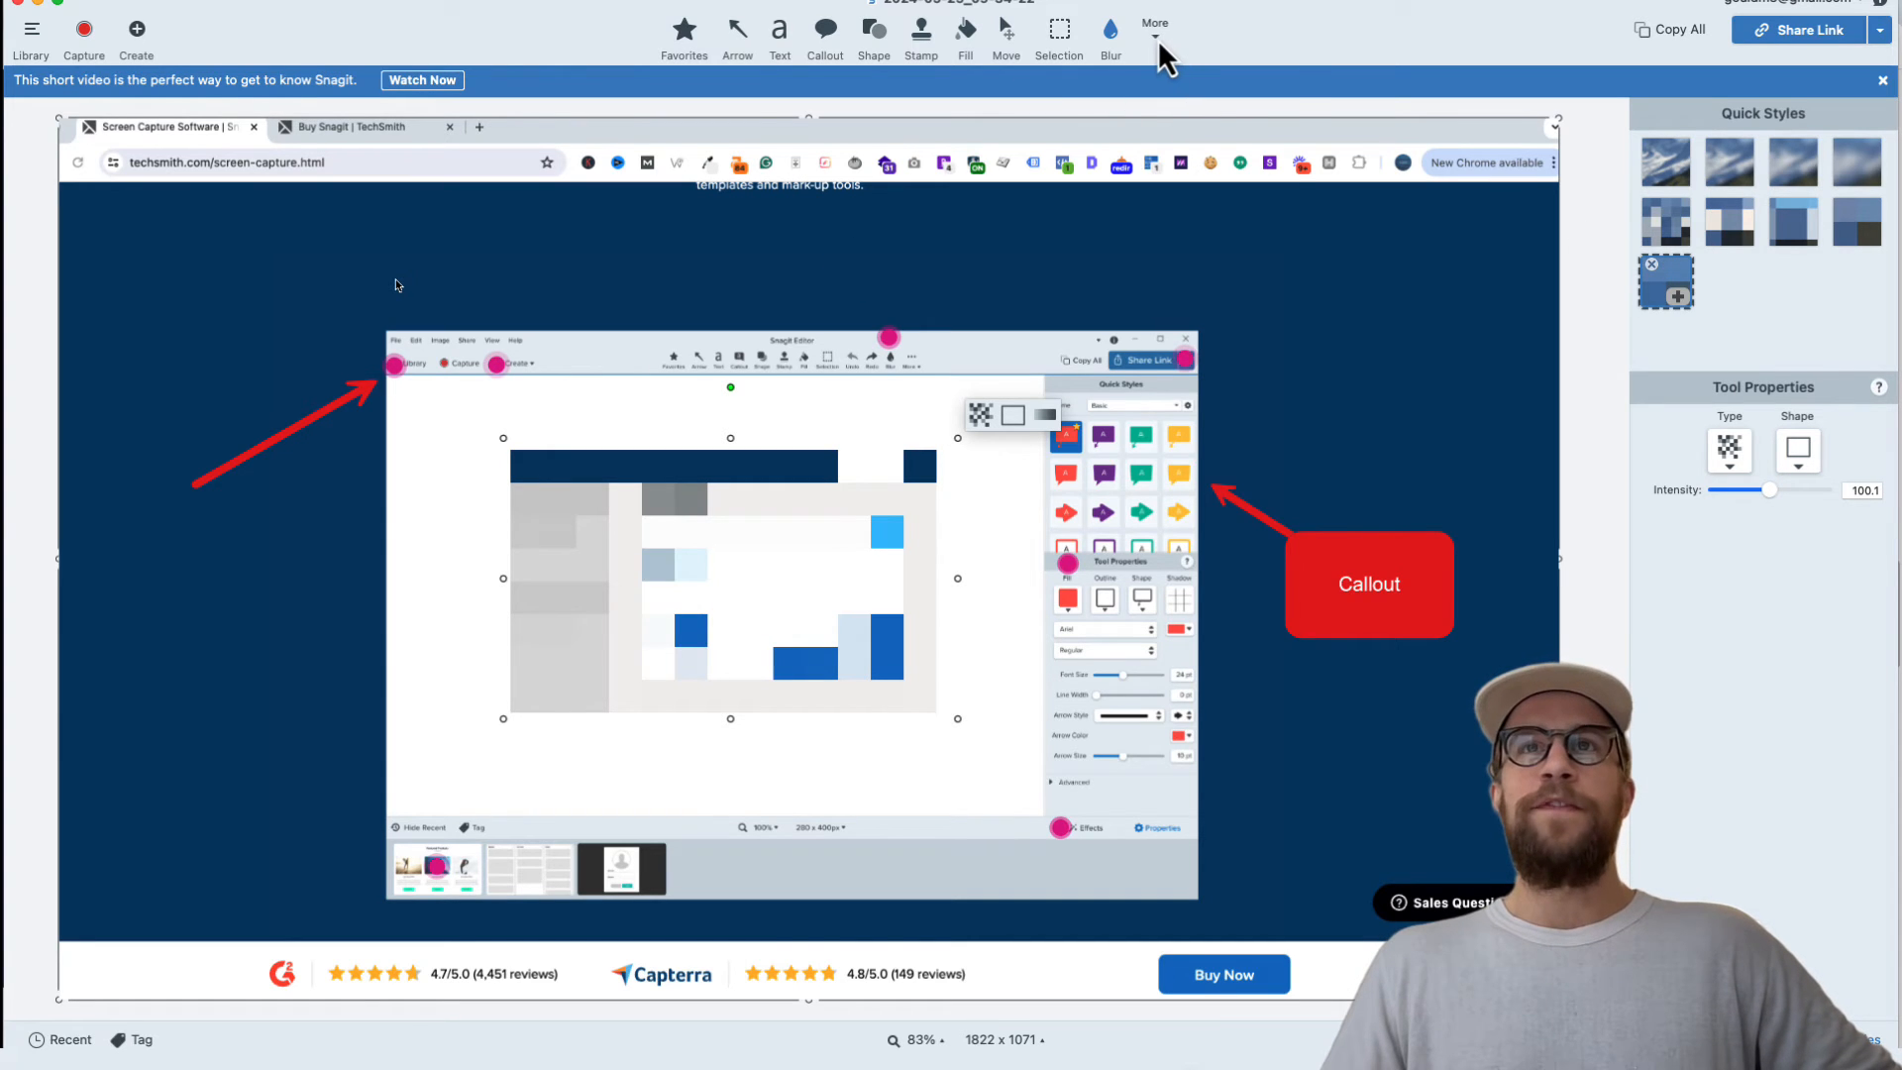
- Cut a horizontal strip from the capture with Cut Out, flattening all annotations
left_click(1152, 30)
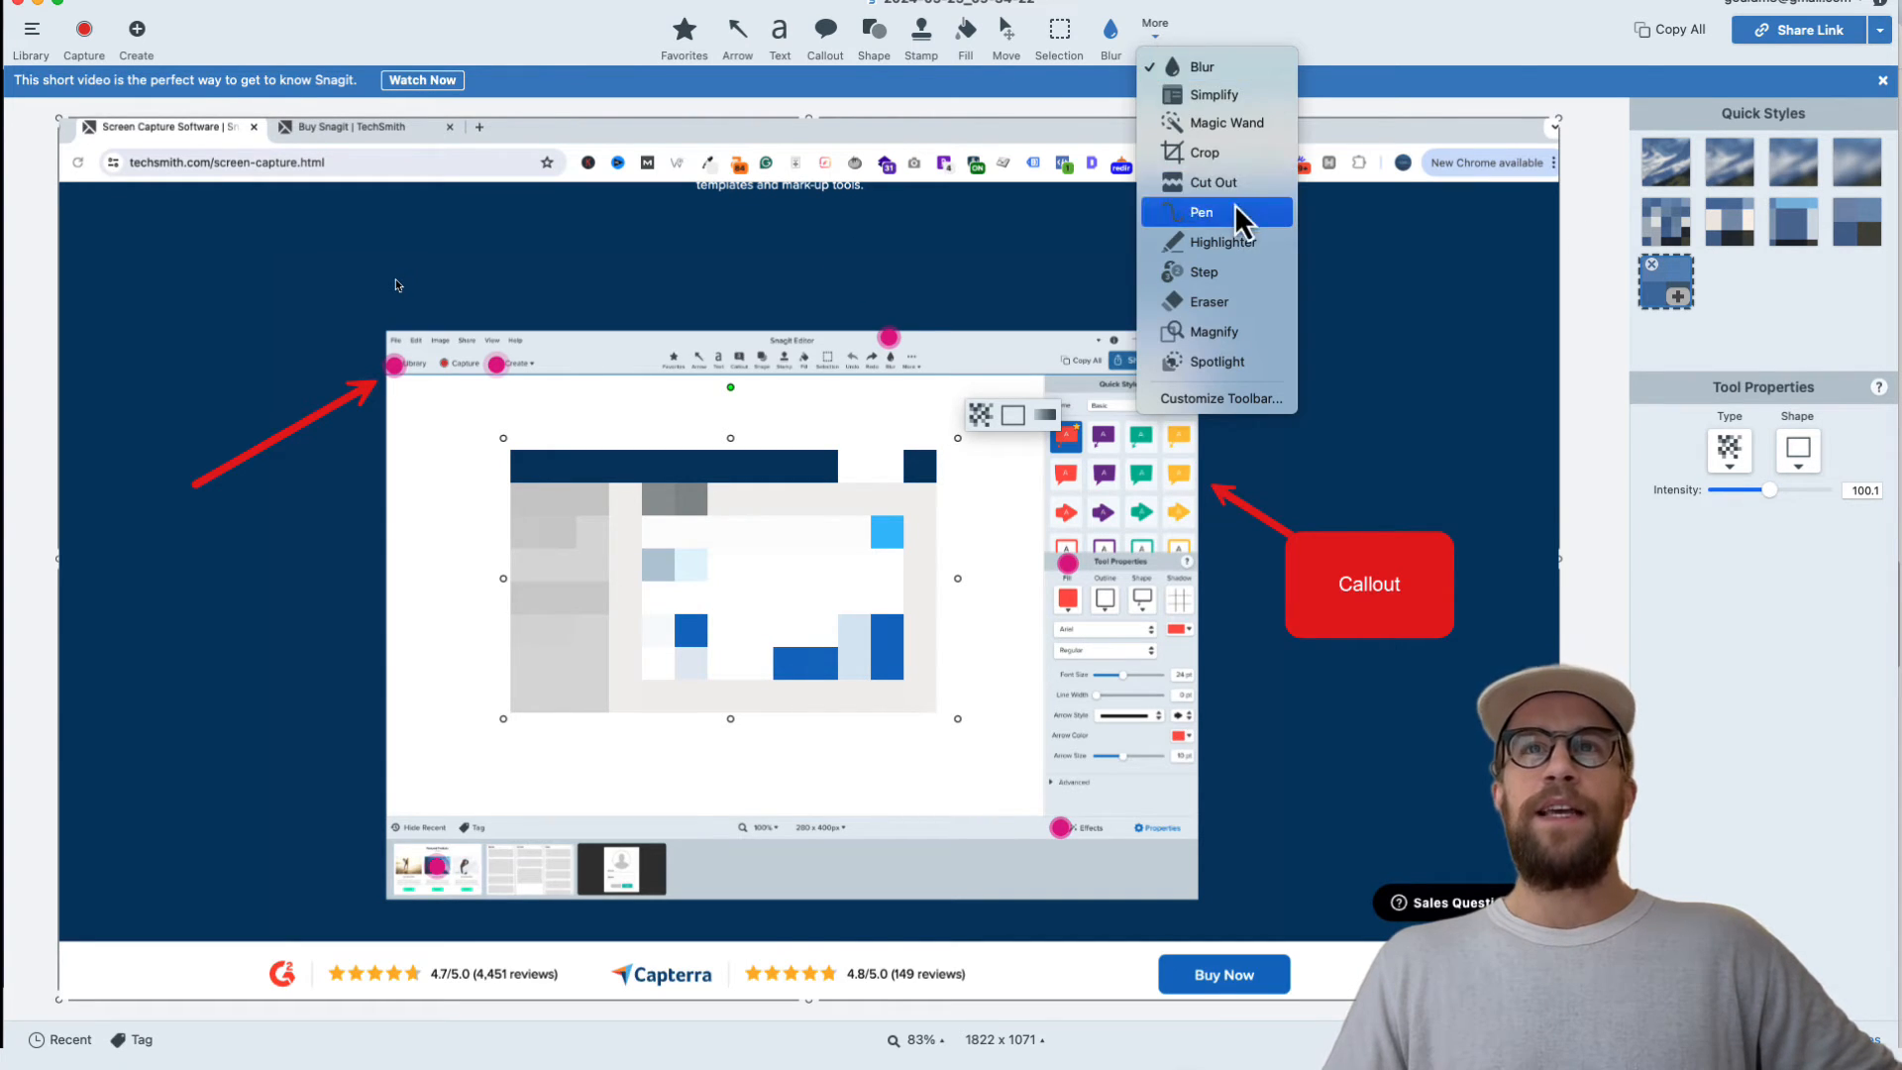
left_click(1209, 183)
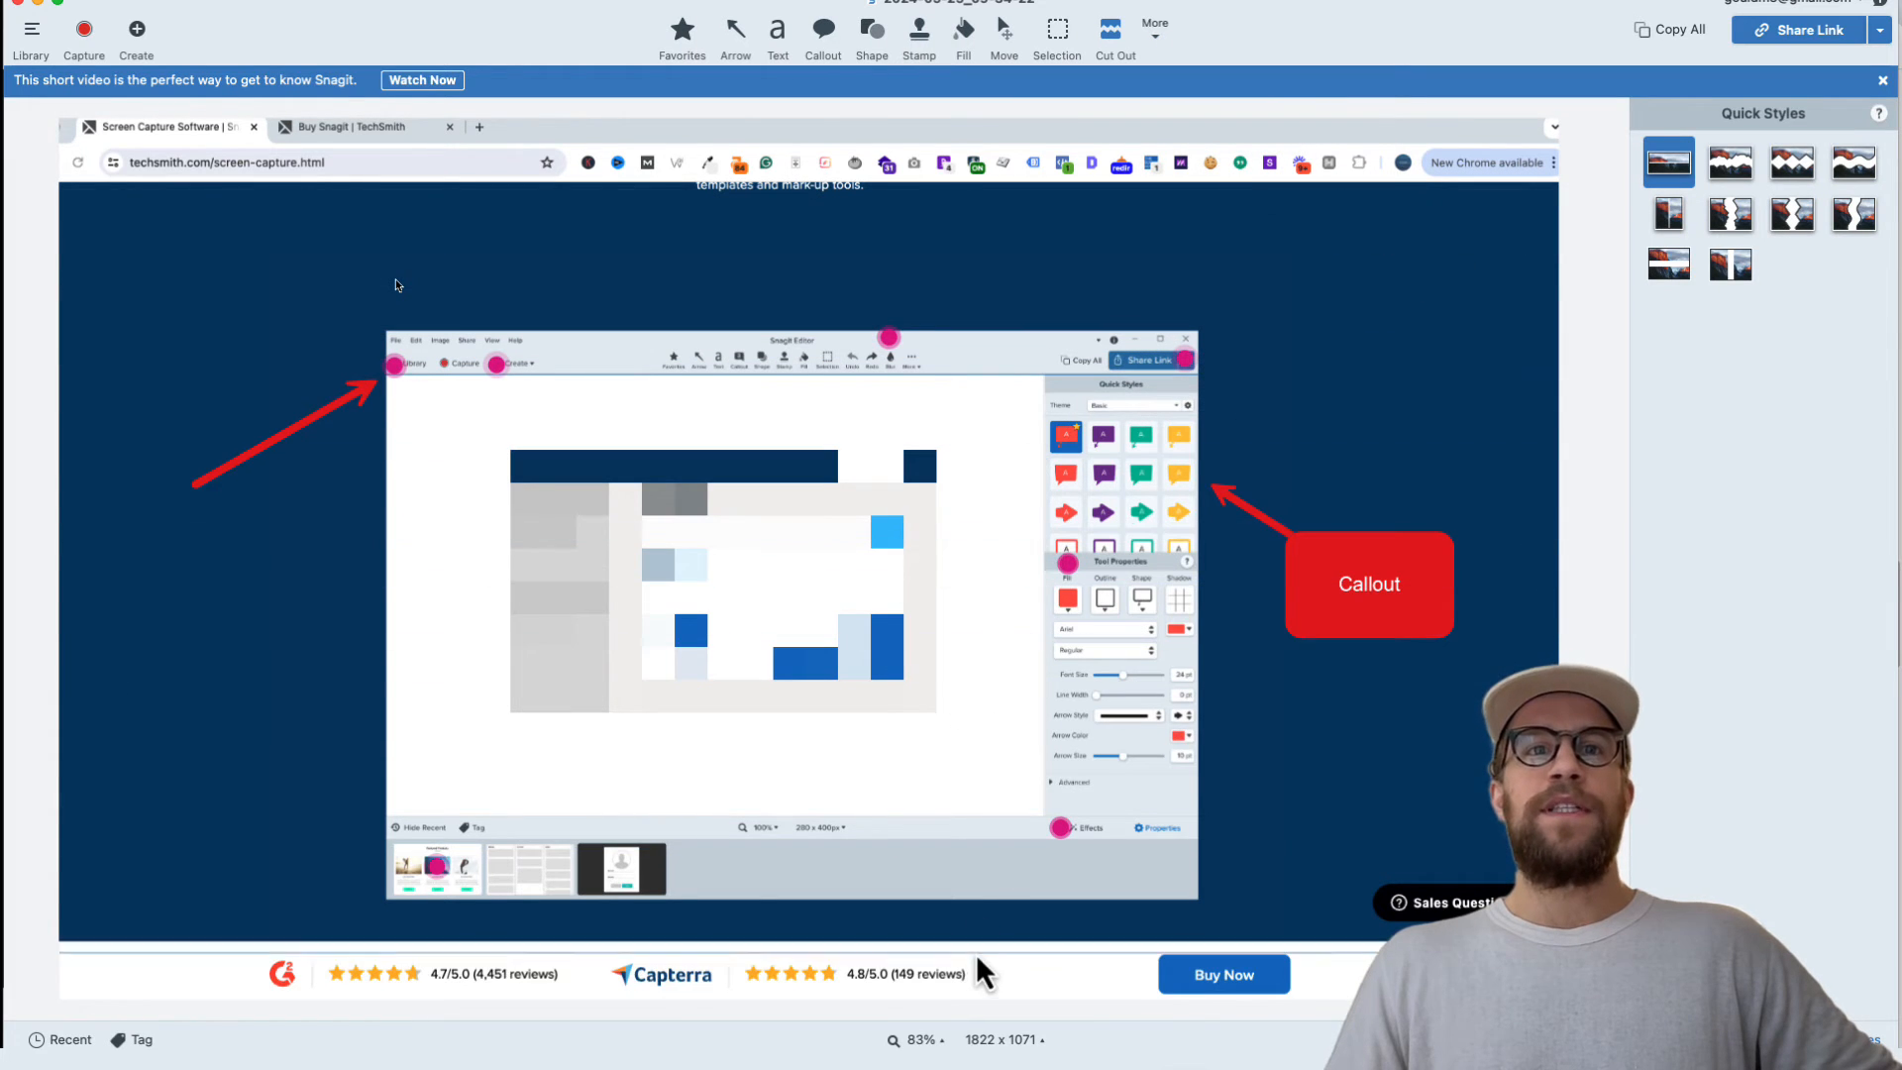
mouse_move(993, 239)
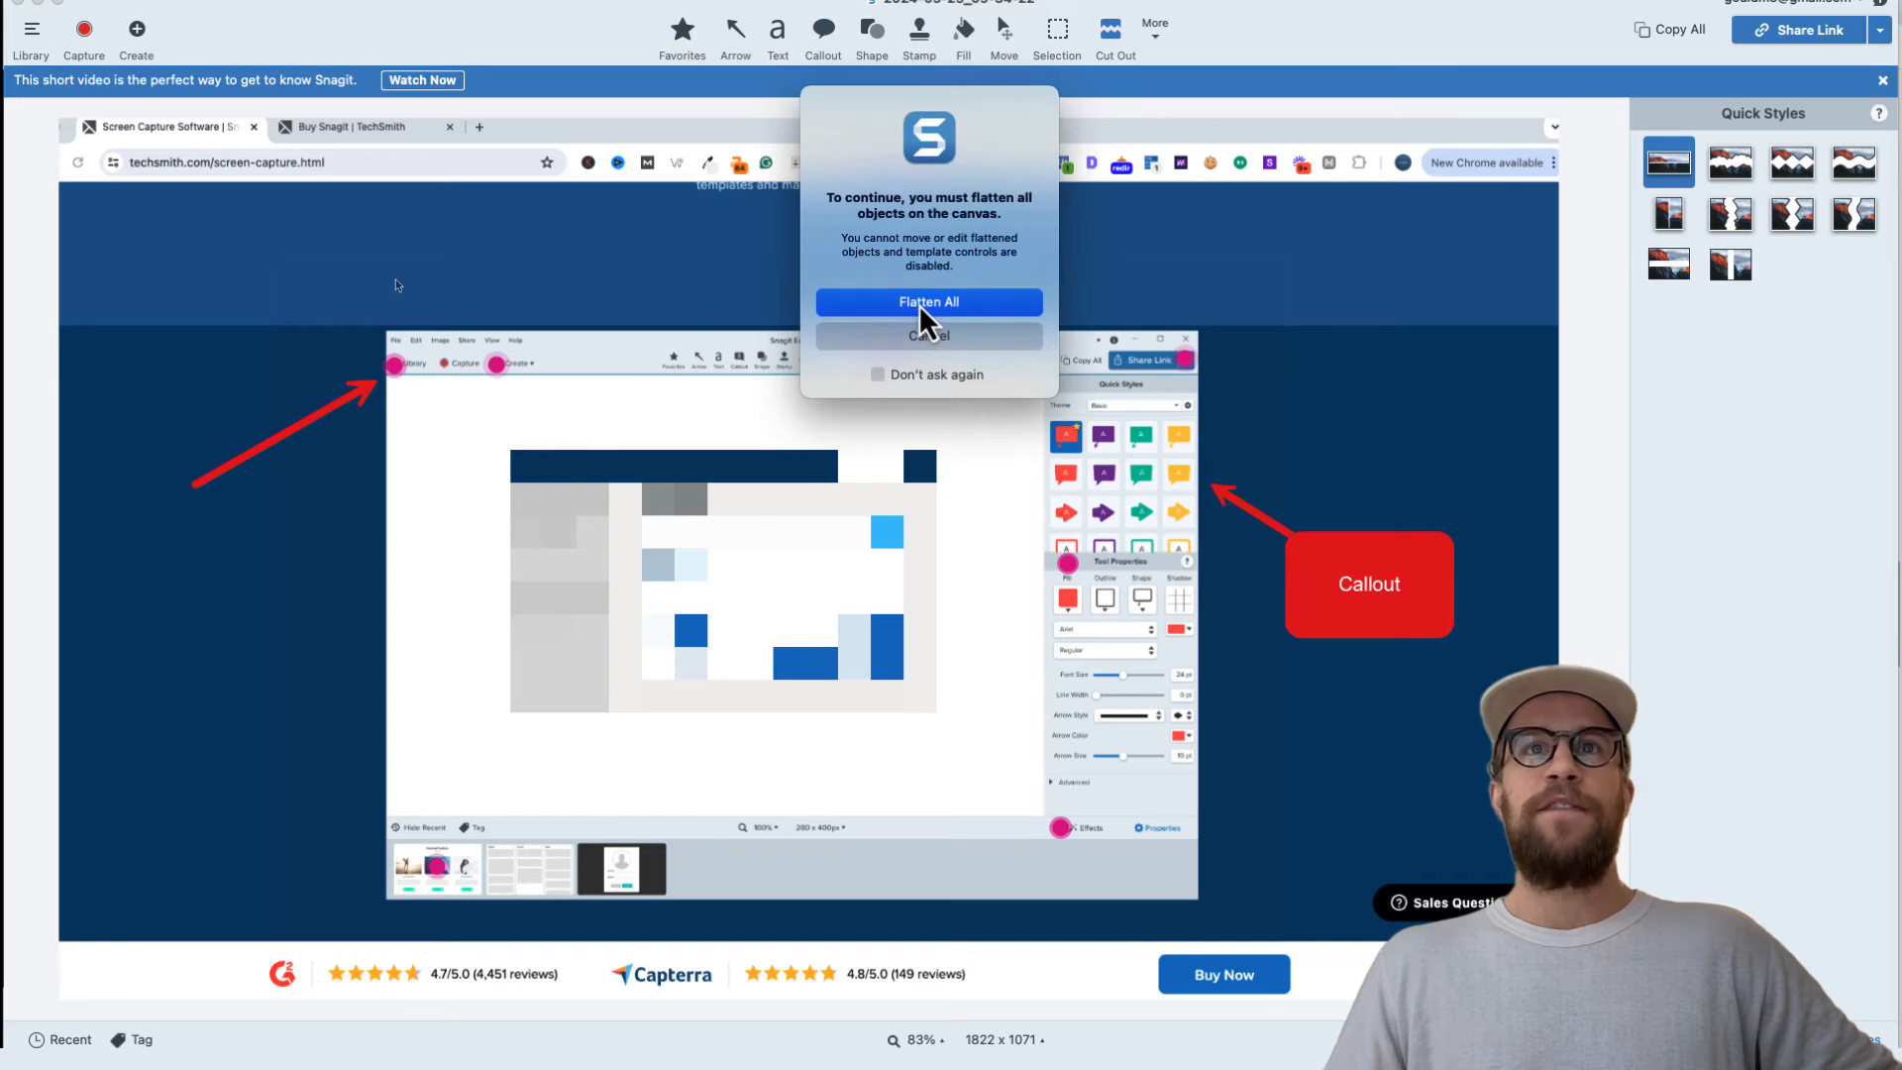
left_click(928, 302)
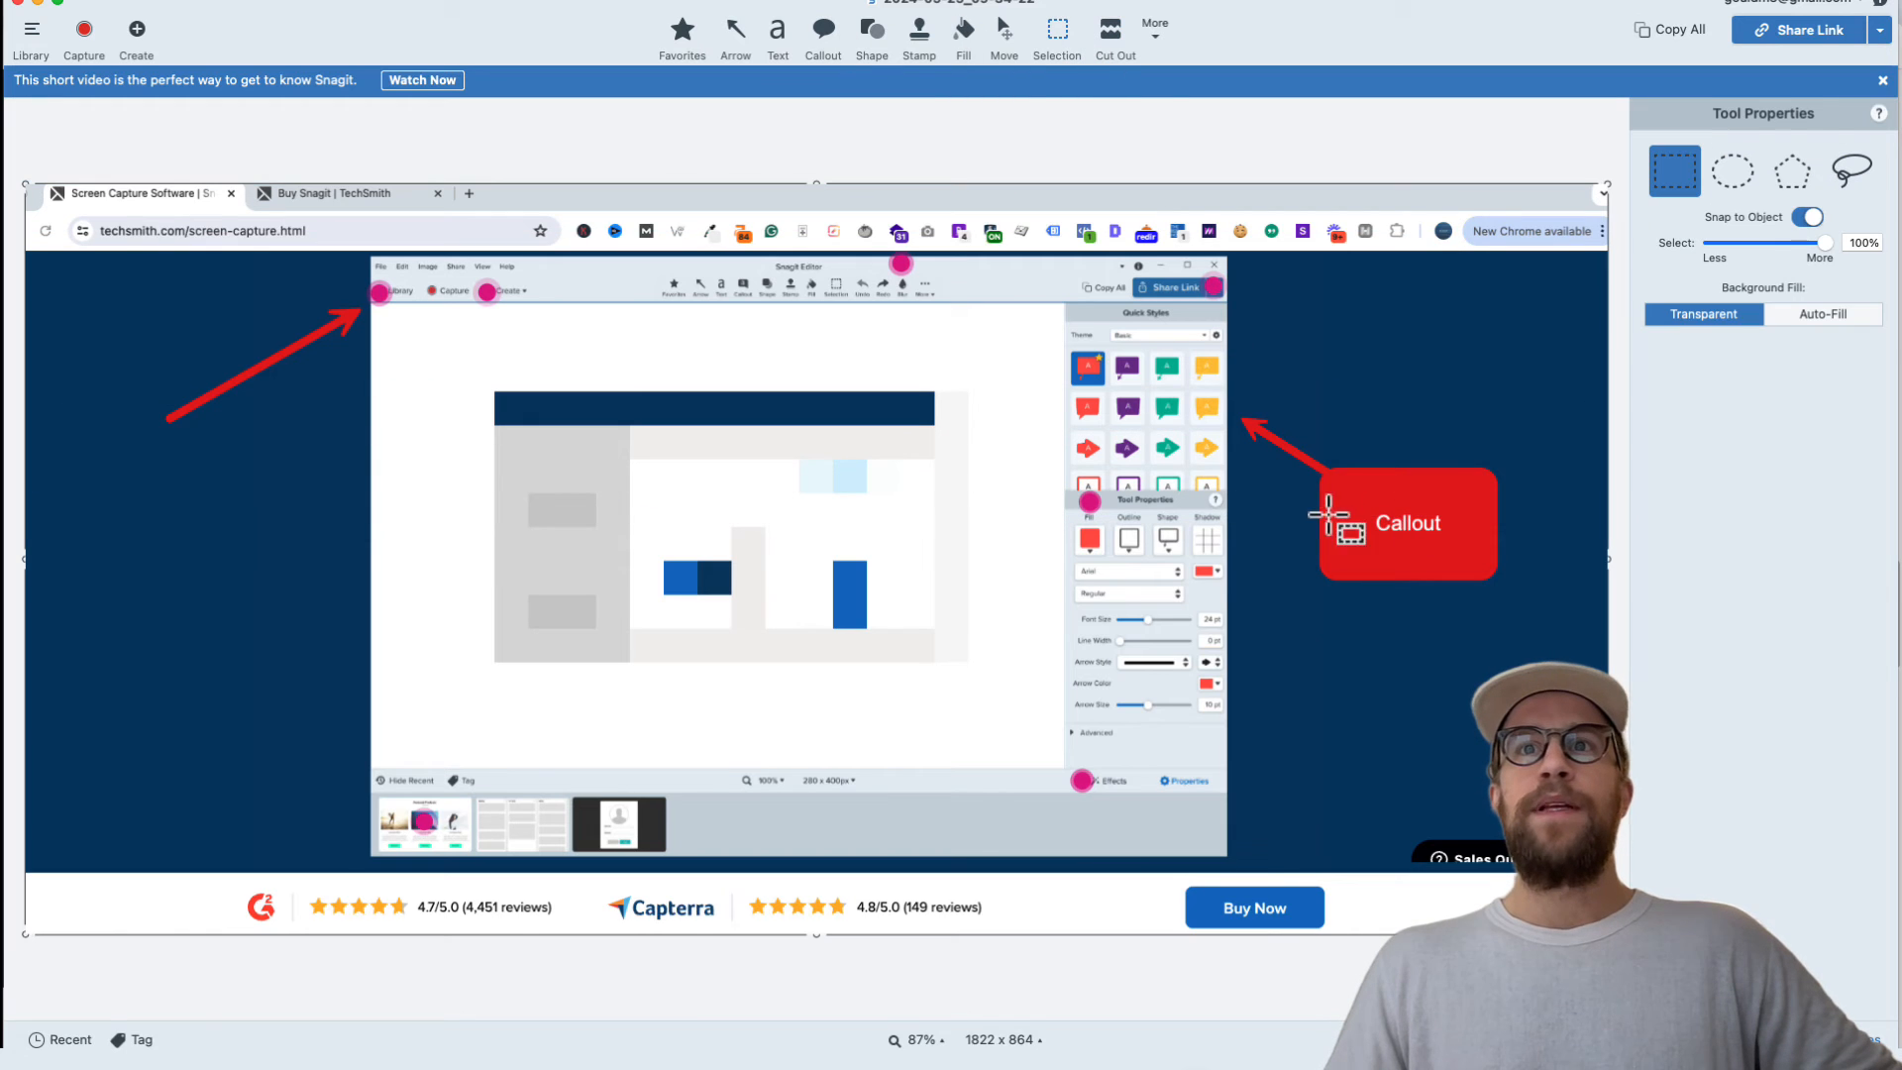
left_click(1406, 523)
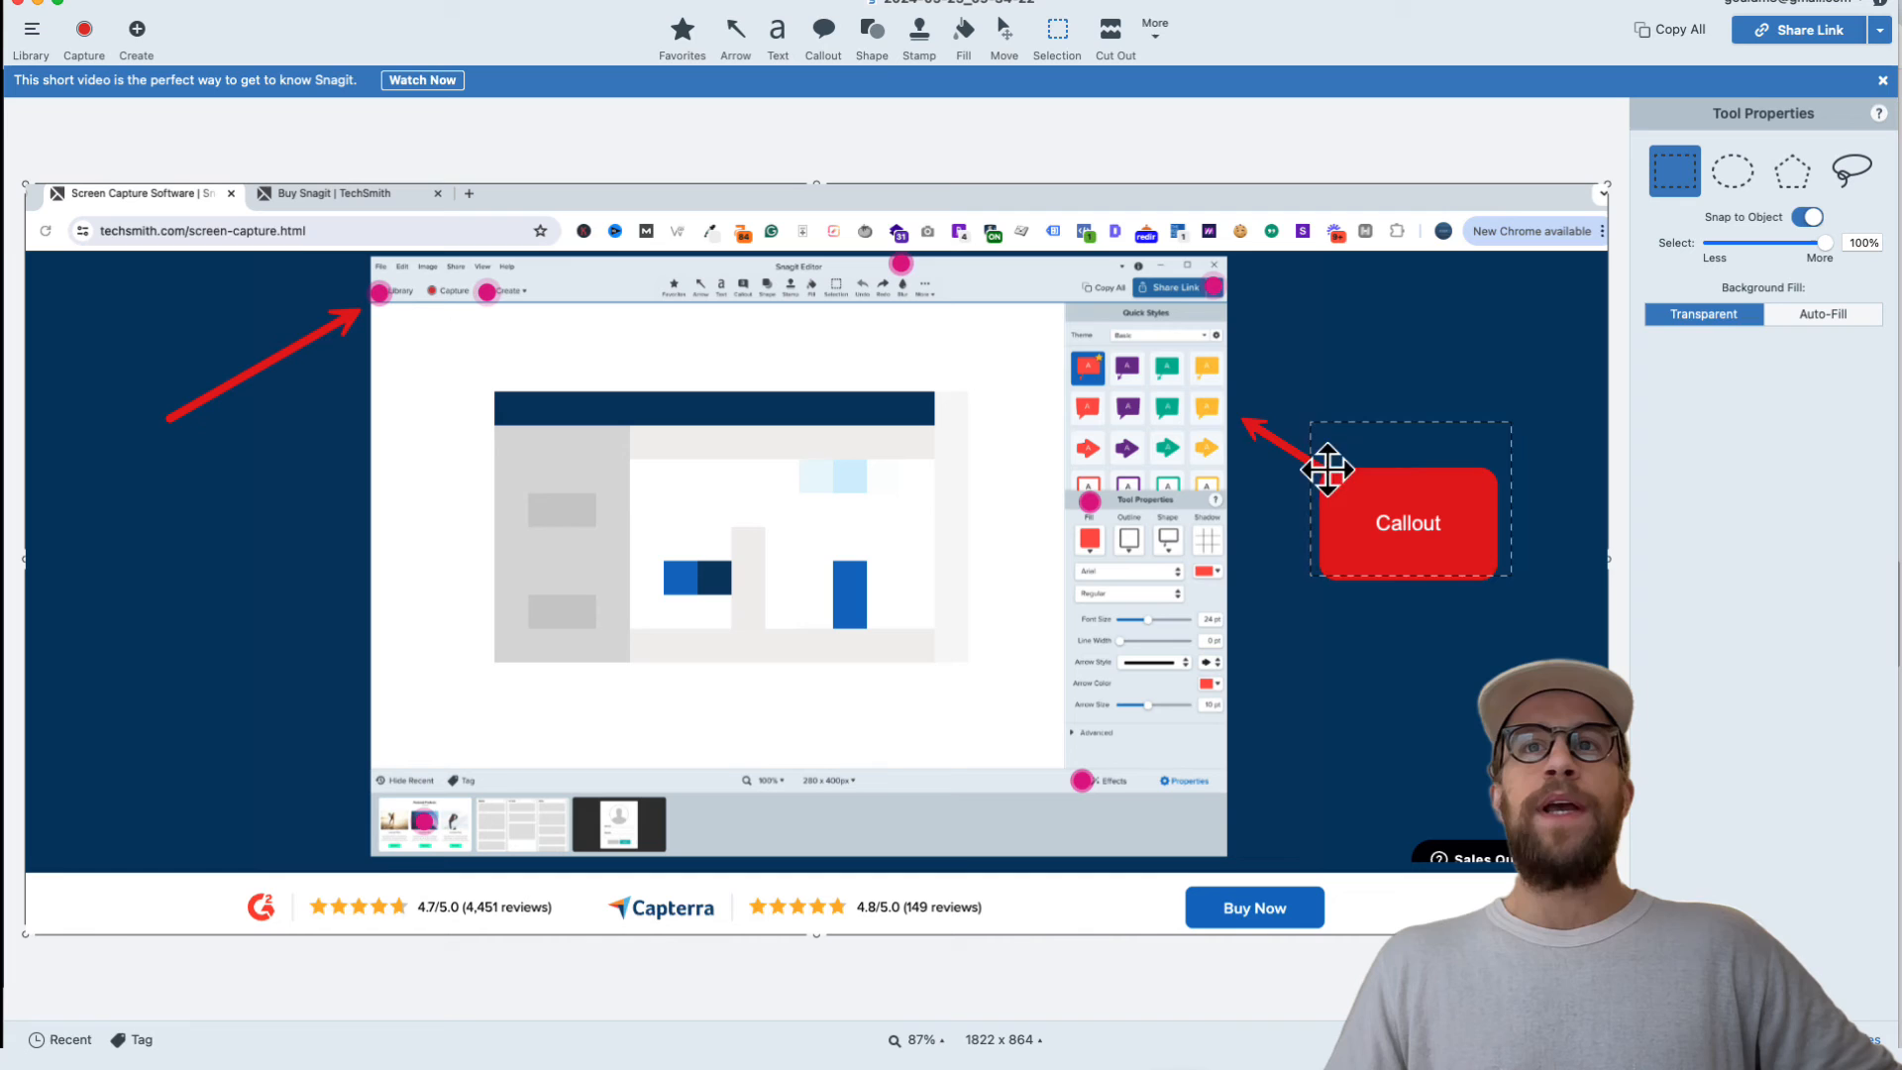
left_click(1151, 29)
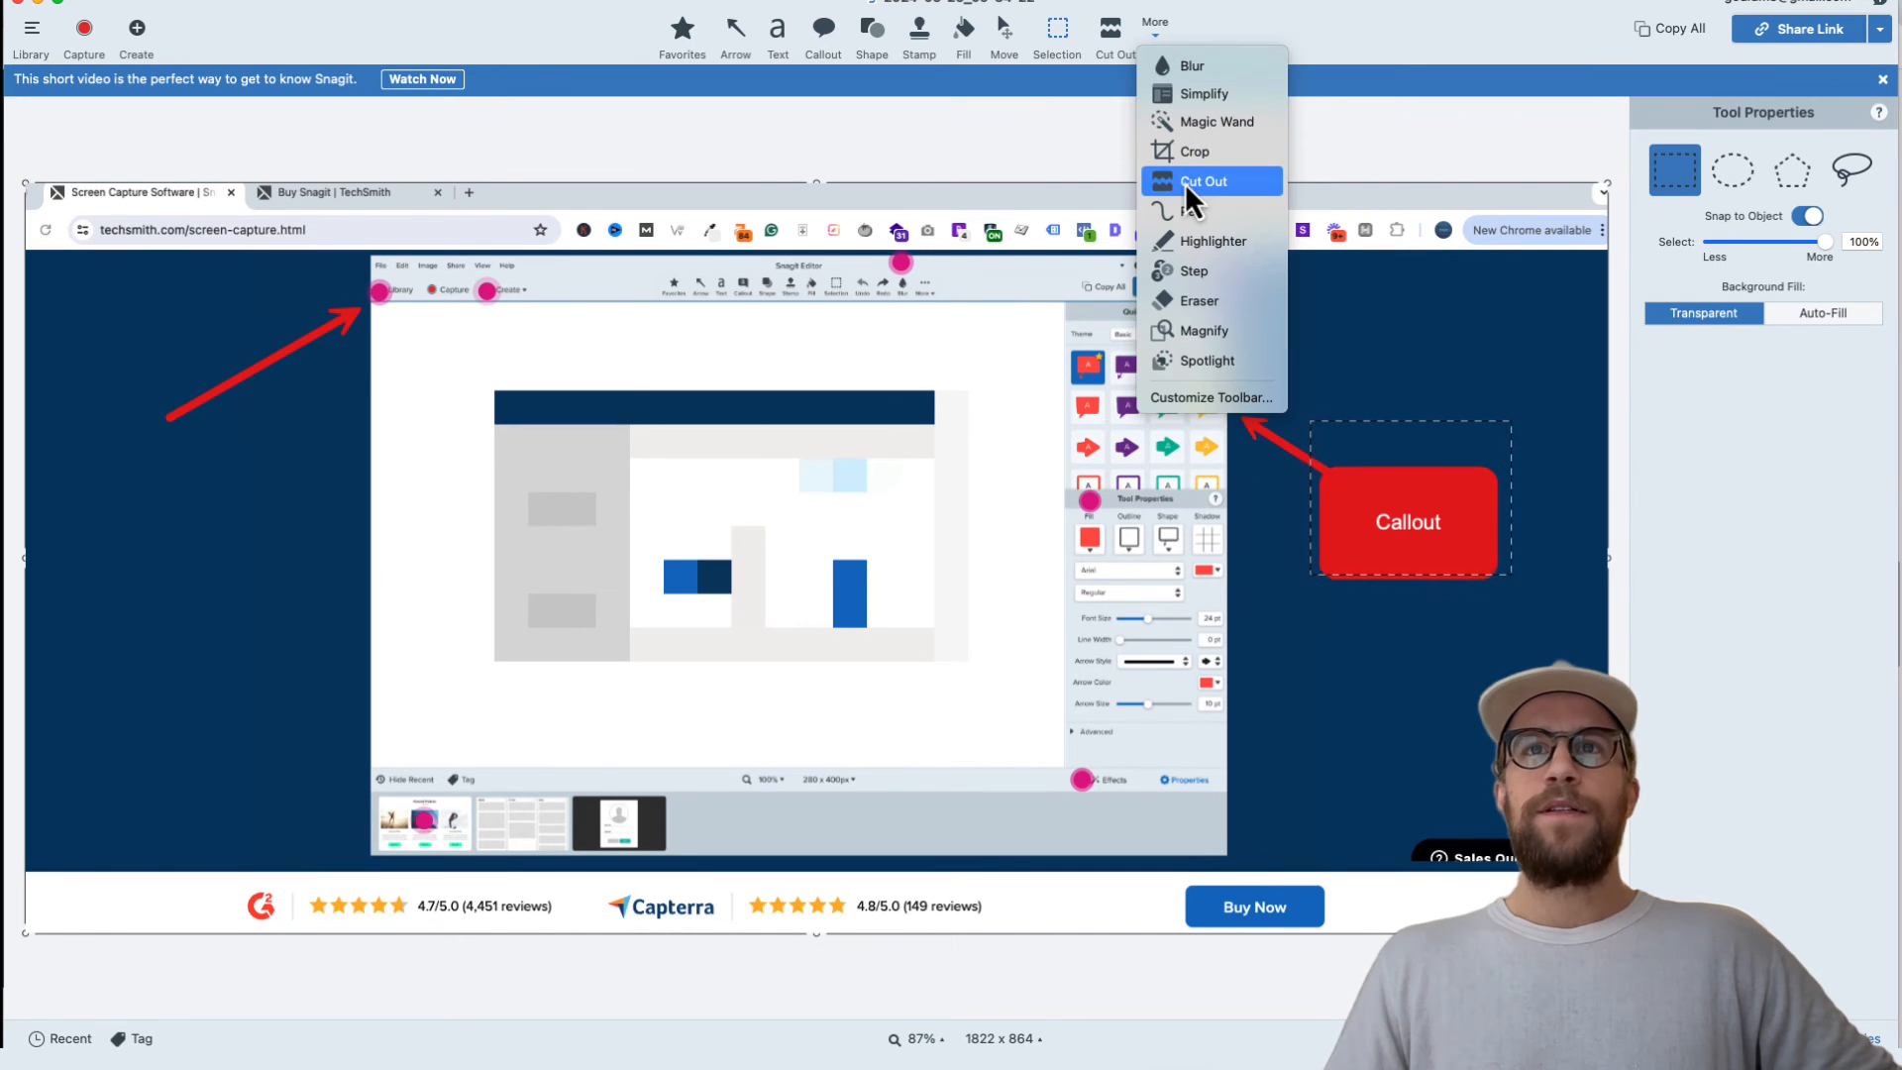
left_click(1193, 270)
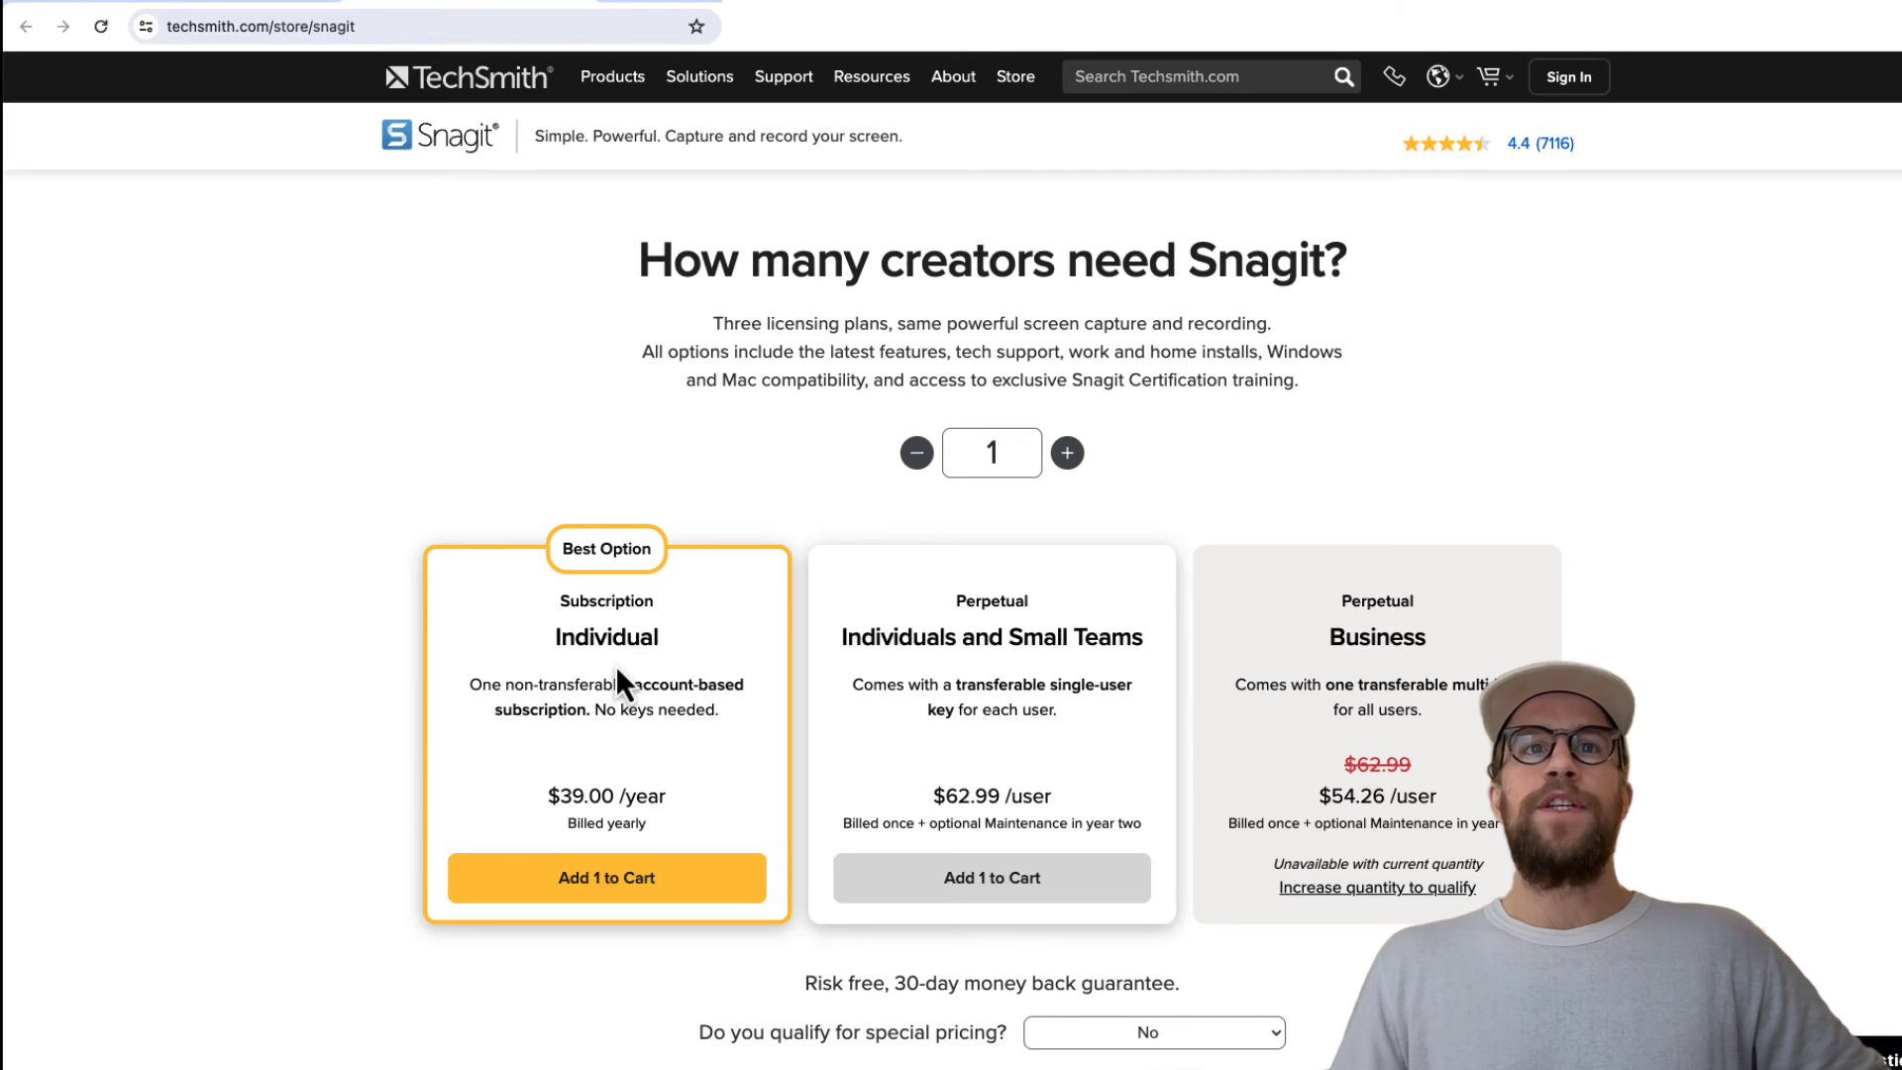
mouse_move(580, 639)
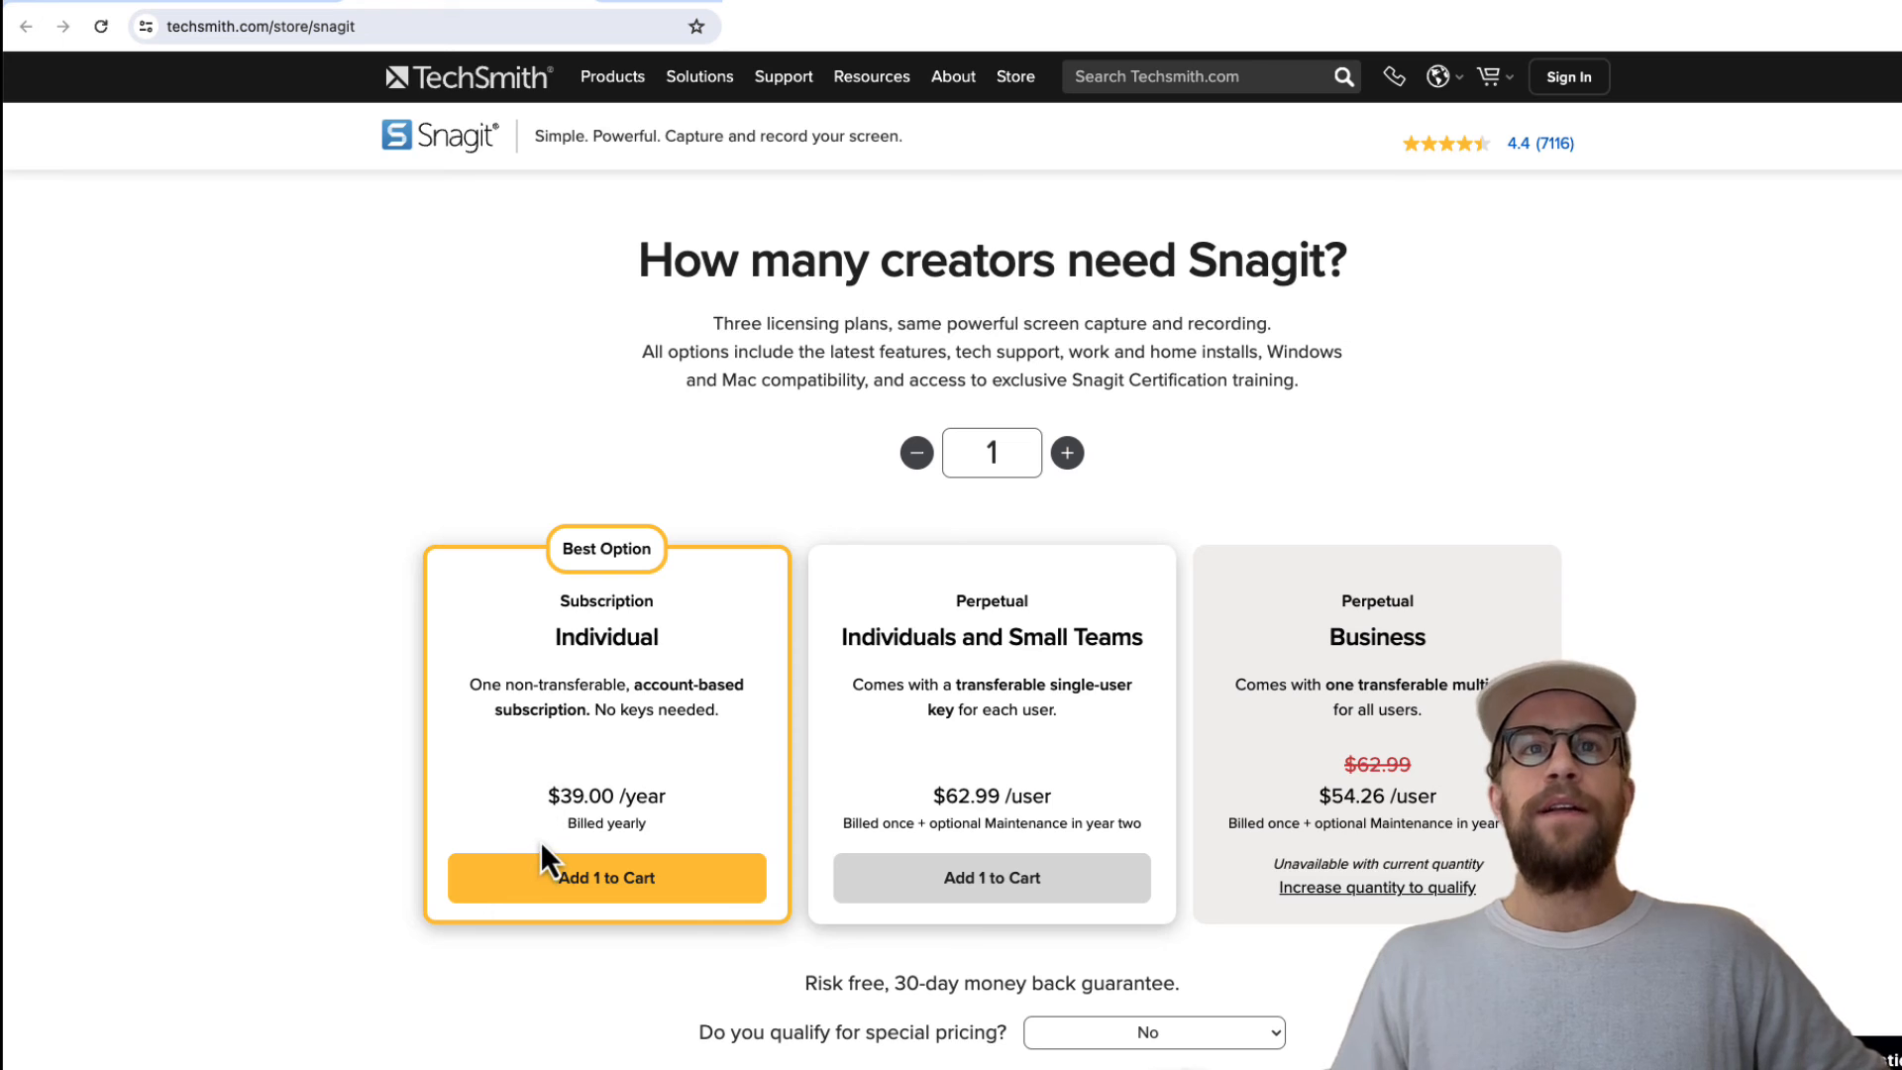
mouse_move(593, 604)
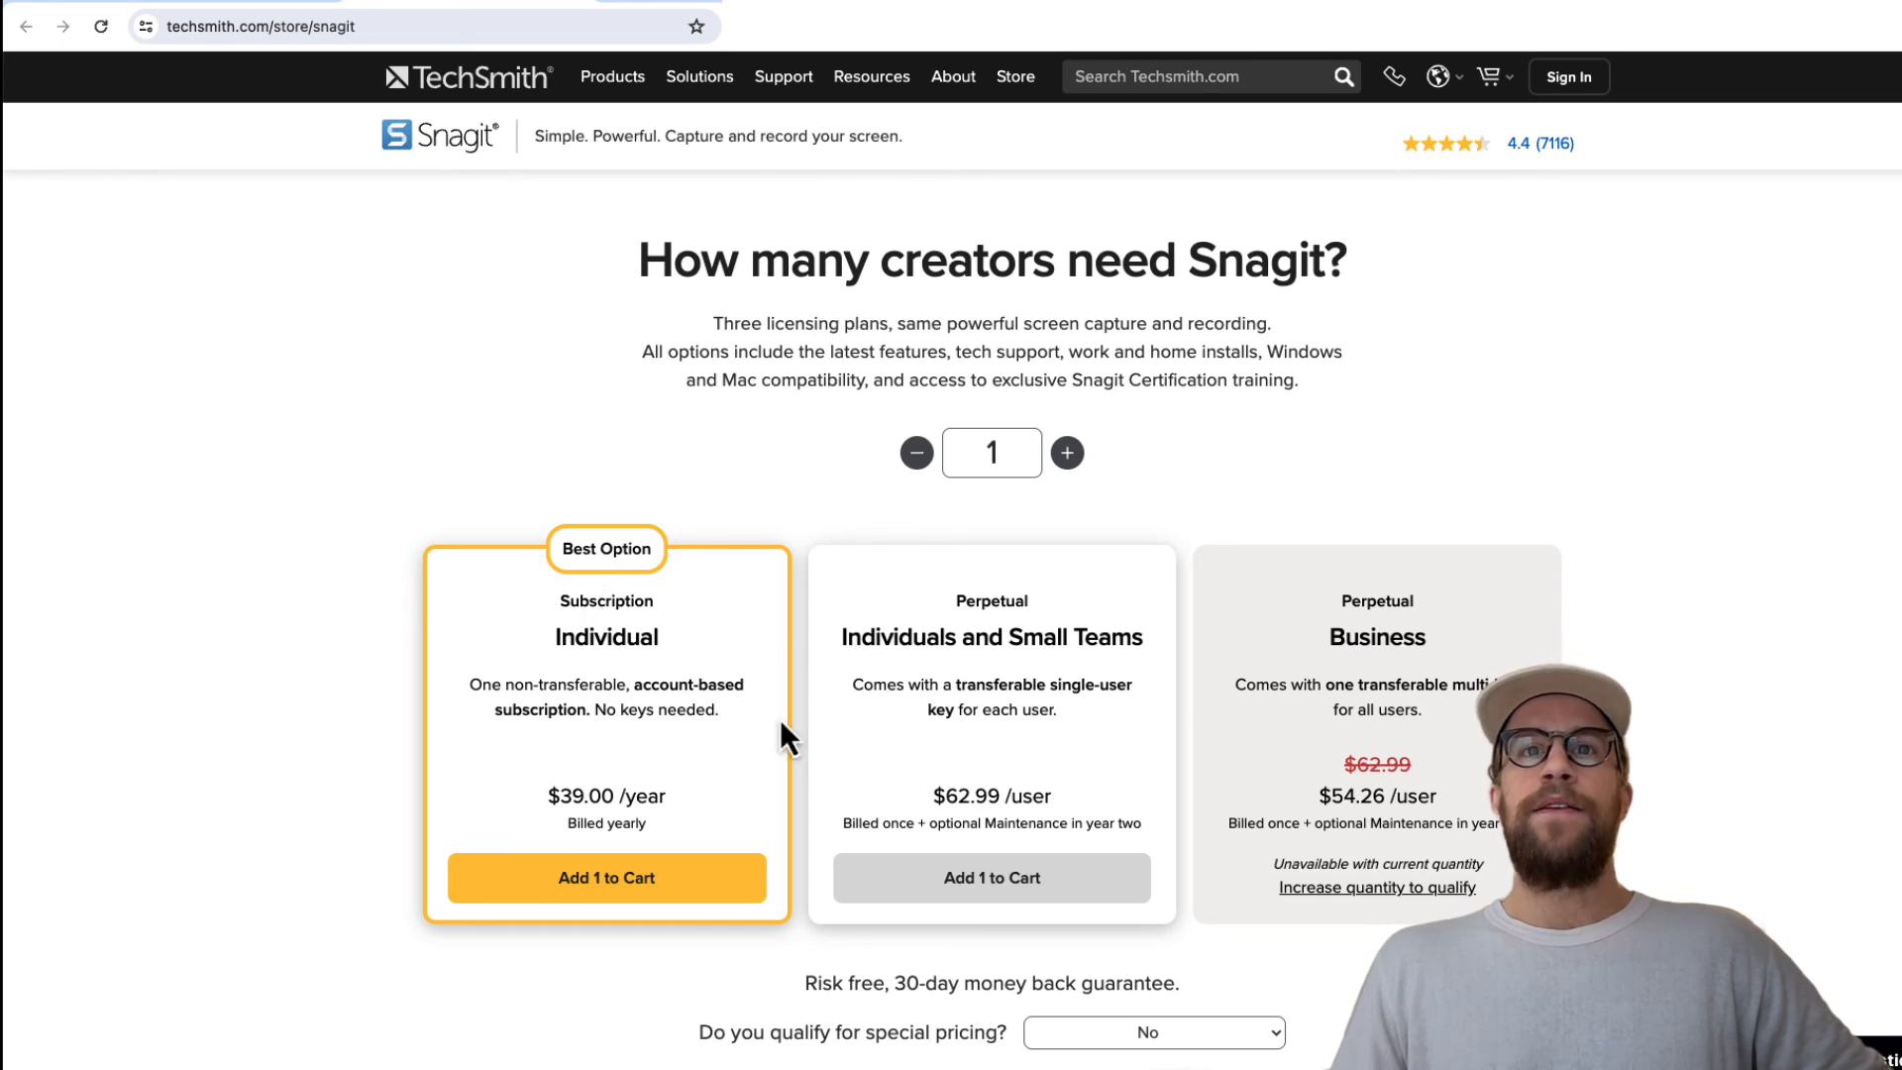
mouse_move(1004, 647)
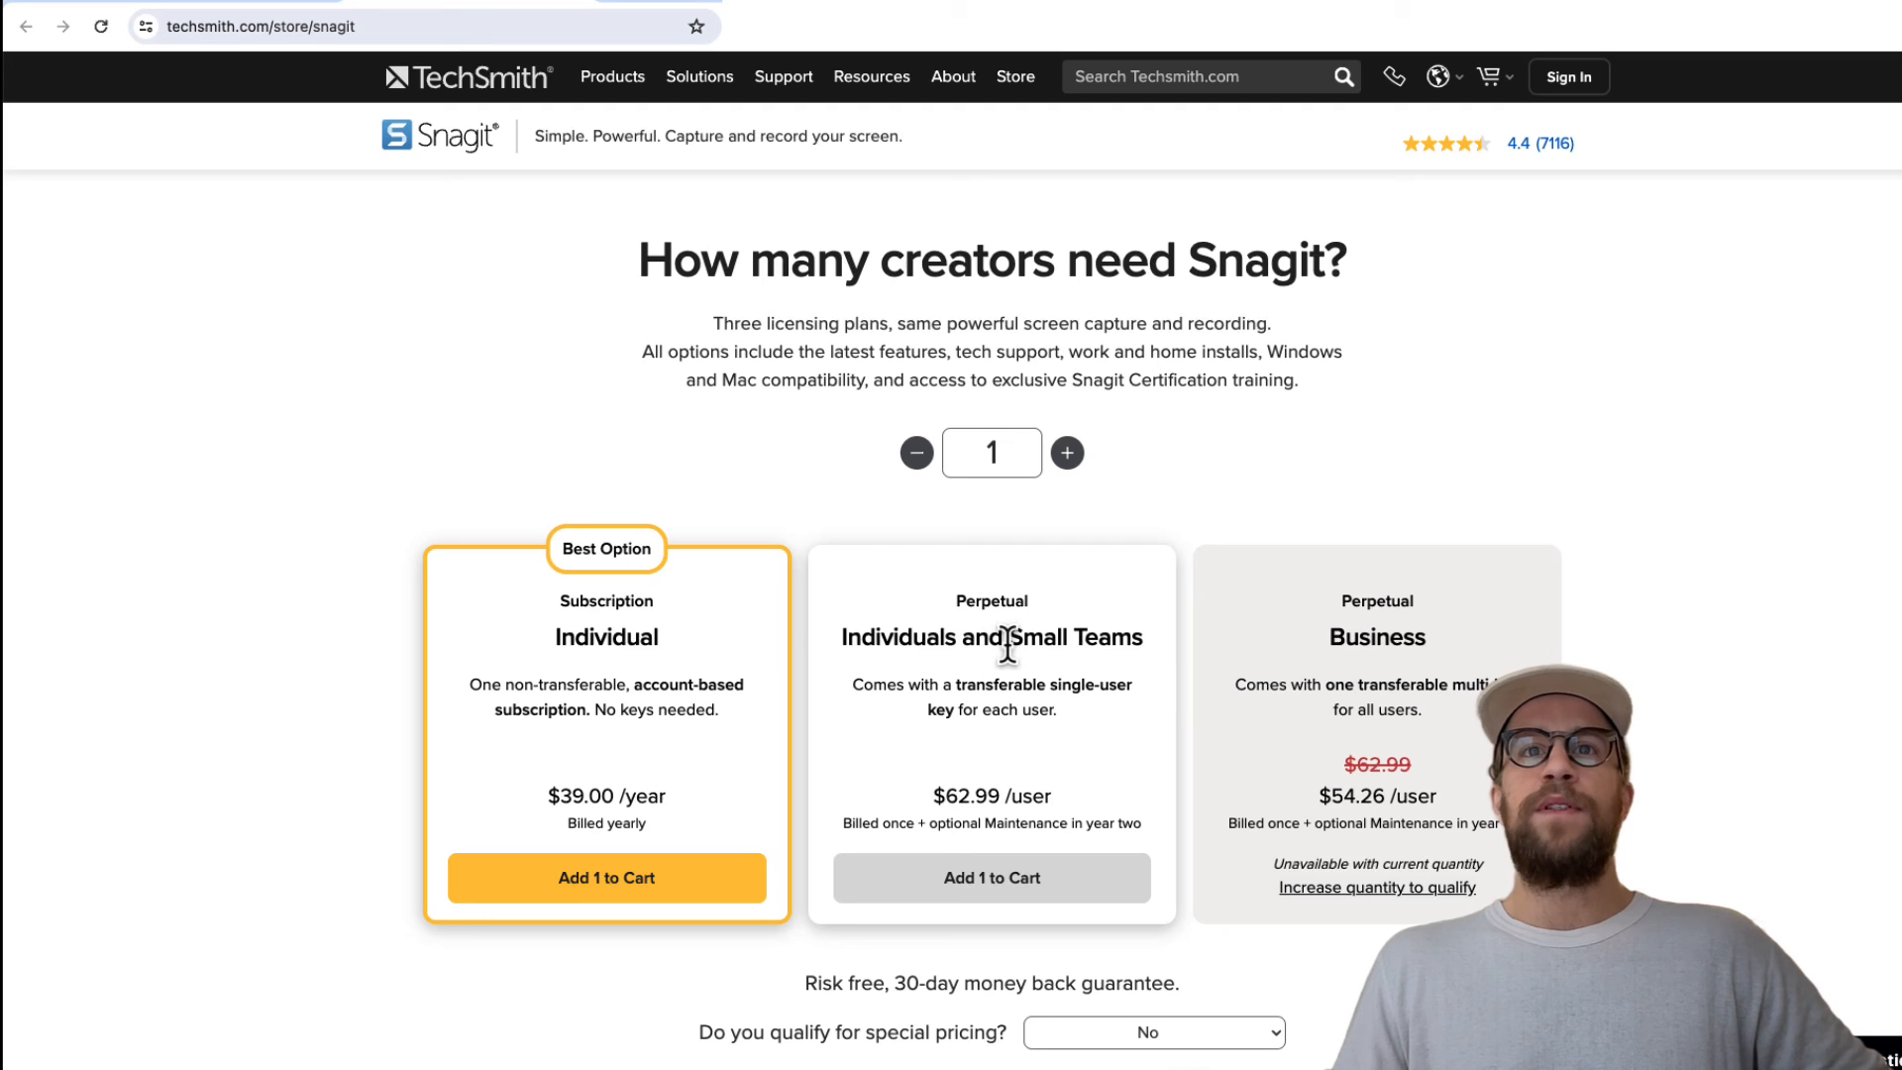
mouse_move(970, 692)
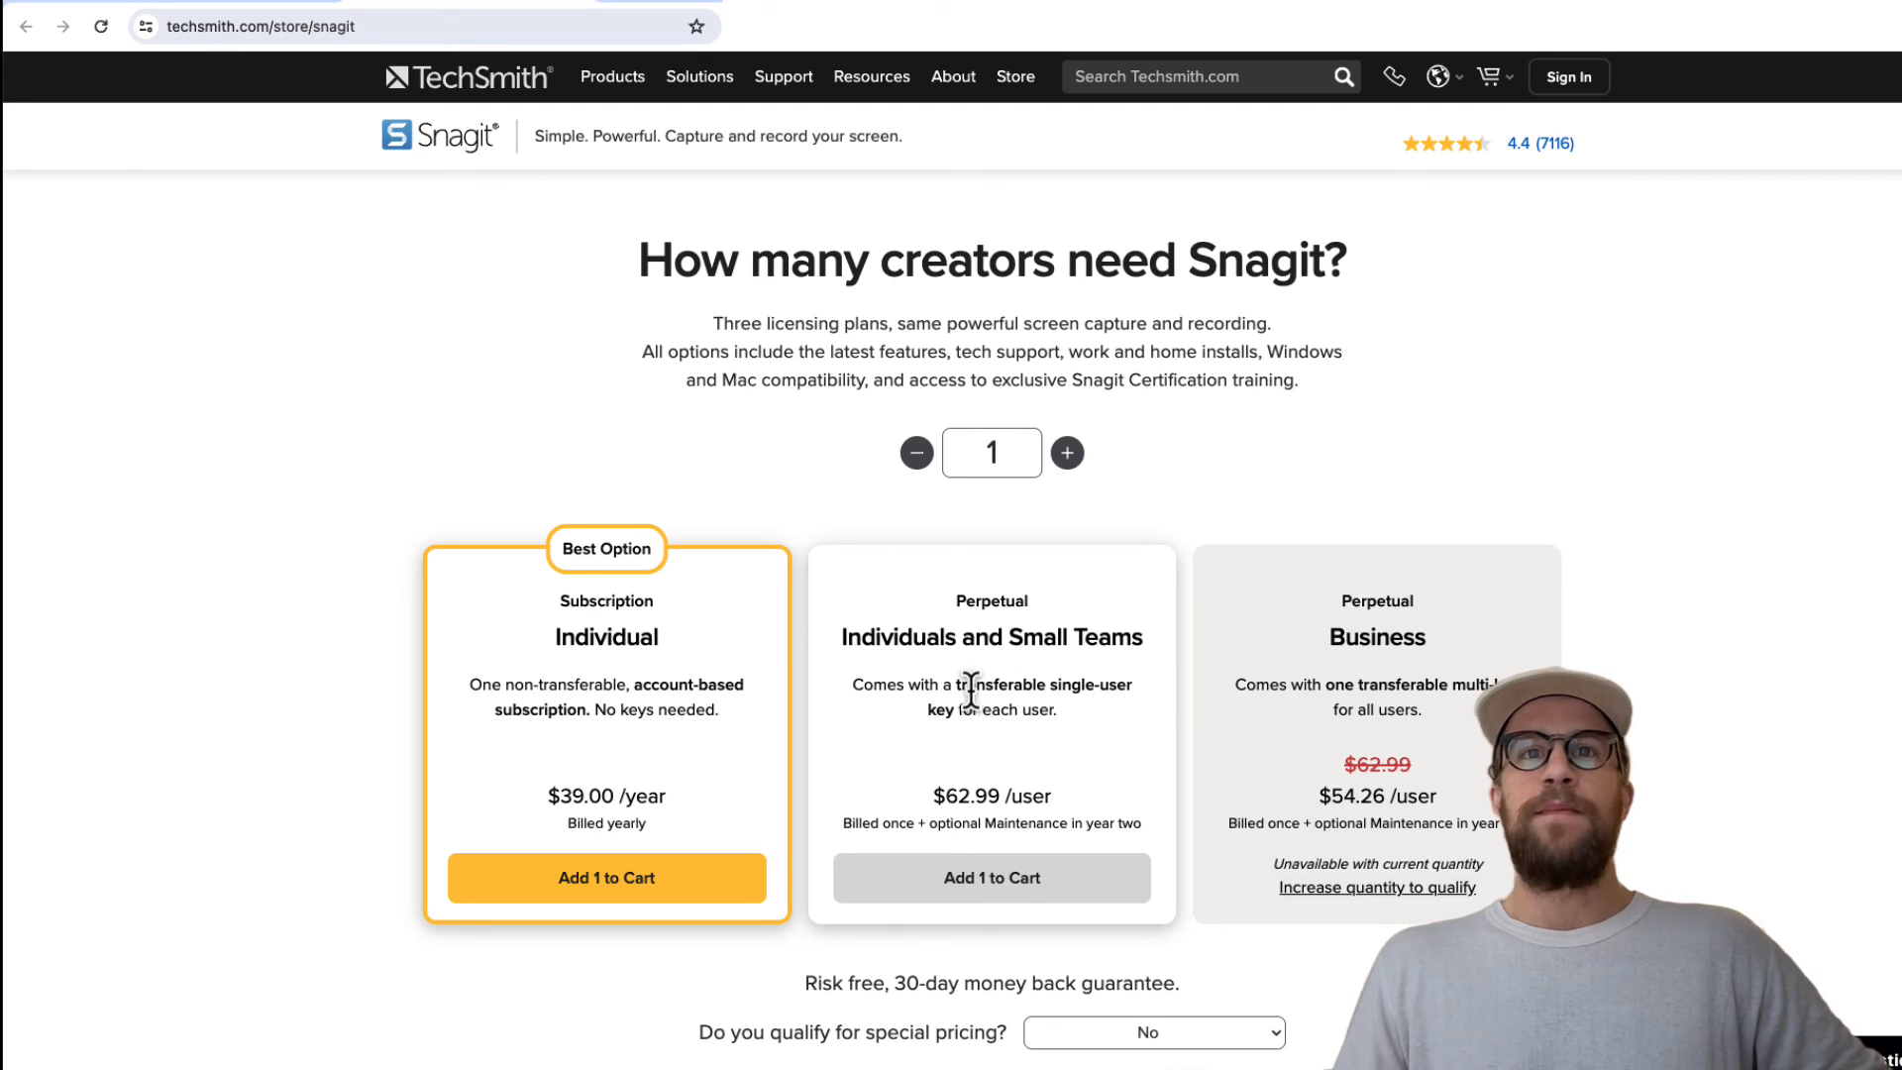
- Highlight the transferable single-user key description on the Snagit store page
left_click_drag(934, 684, 1134, 685)
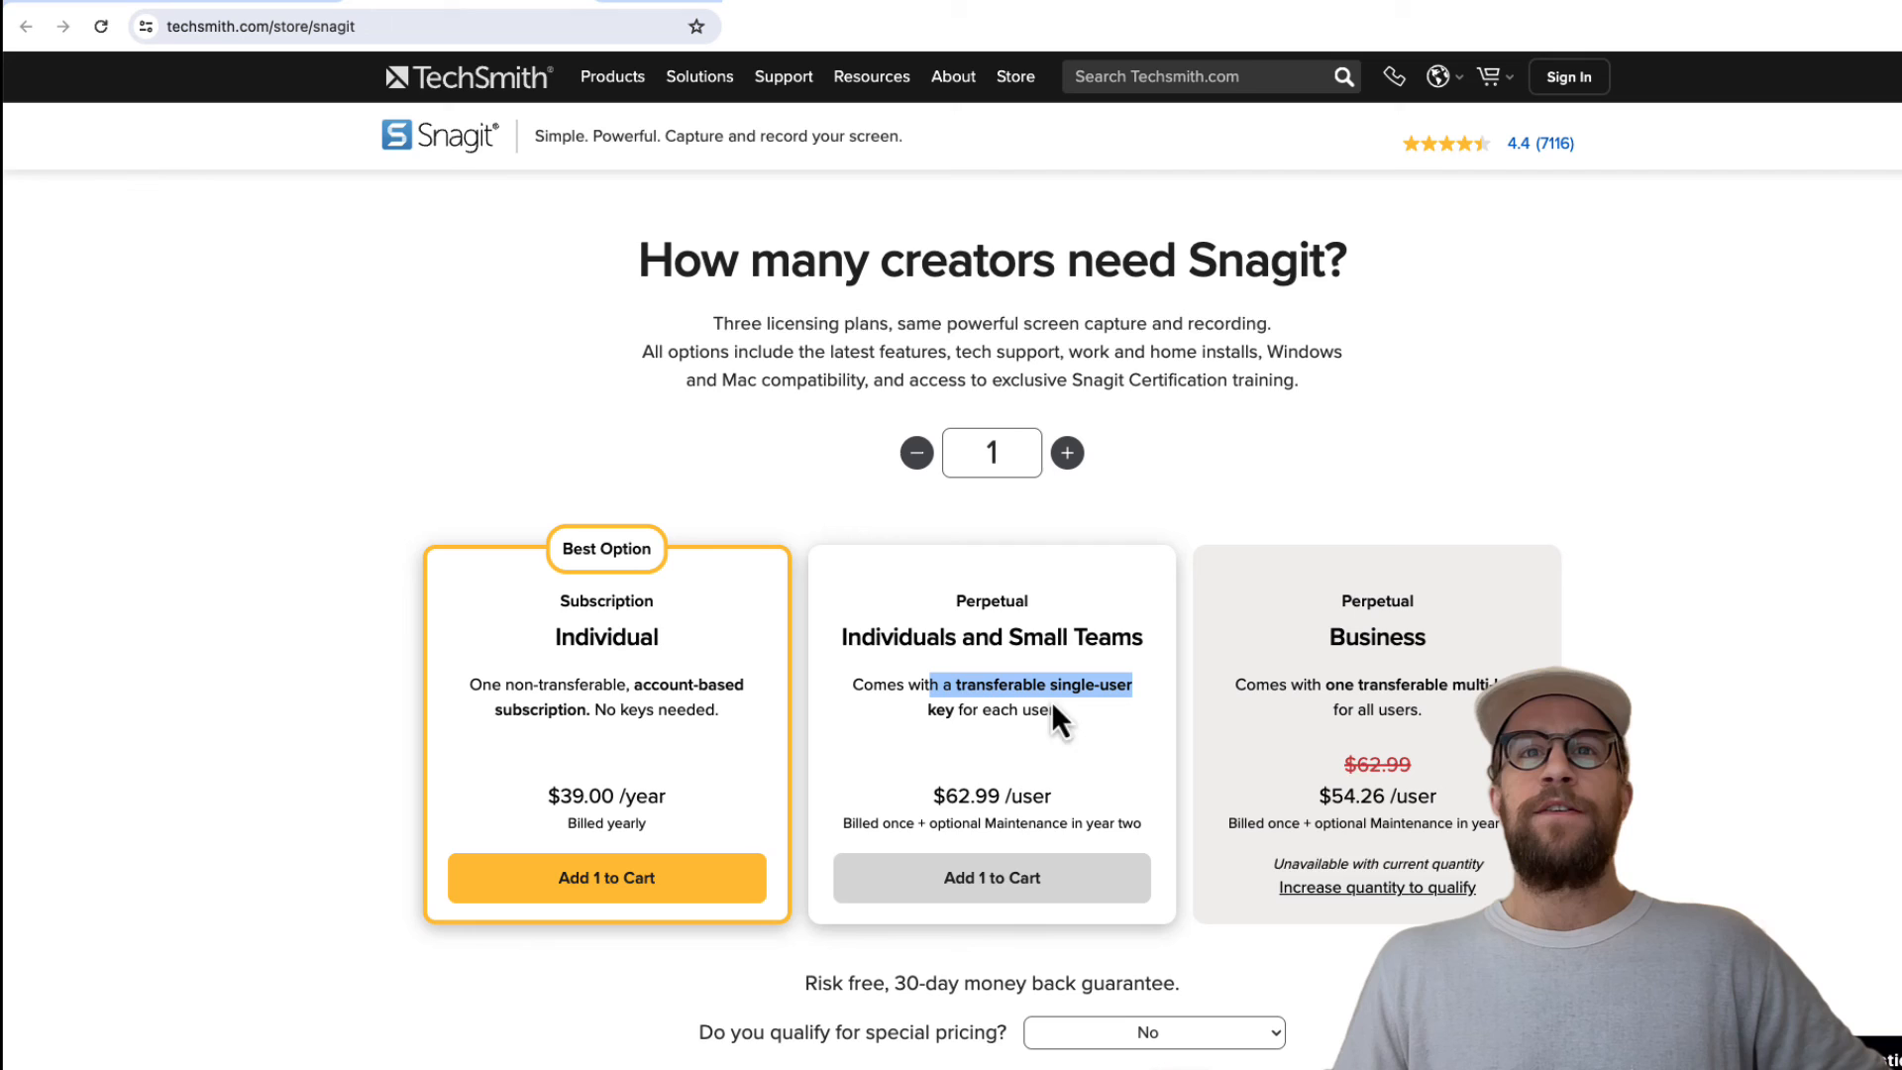
mouse_move(1261, 728)
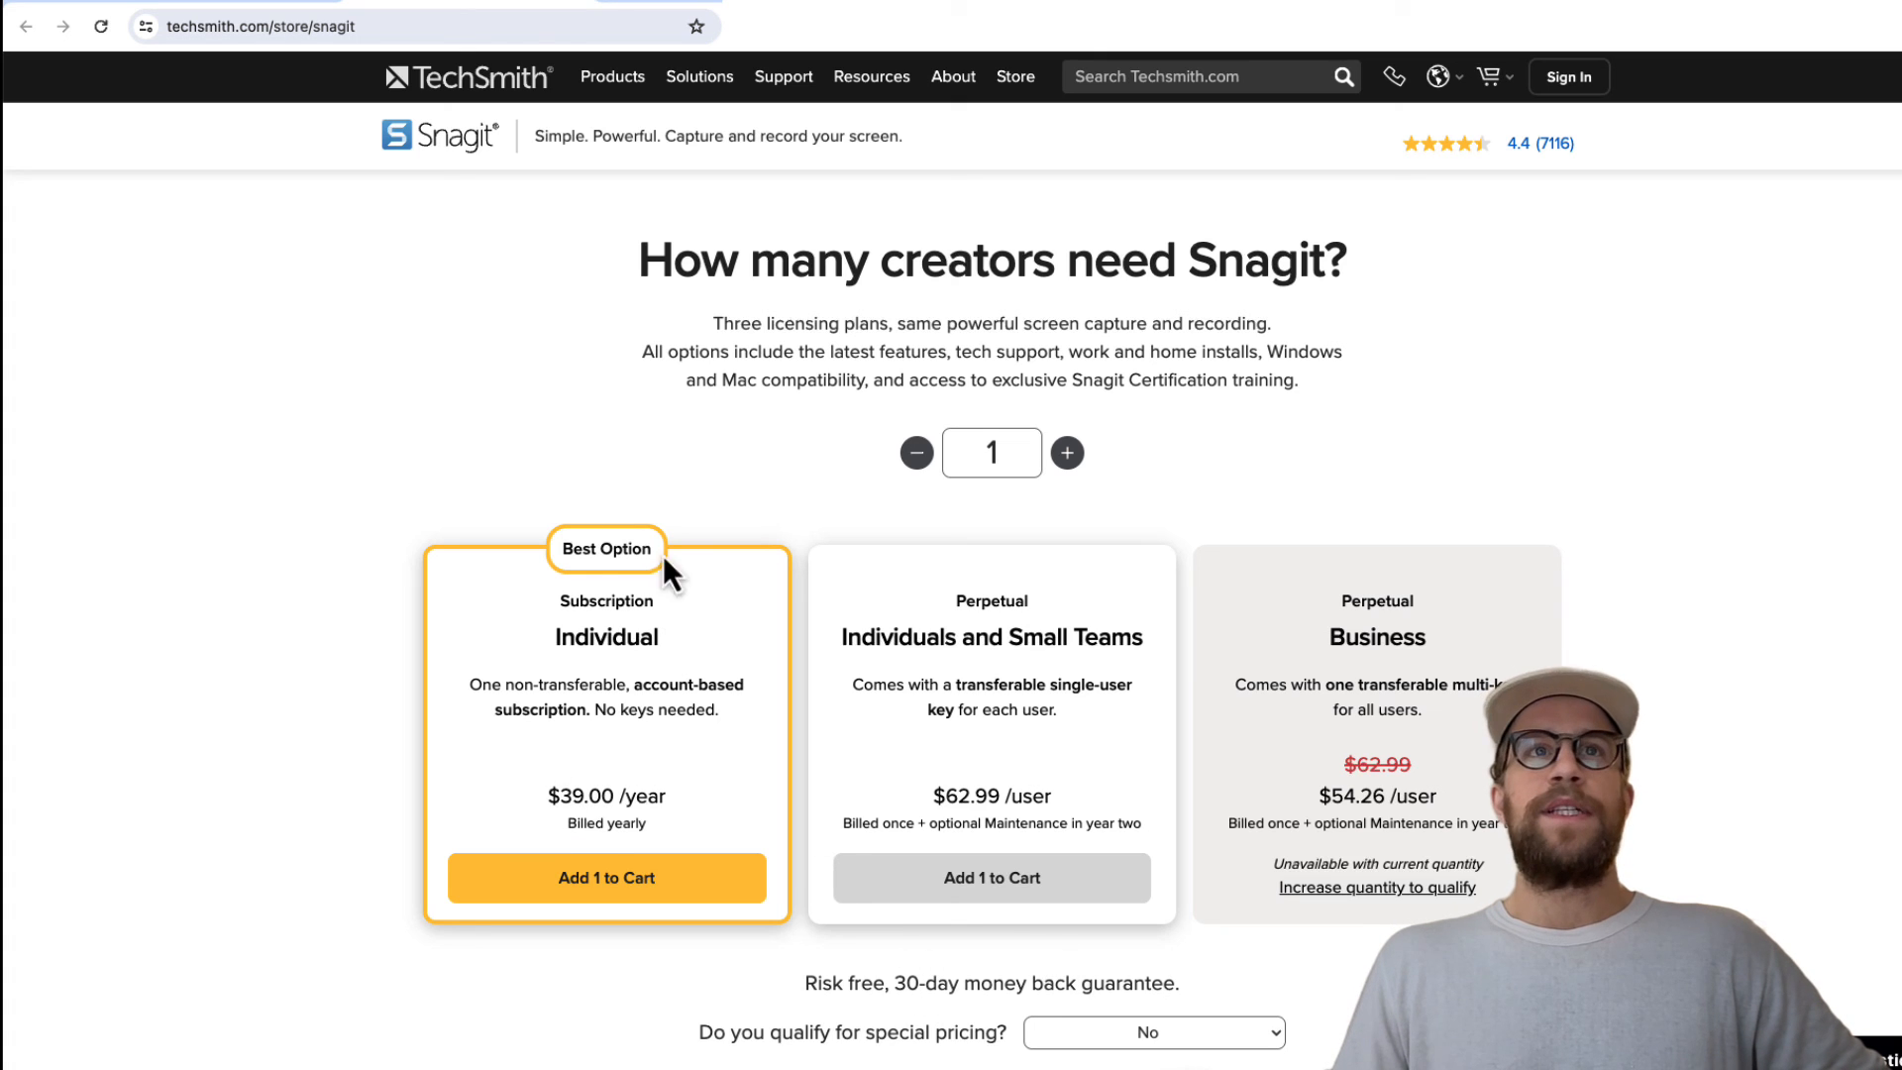
mouse_move(268, 628)
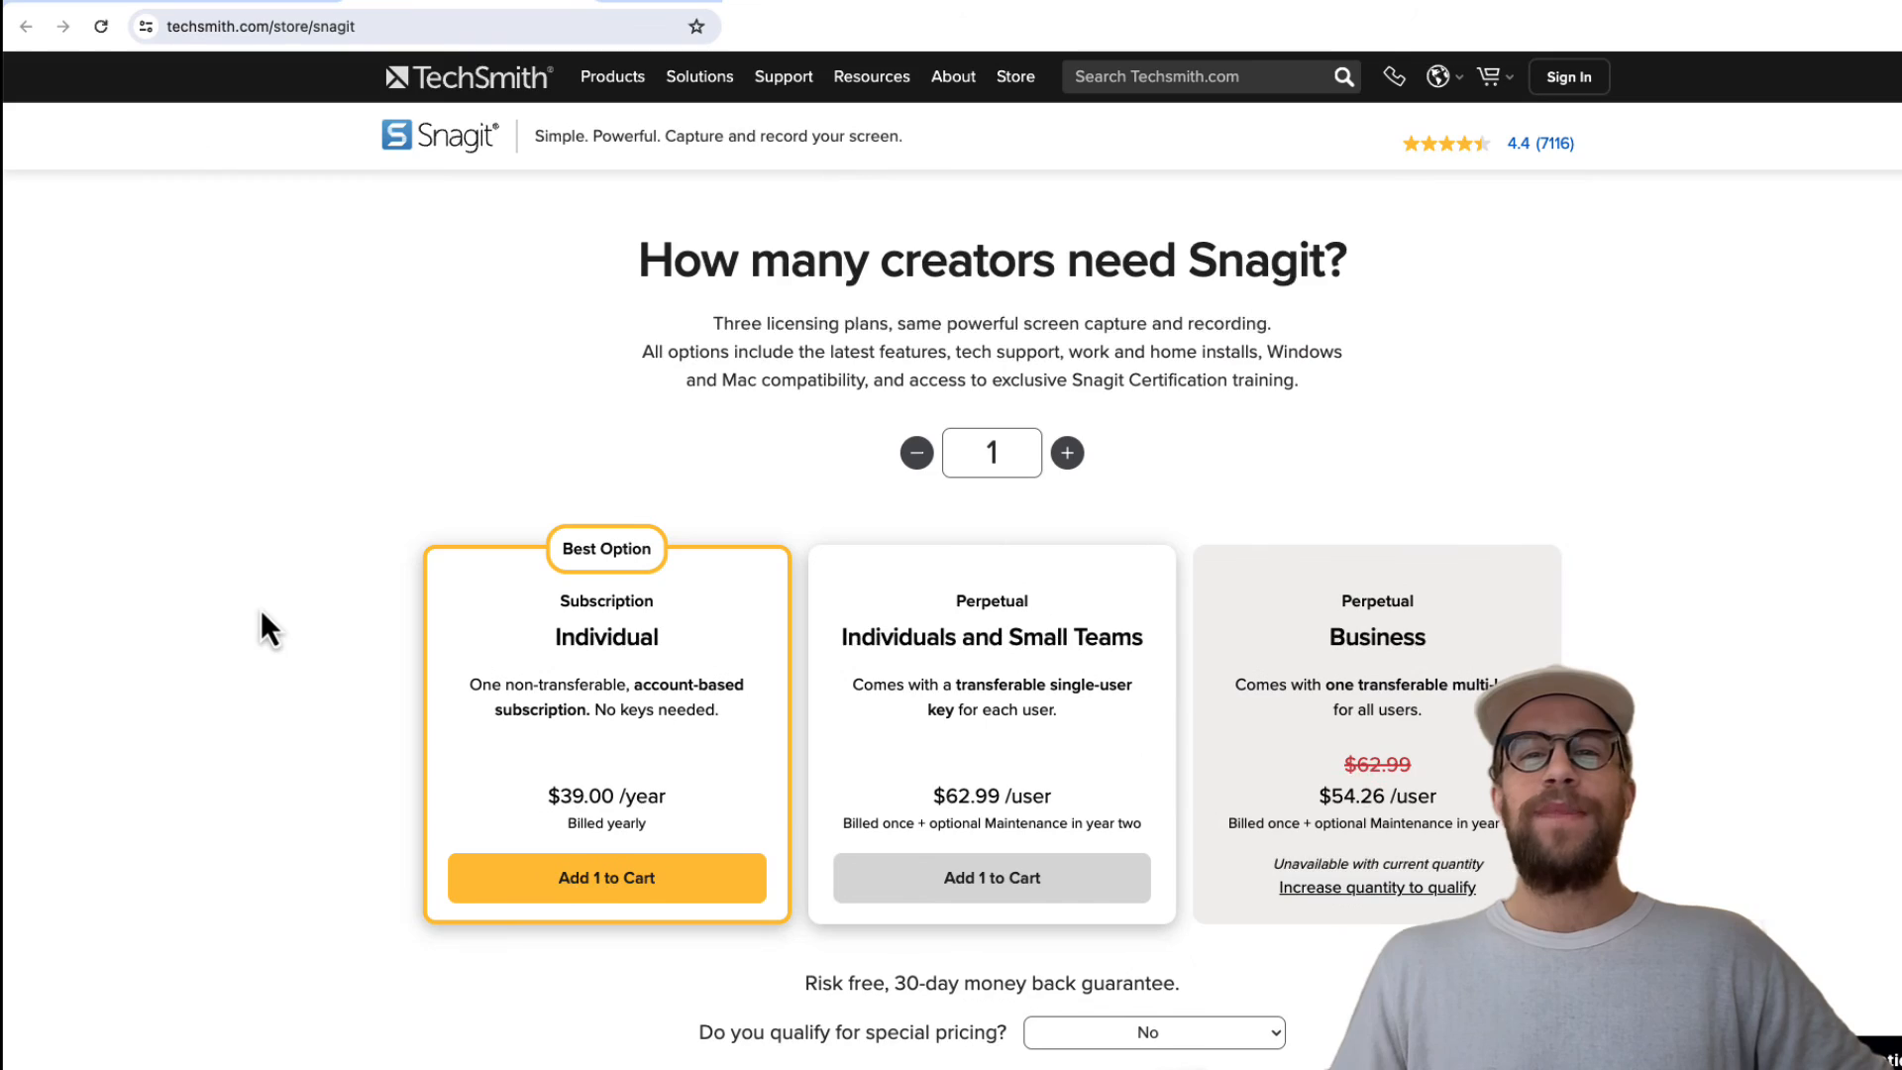